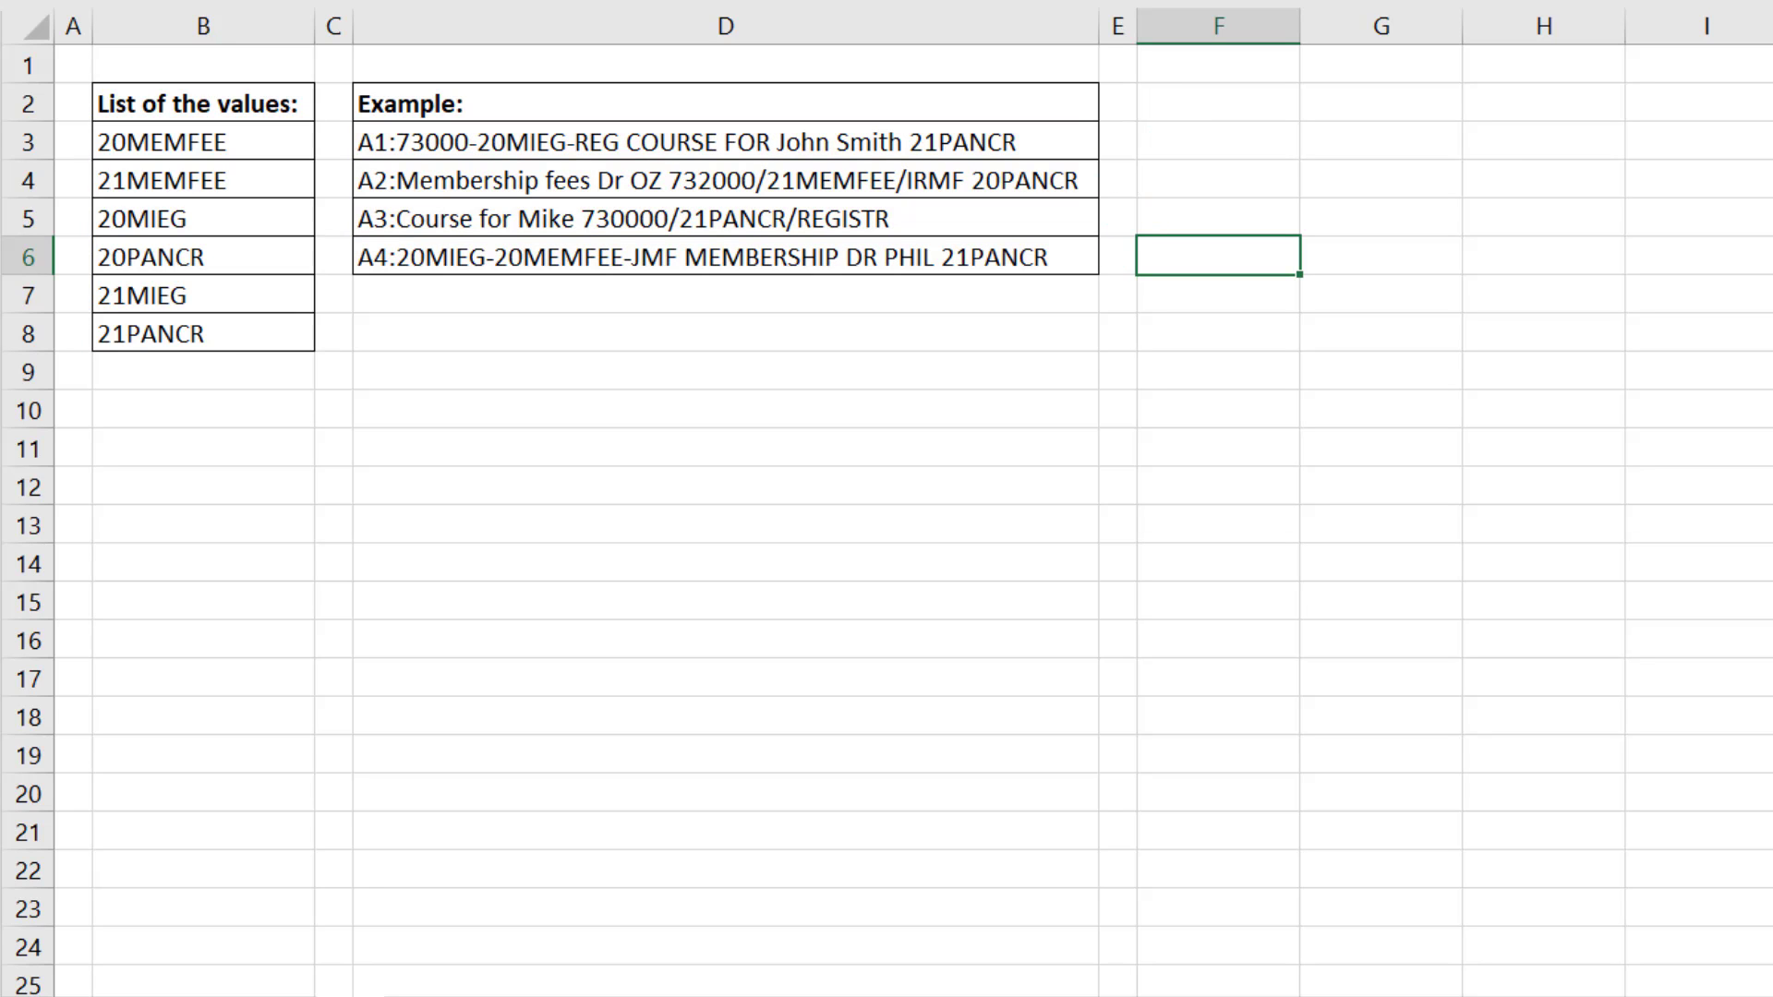
# Name B3:B8 as List via the Name Box, then select F3 under Result 1
pyautogui.moveTo(96, 127); pyautogui.dragTo(314, 353)
pyautogui.write('List')
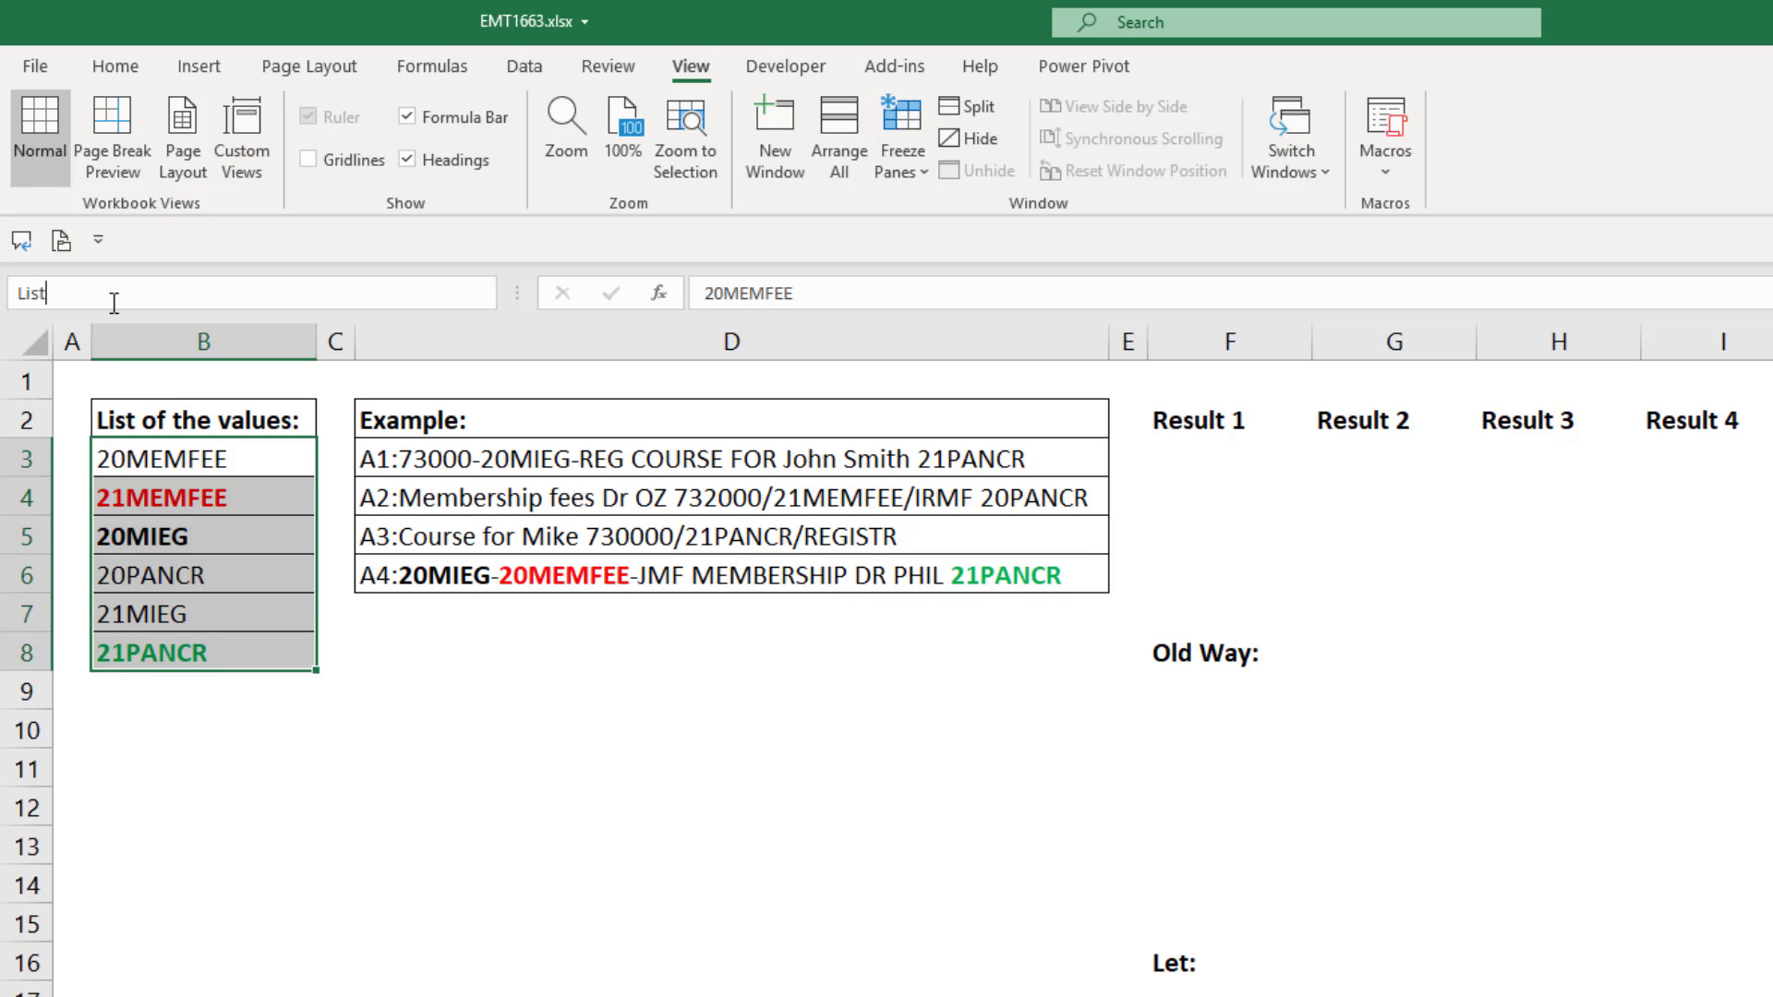
pyautogui.click(728, 642)
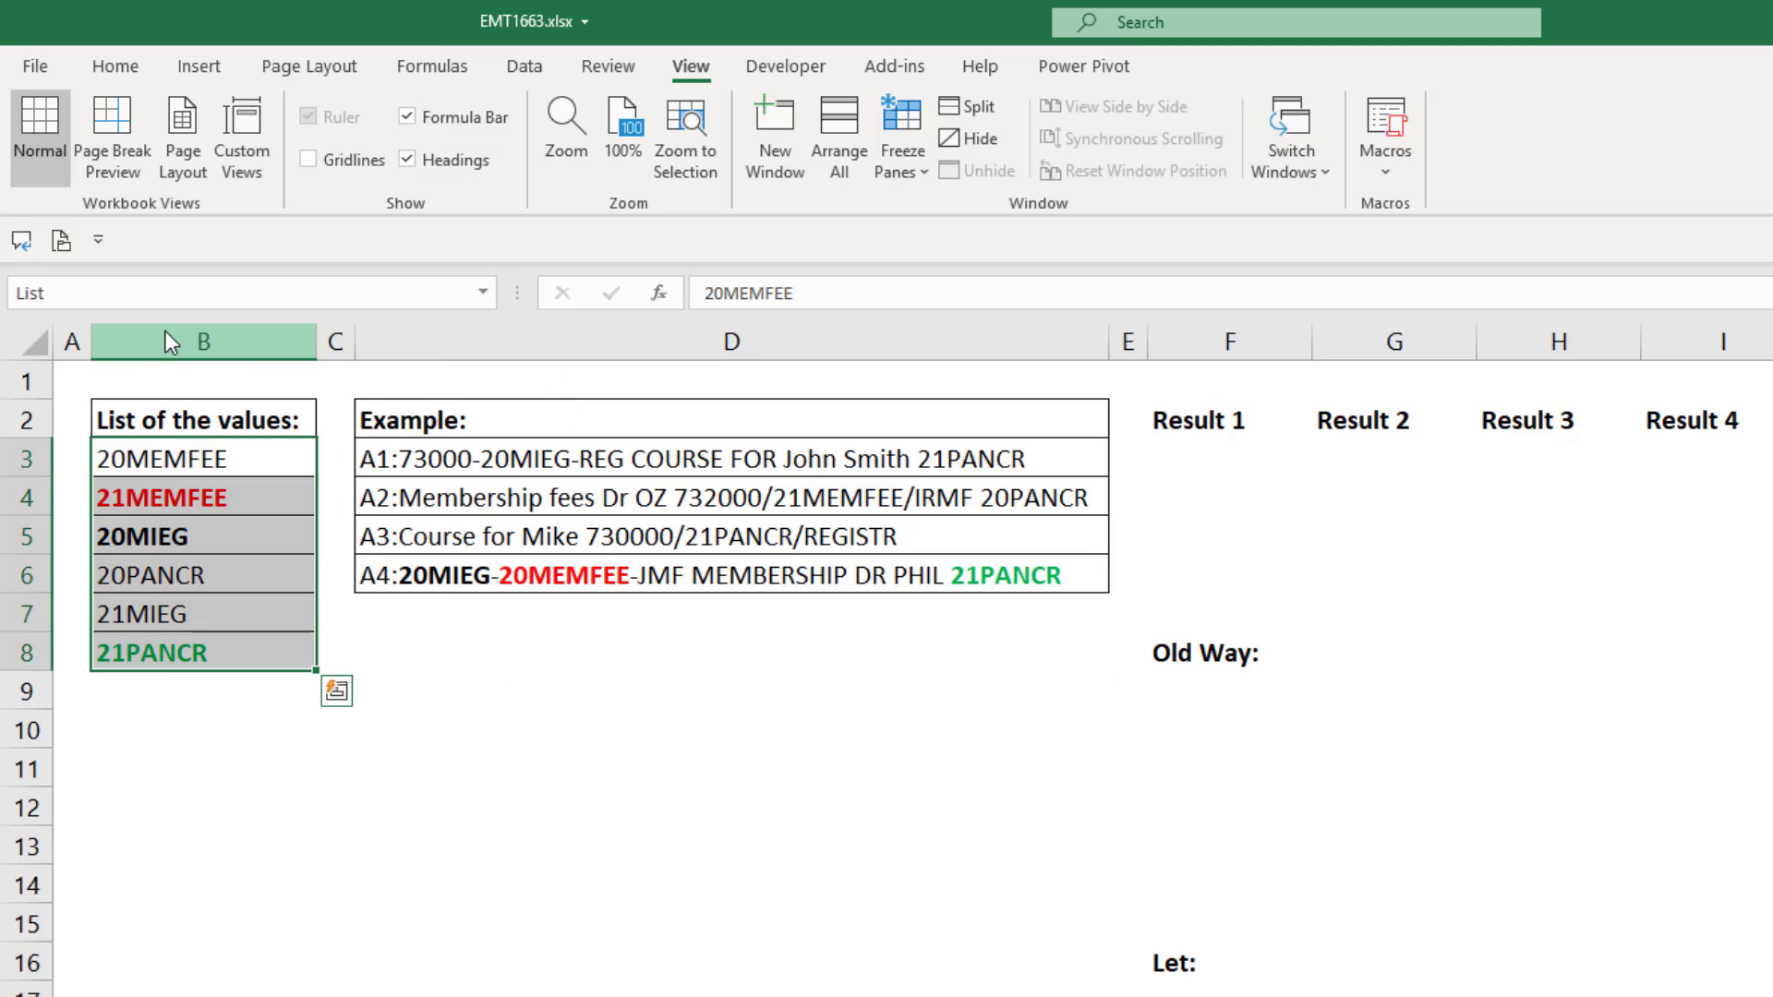
pyautogui.moveTo(347, 549)
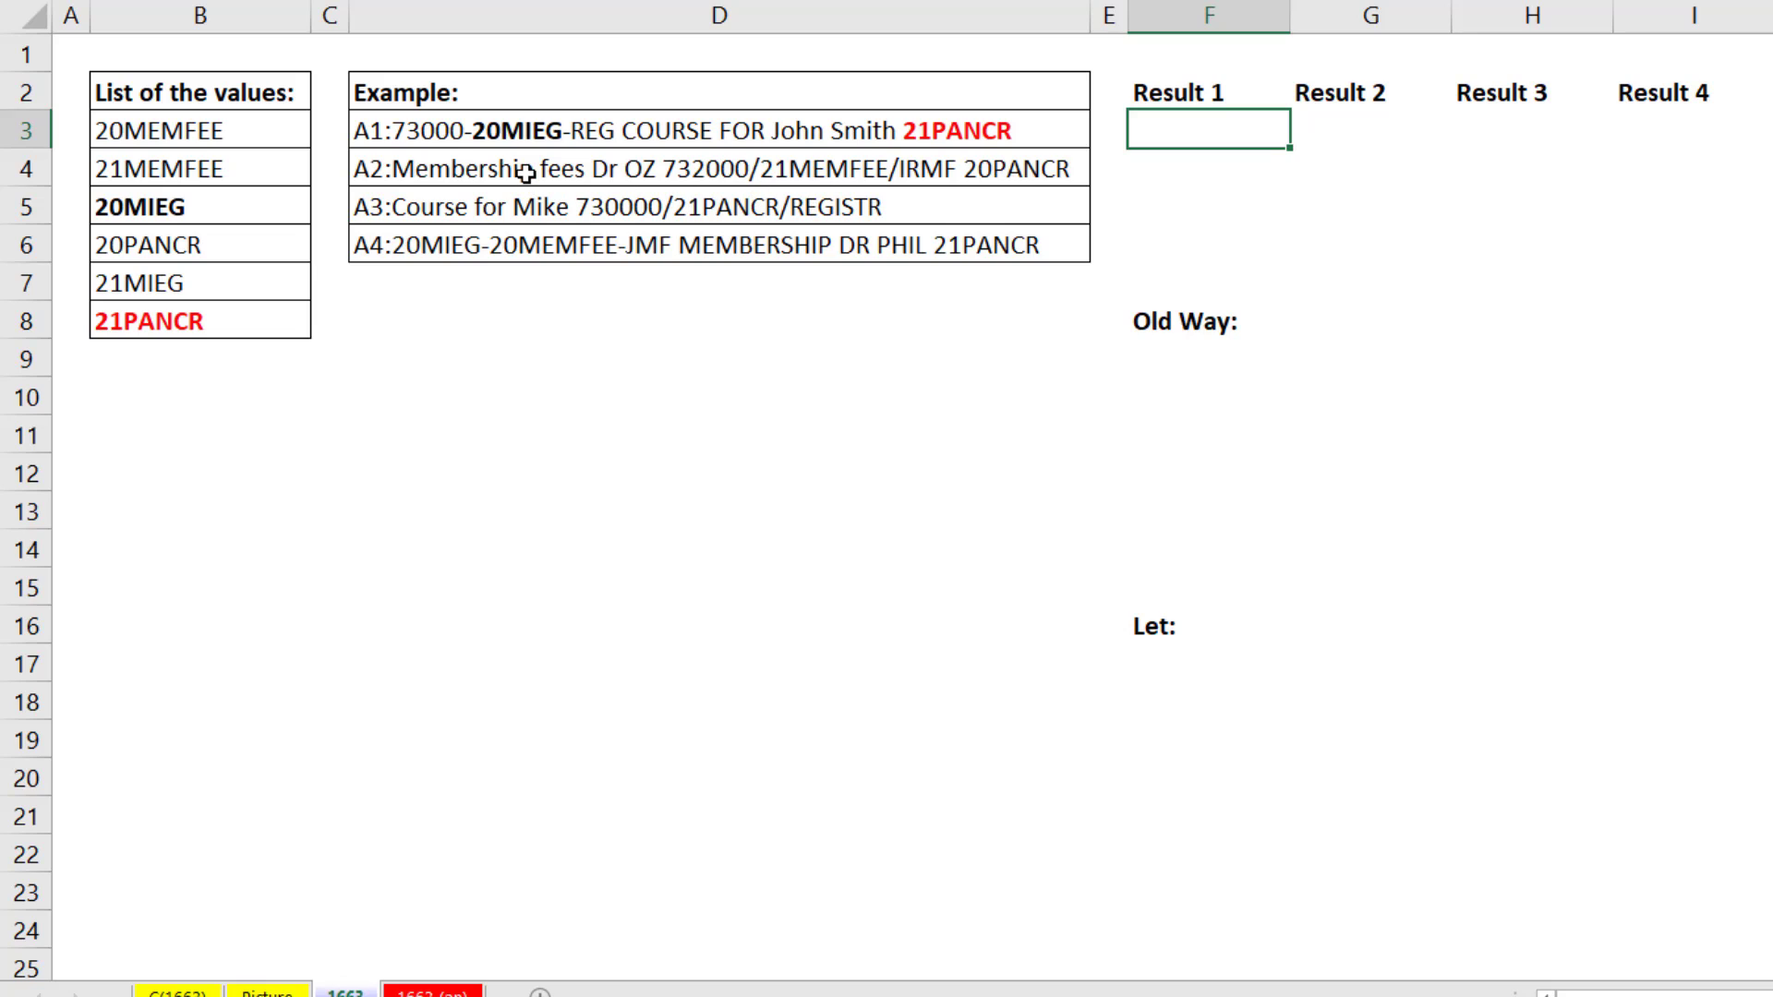
pyautogui.moveTo(512, 161)
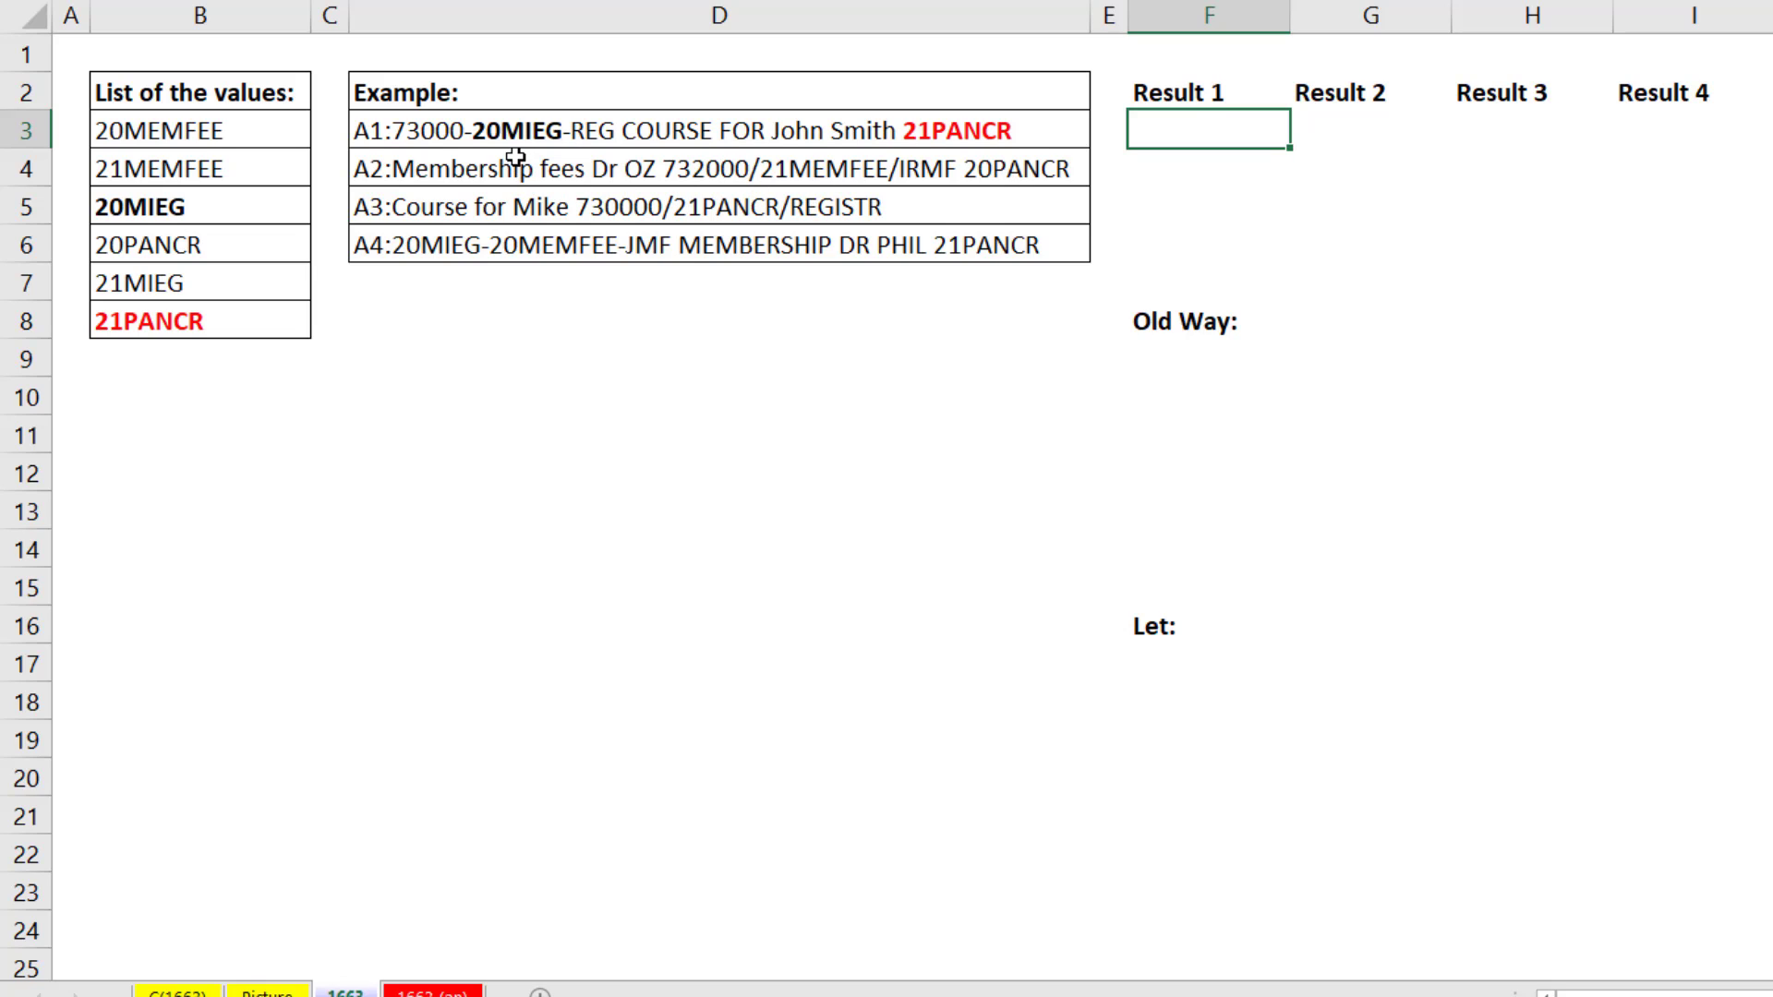
# Write =SEARCH(List,D3) in F3 to look for every List value in the first example text
pyautogui.write('=')
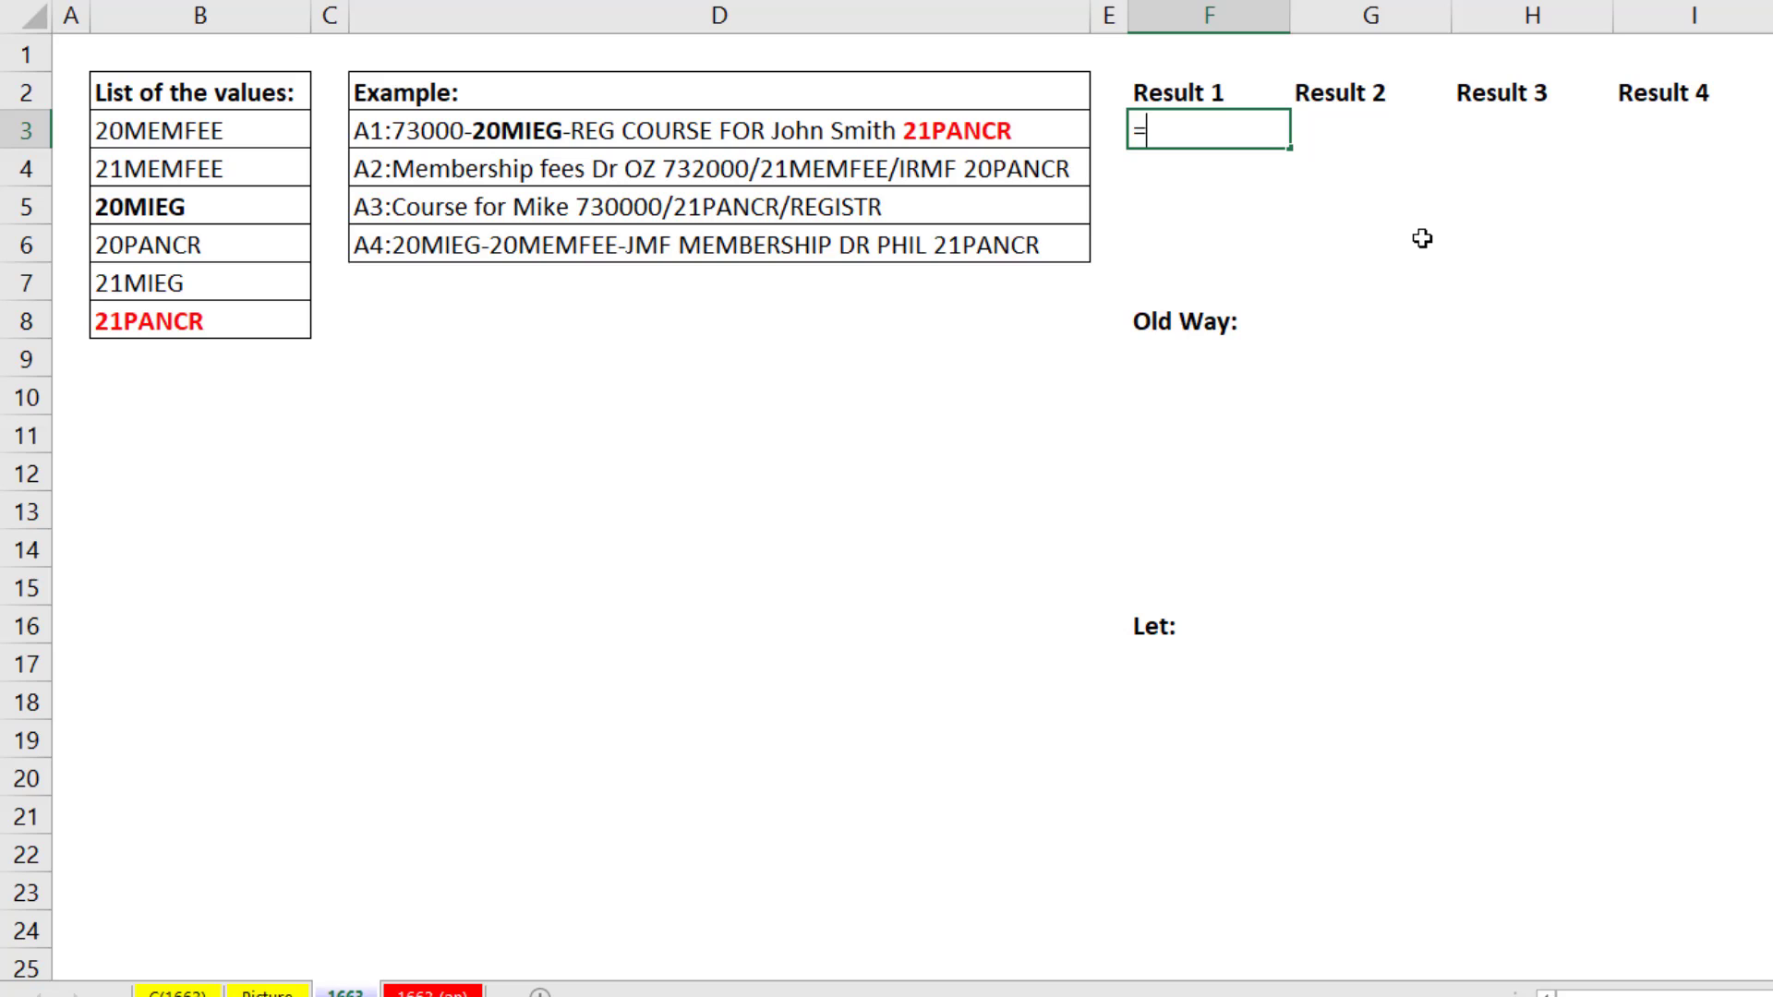
pyautogui.write('fin')
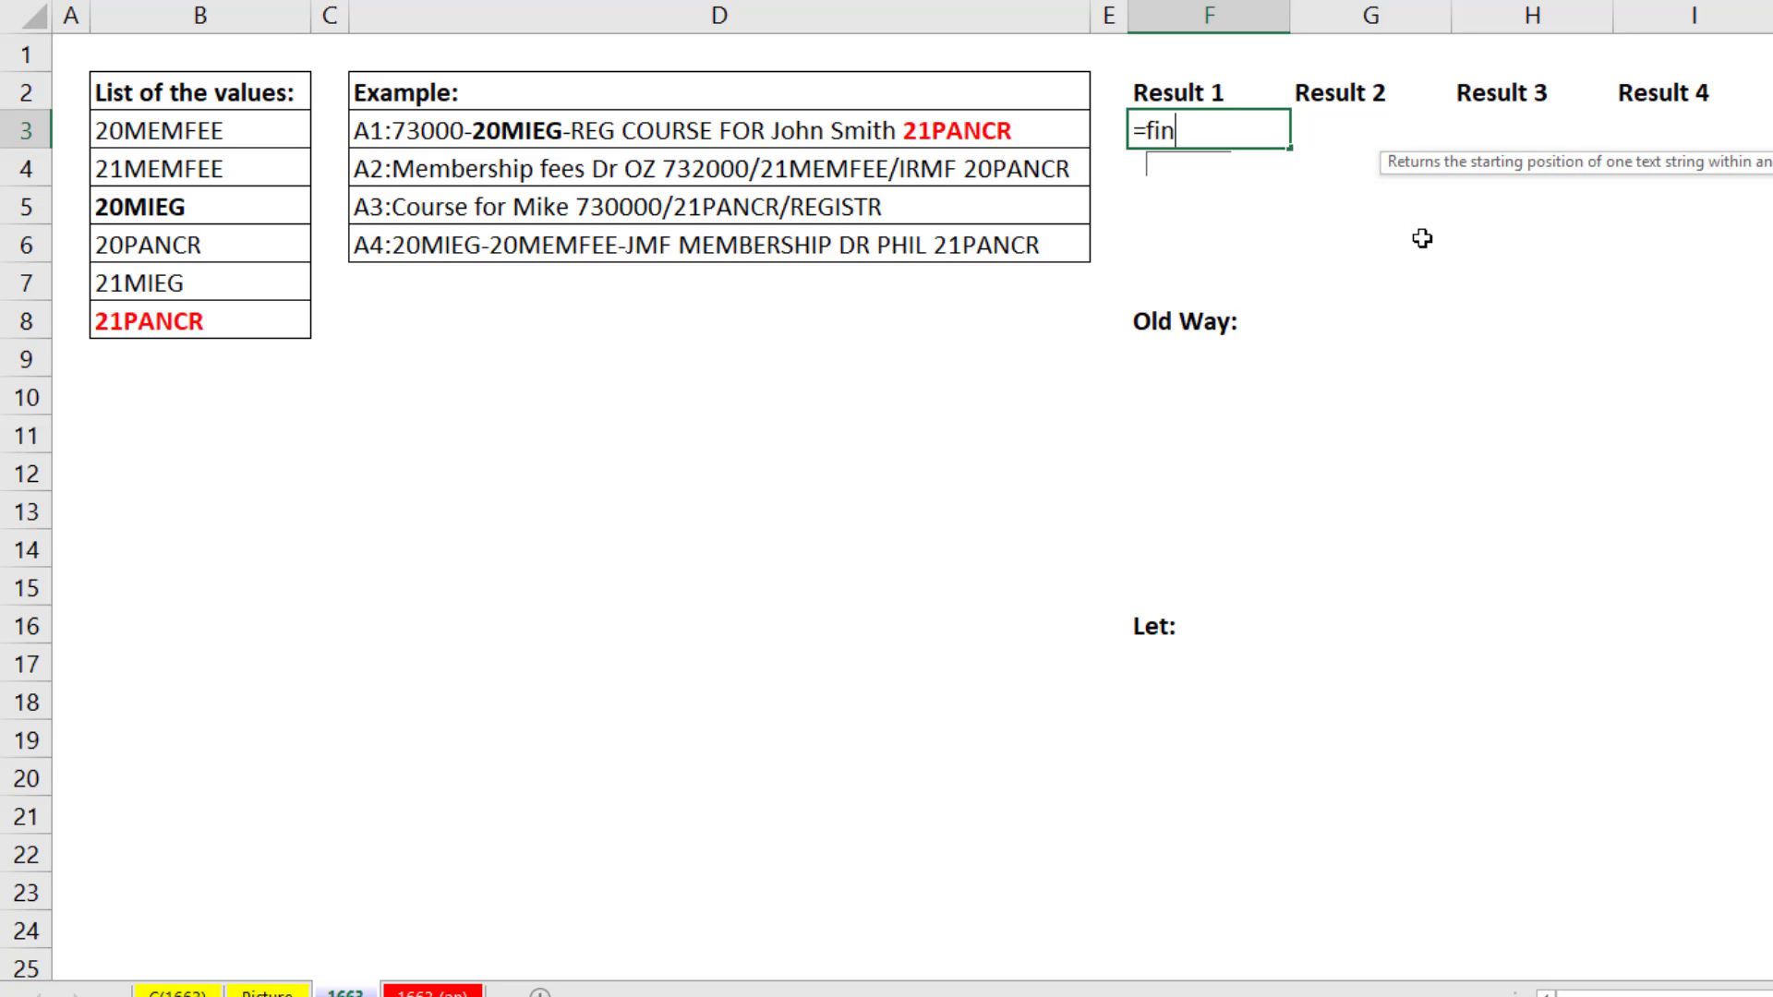
pyautogui.write('d')
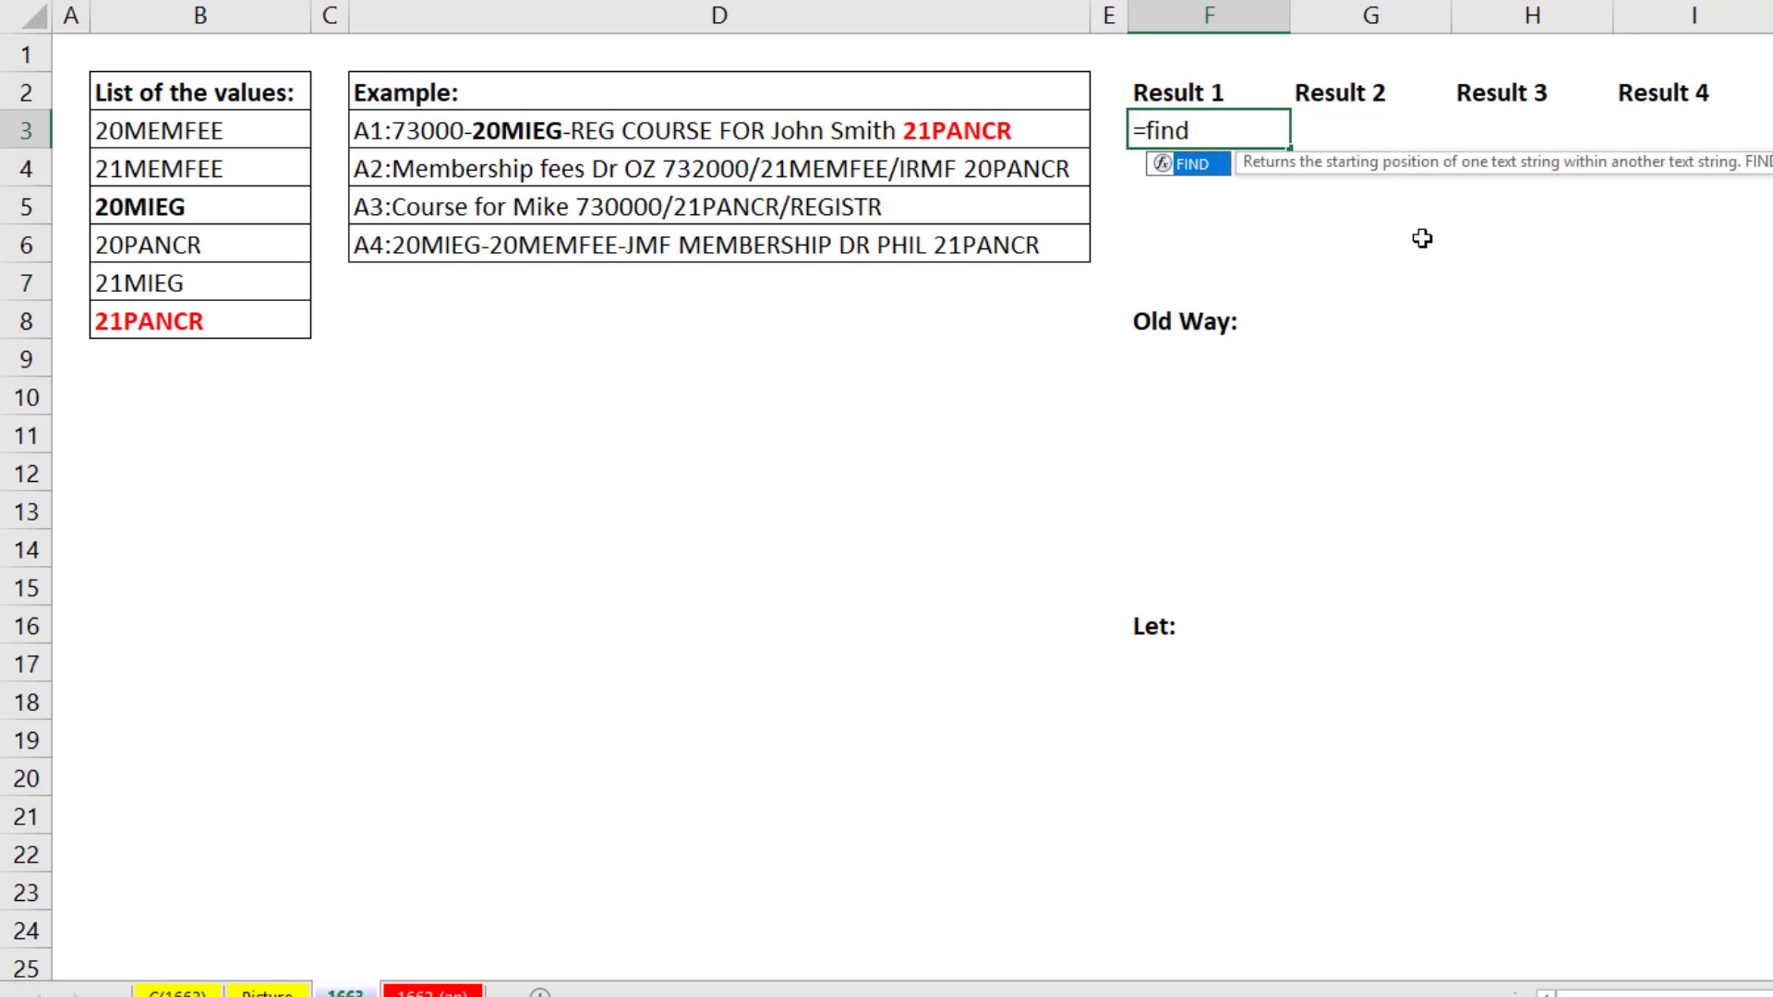
pyautogui.write('=s')
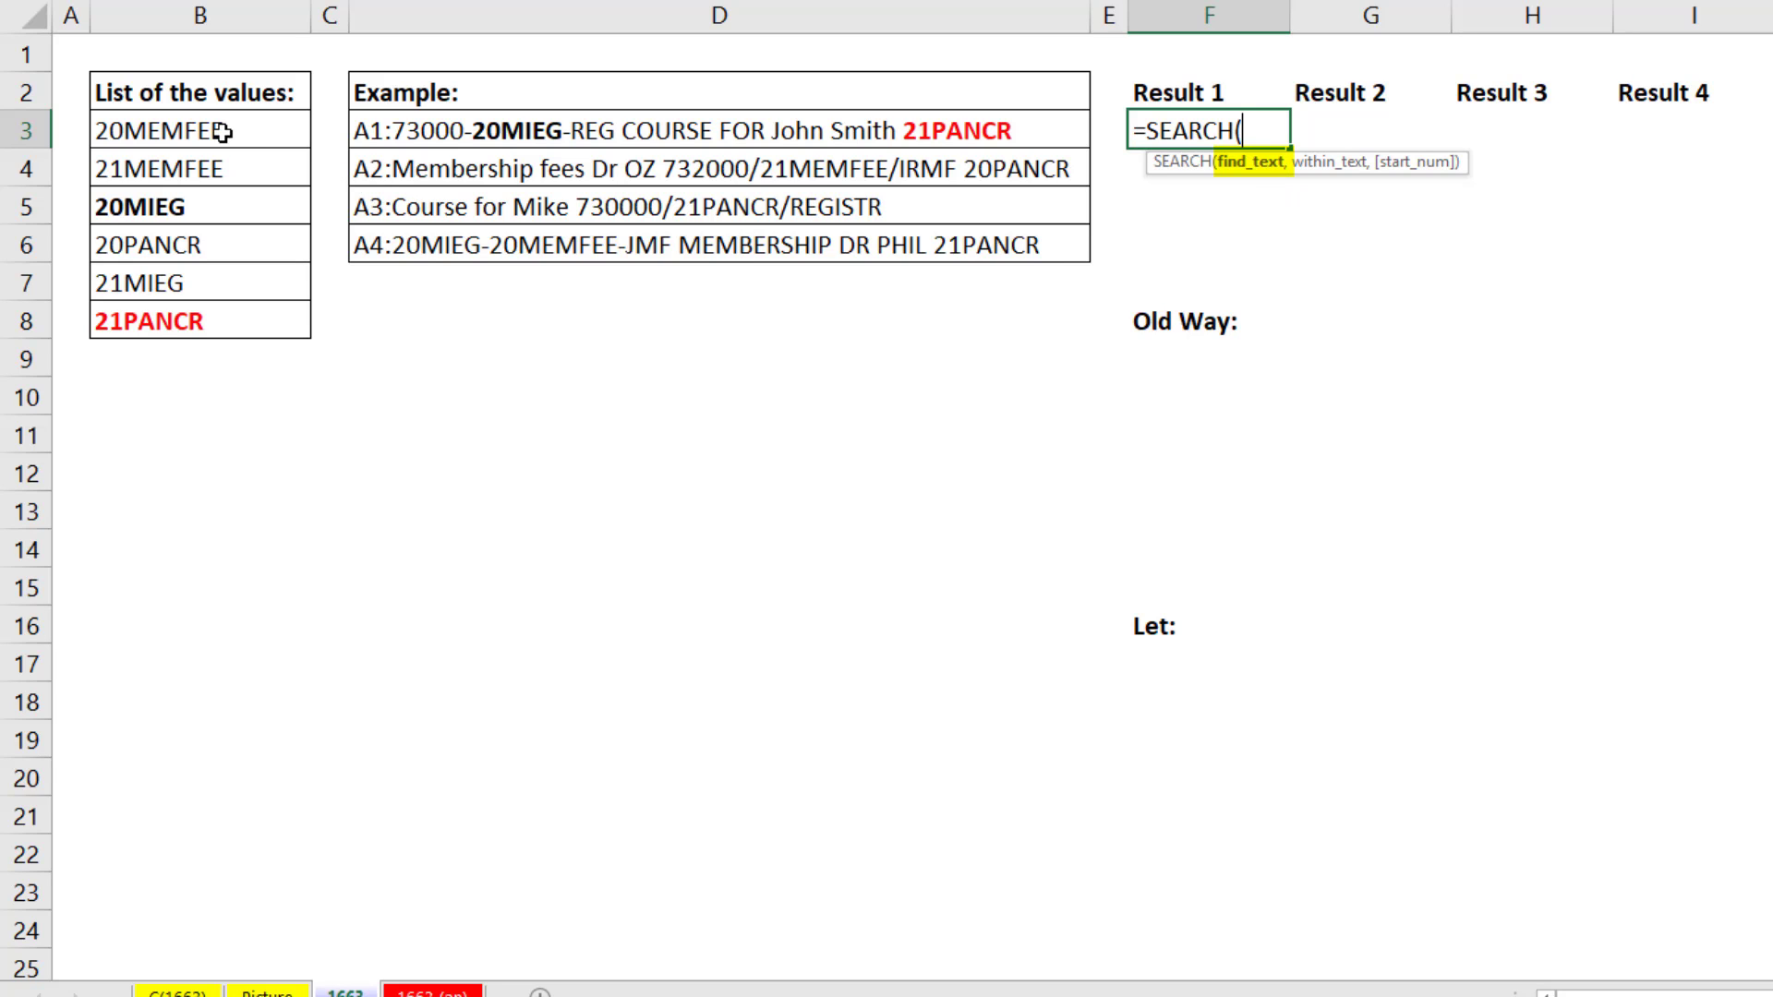
pyautogui.moveTo(202, 127); pyautogui.dragTo(201, 319)
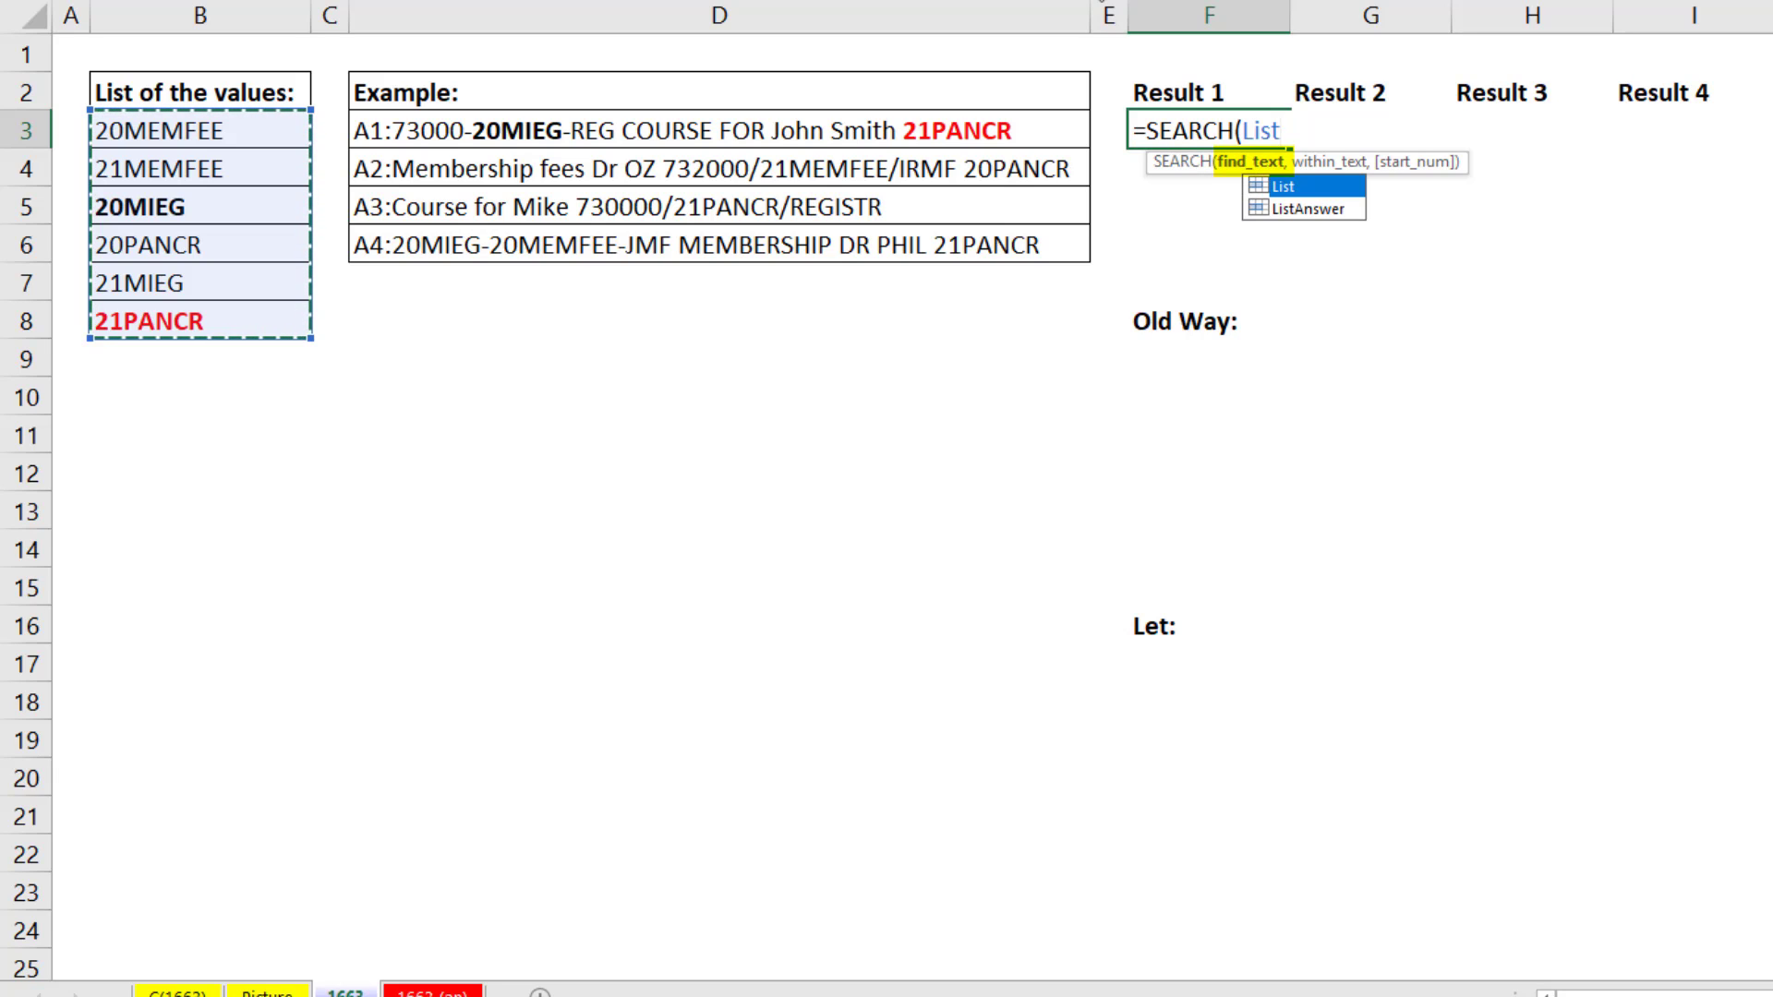
pyautogui.moveTo(1304, 379)
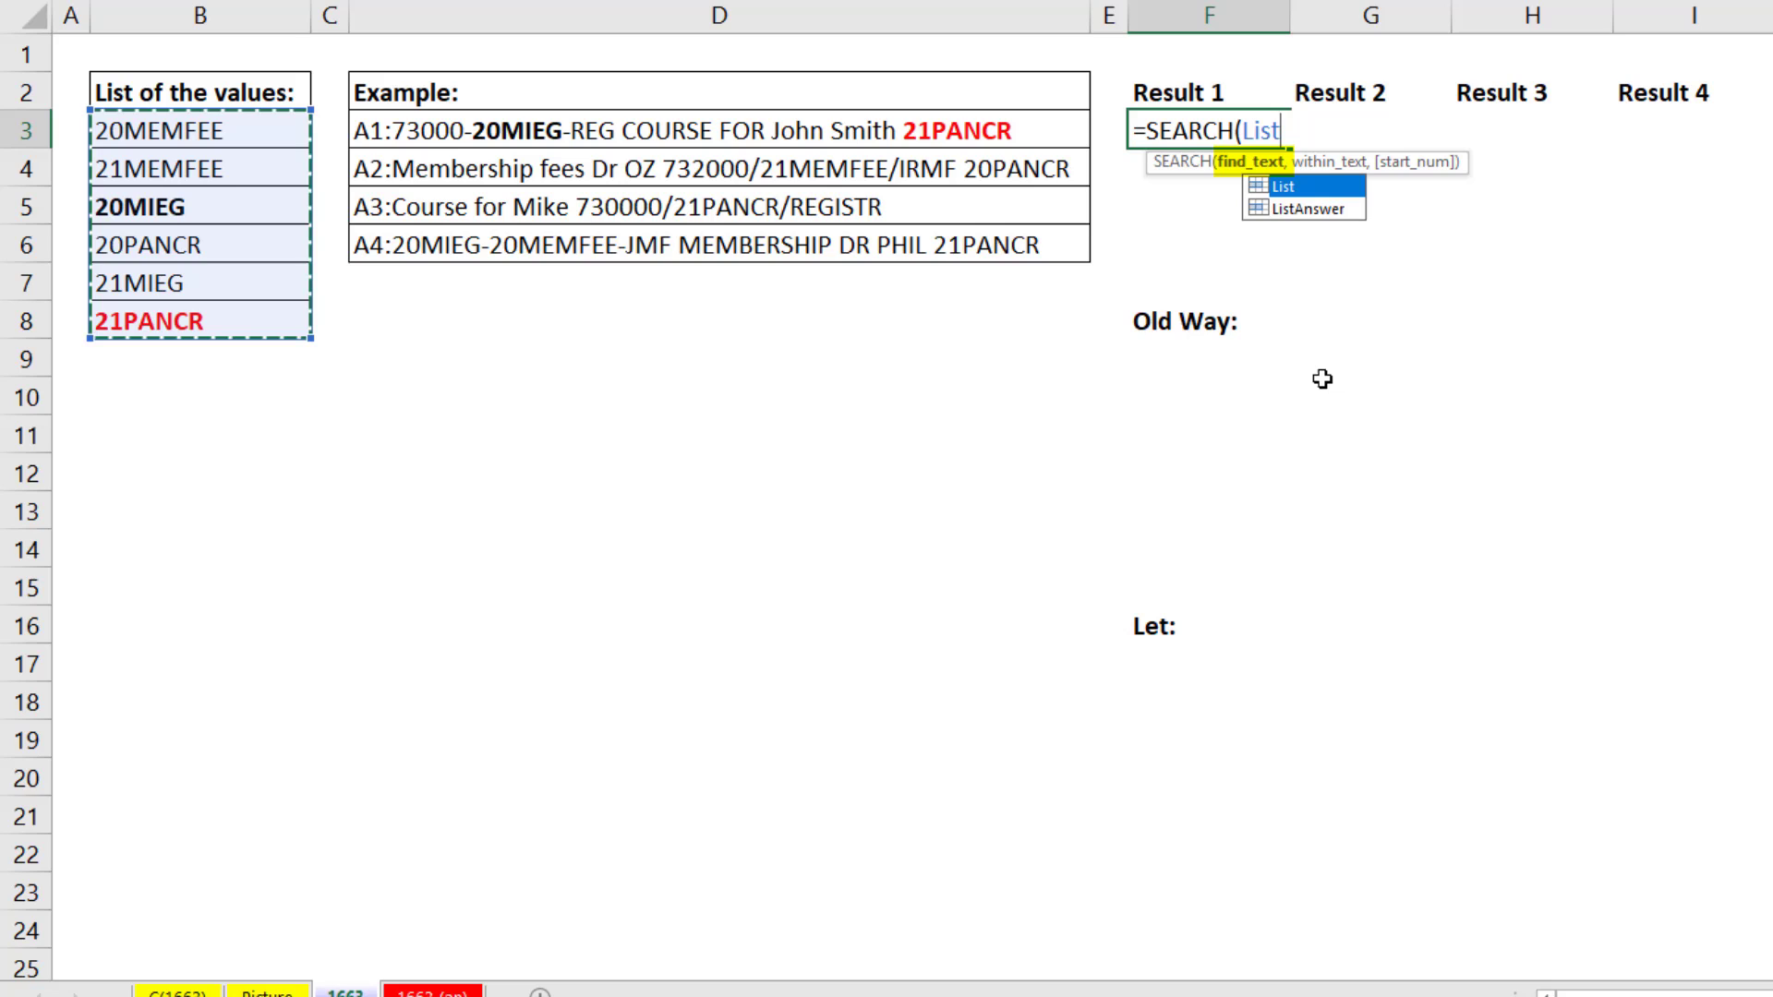
pyautogui.write(',')
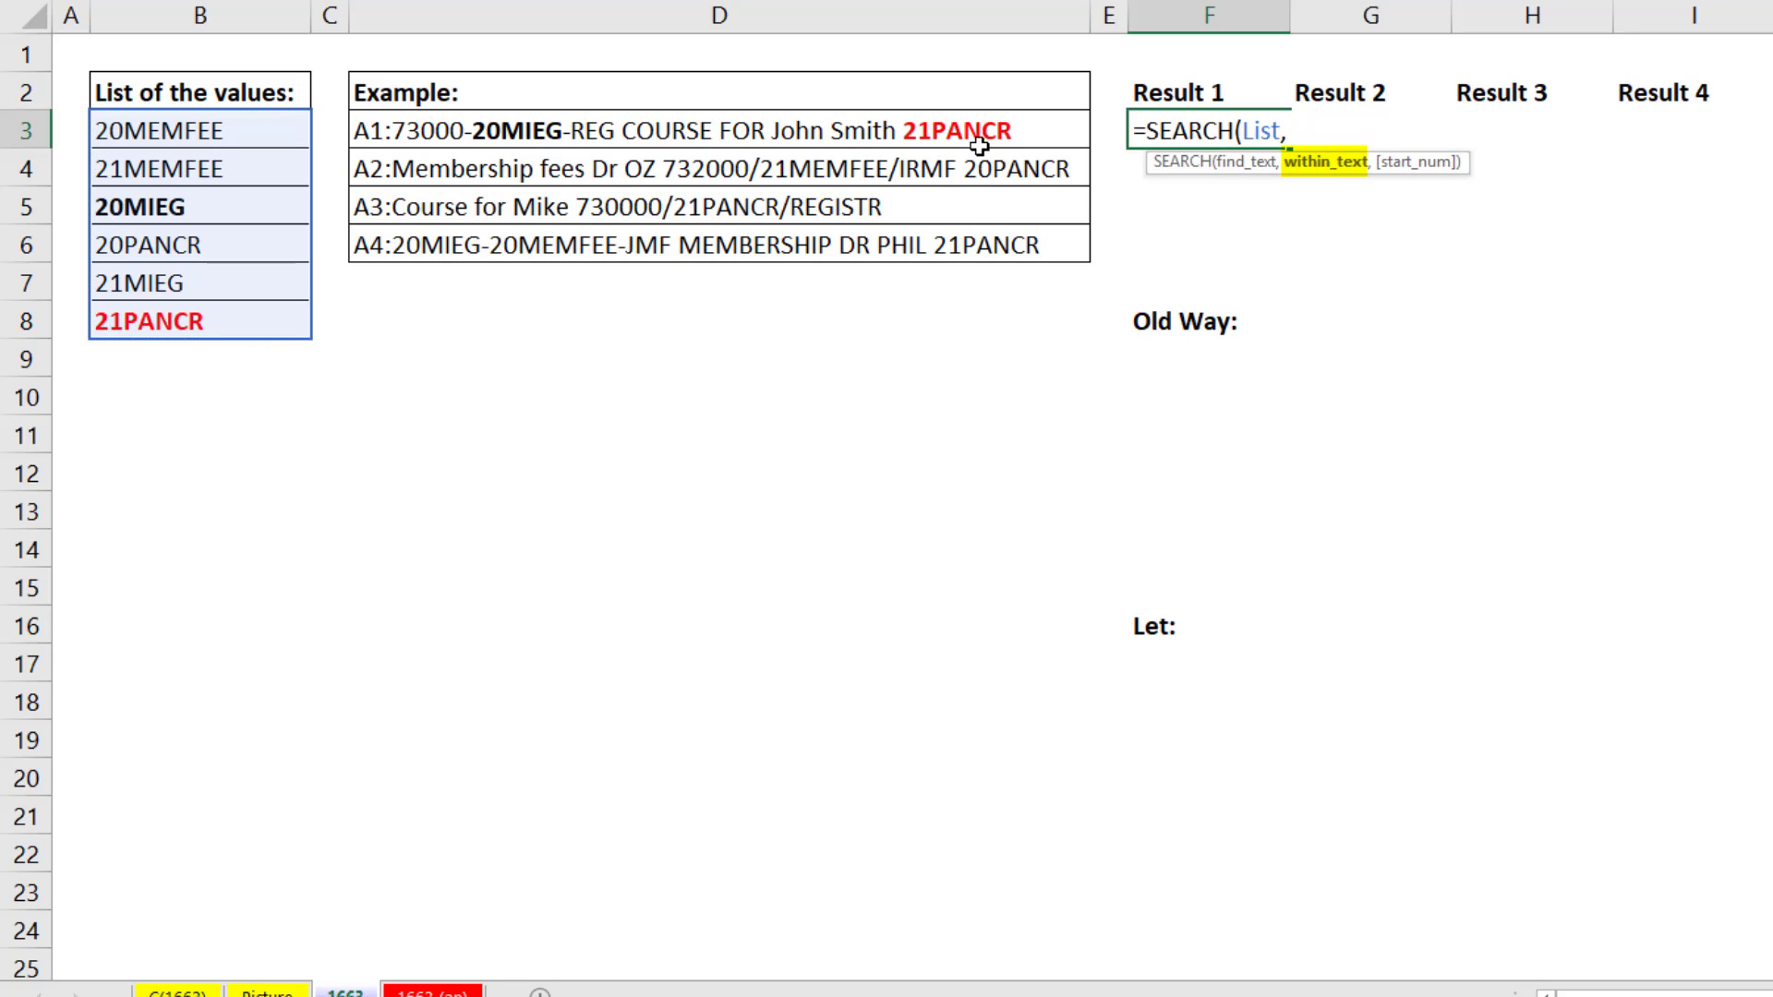
pyautogui.click(702, 129)
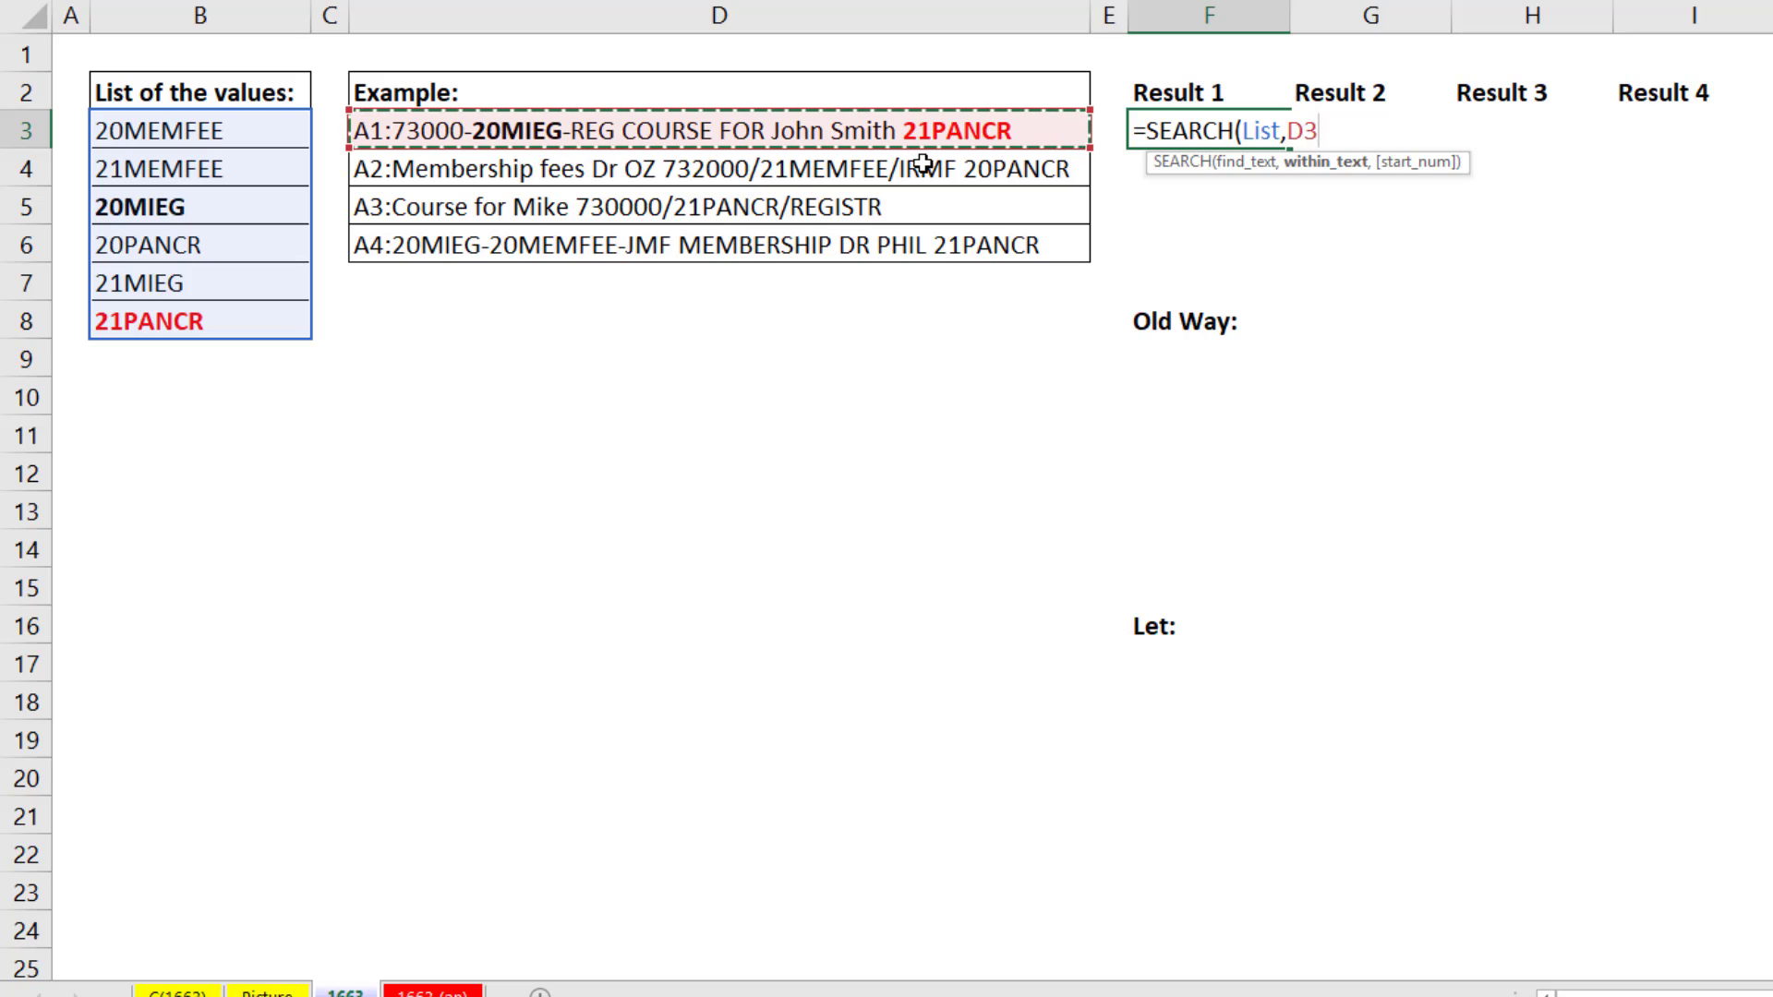
pyautogui.moveTo(812, 181)
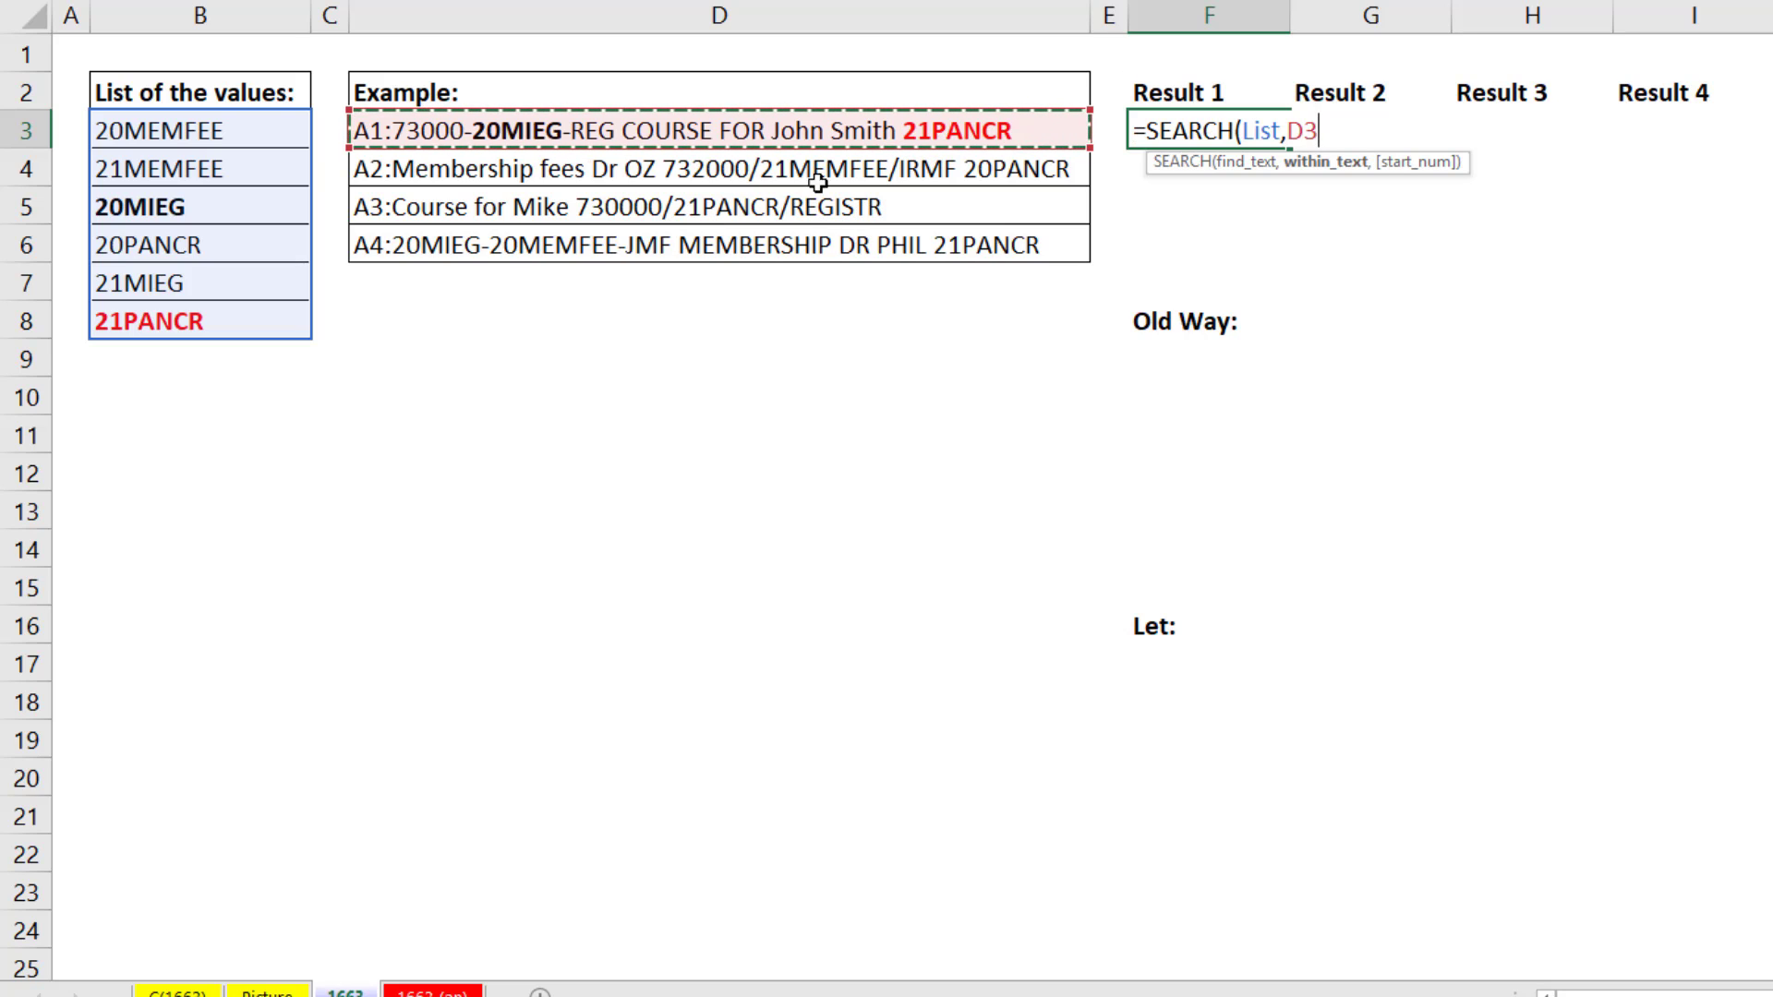
pyautogui.moveTo(280, 300)
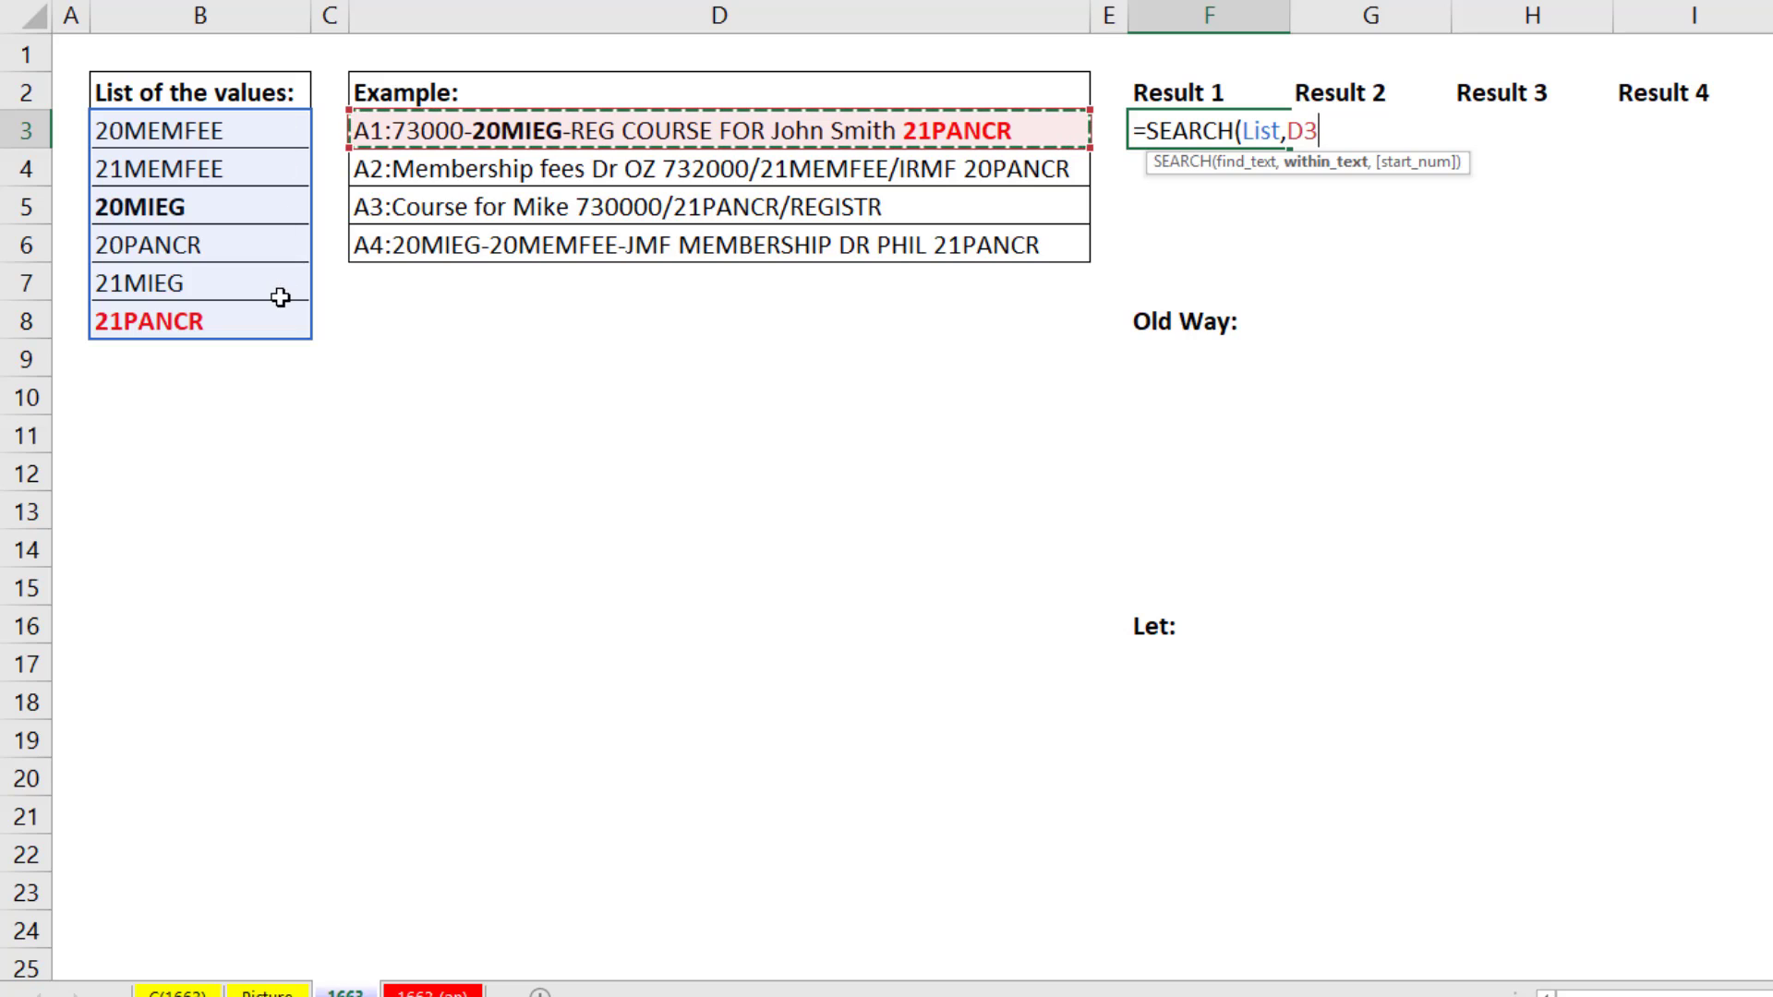
pyautogui.moveTo(475, 162)
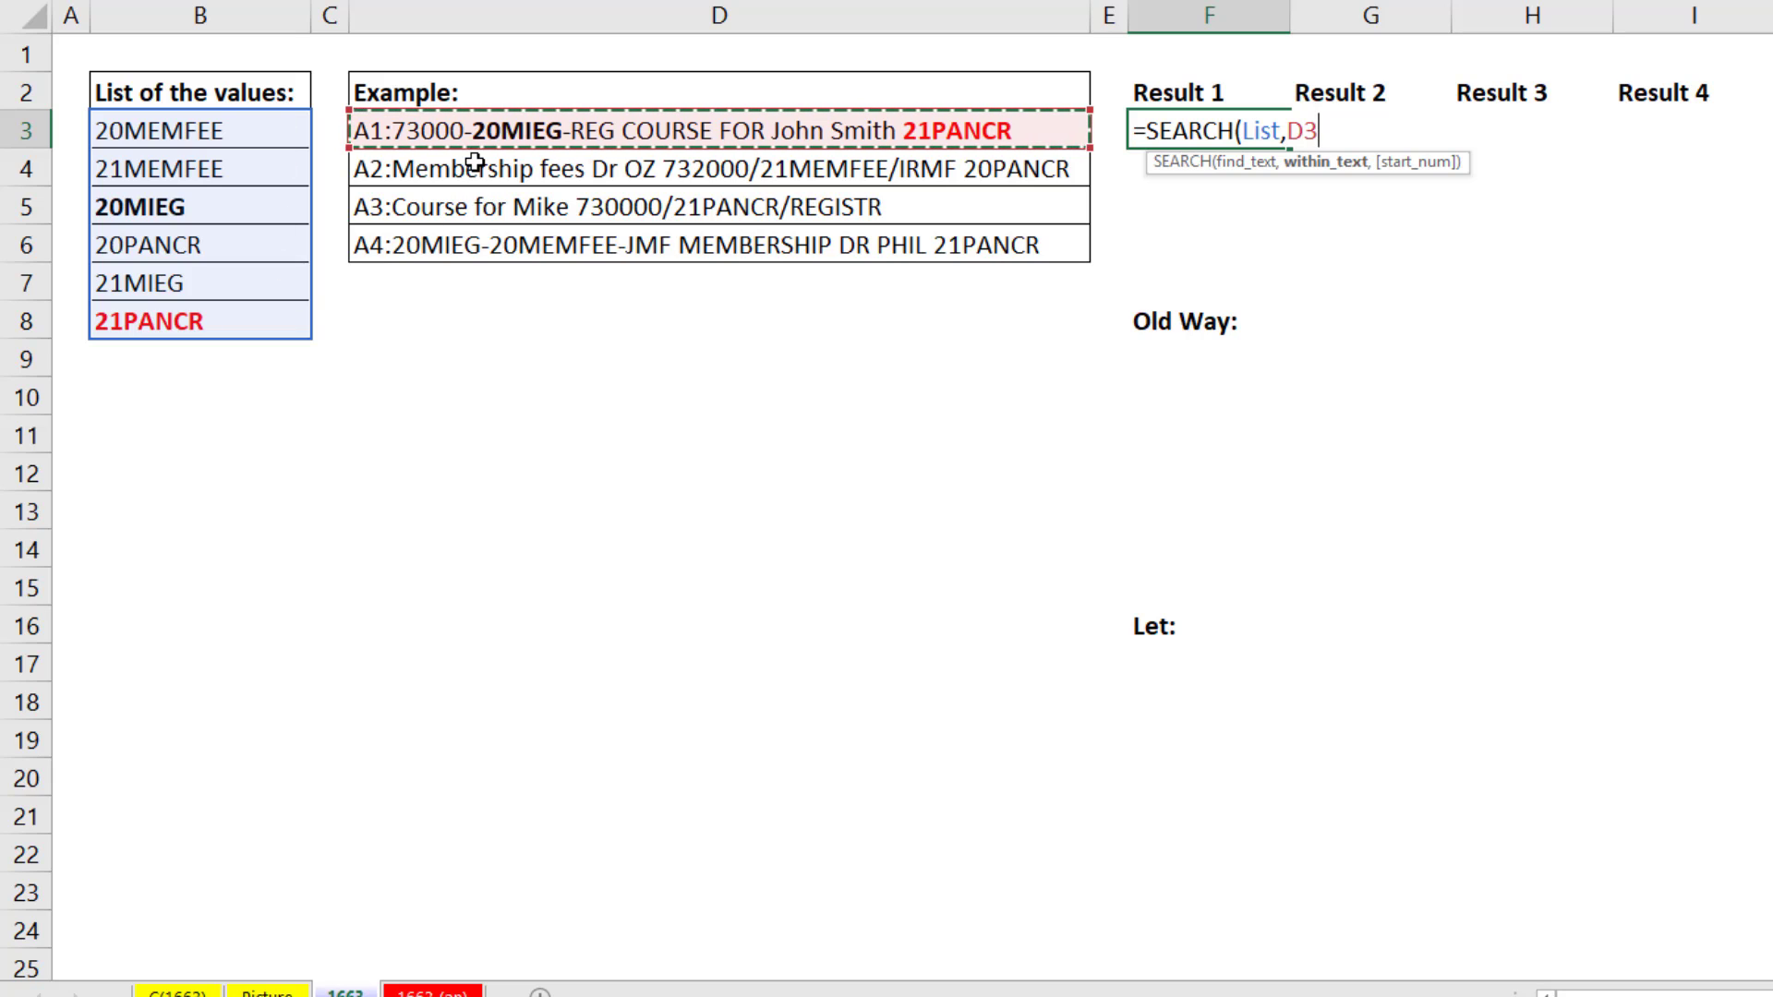
pyautogui.moveTo(1666, 114)
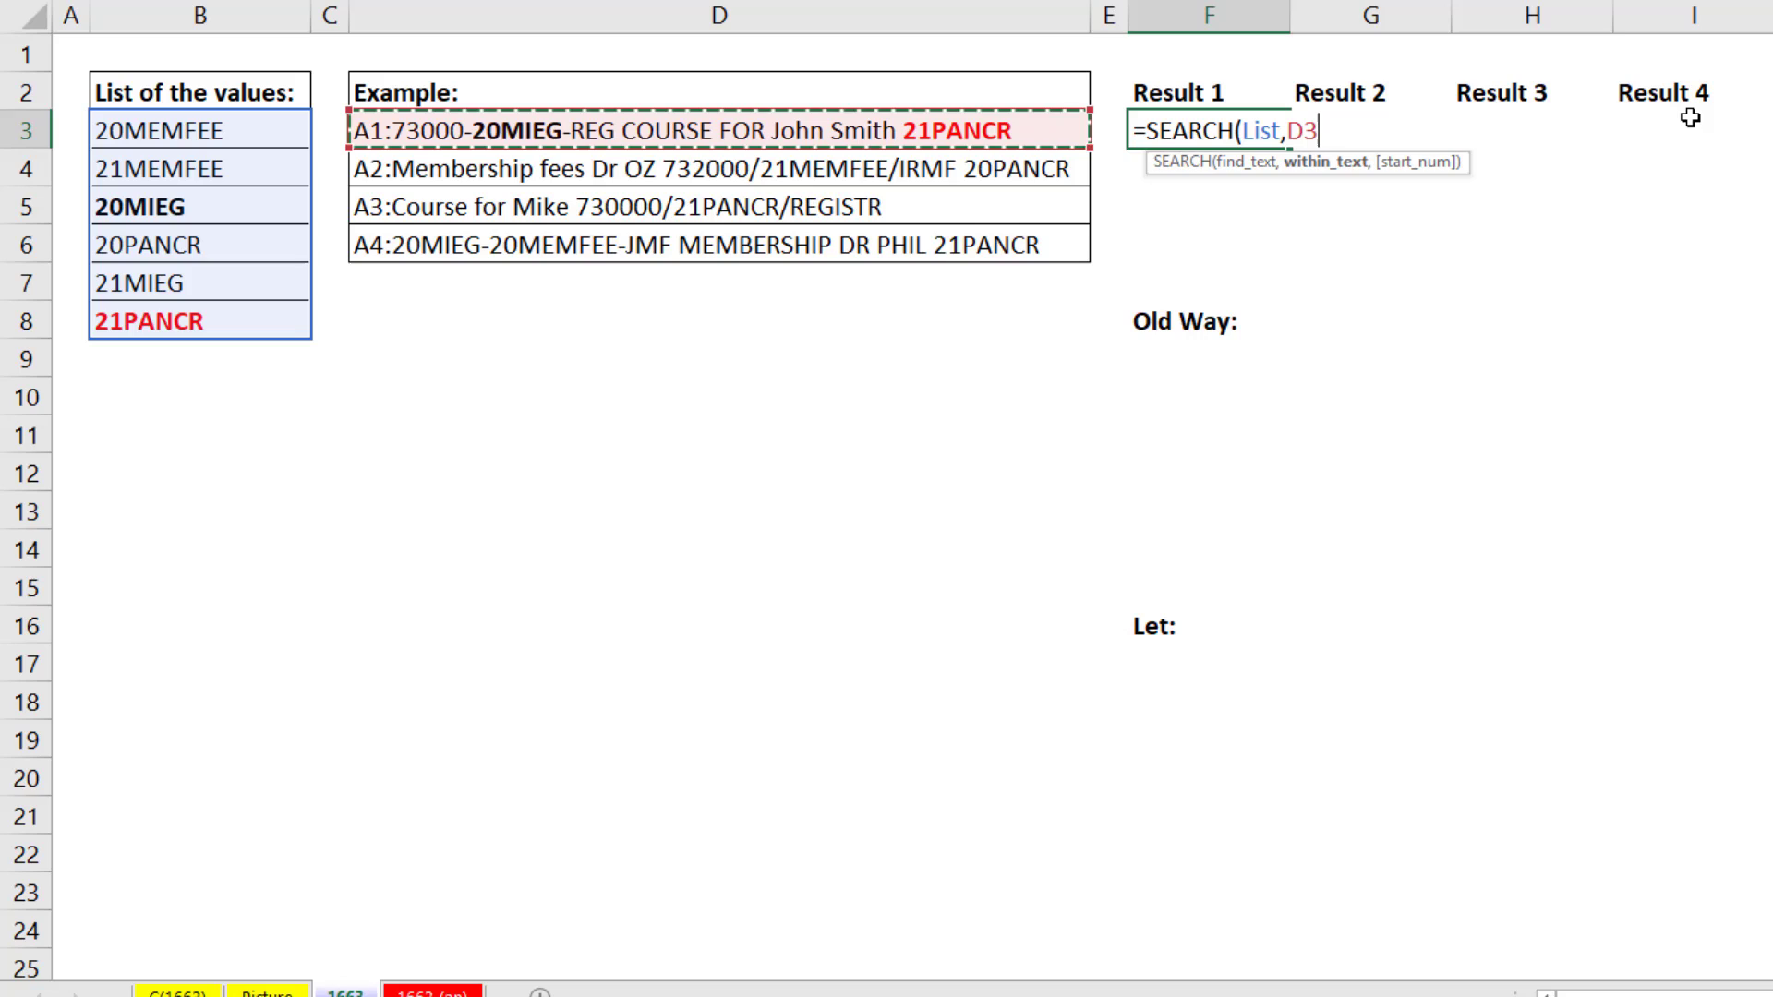
pyautogui.write(')')
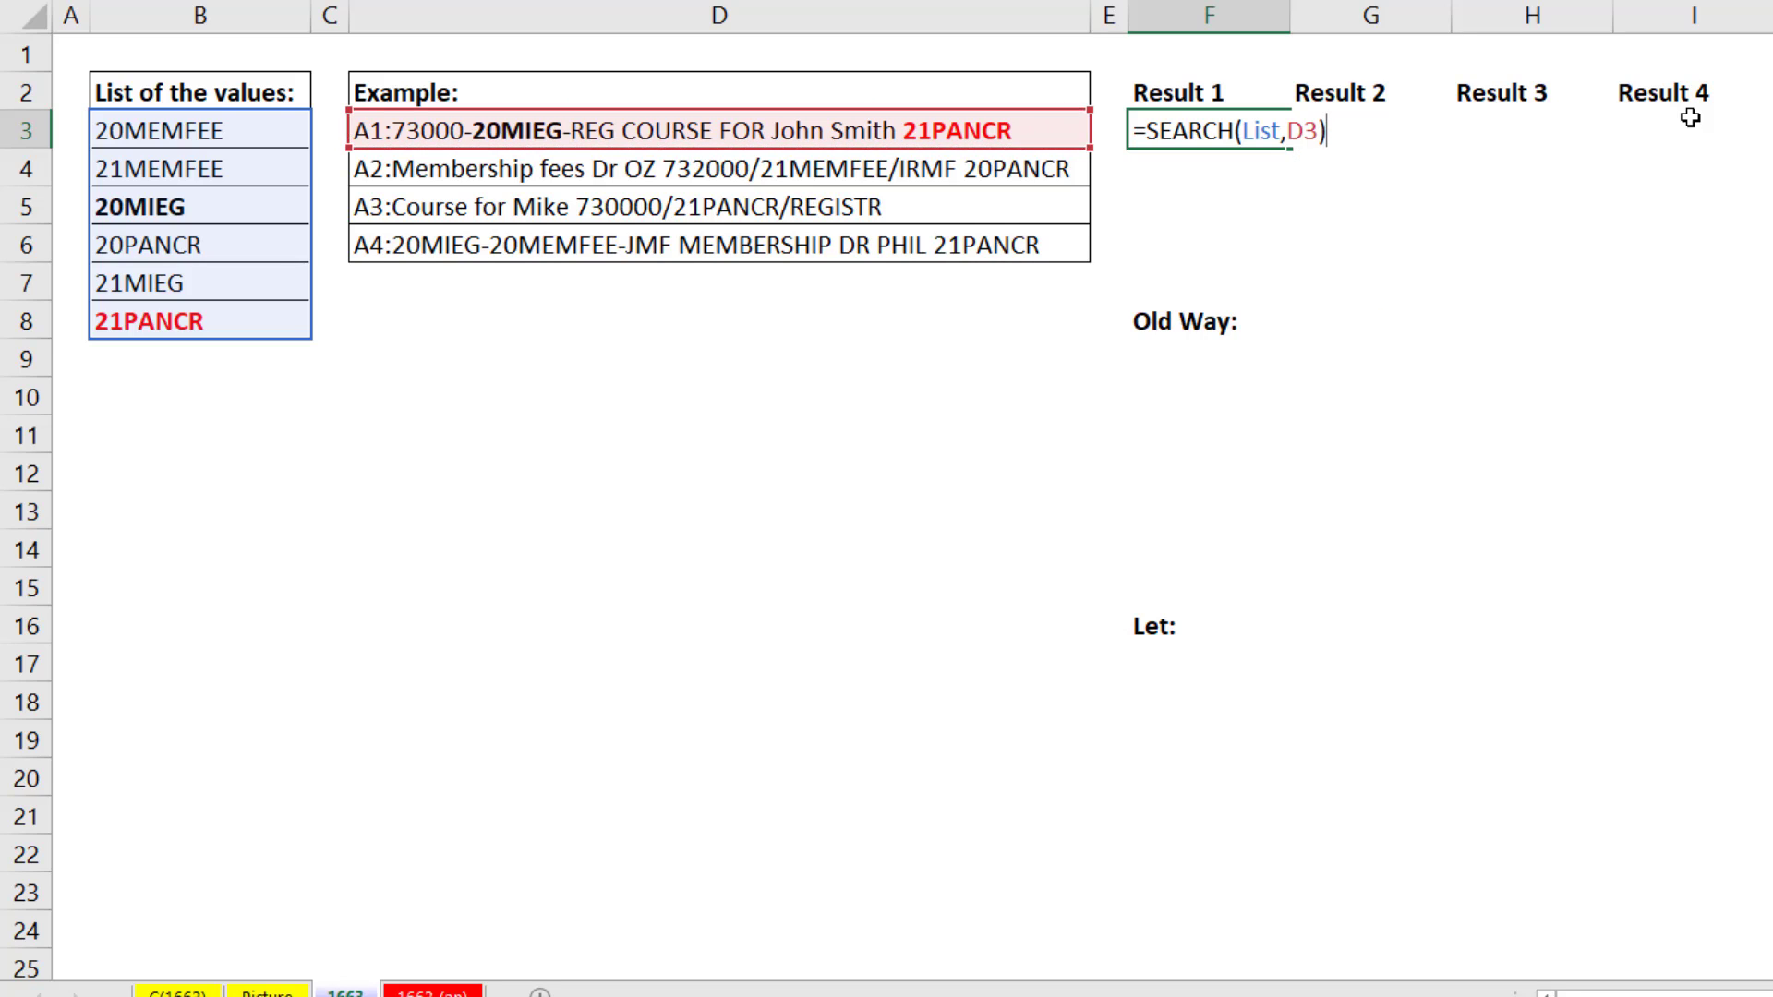
# Evaluate SEARCH(List,D3) with F9, then wrap it in ISNUMBER to get TRUE/FALSE per value
pyautogui.press('F9')
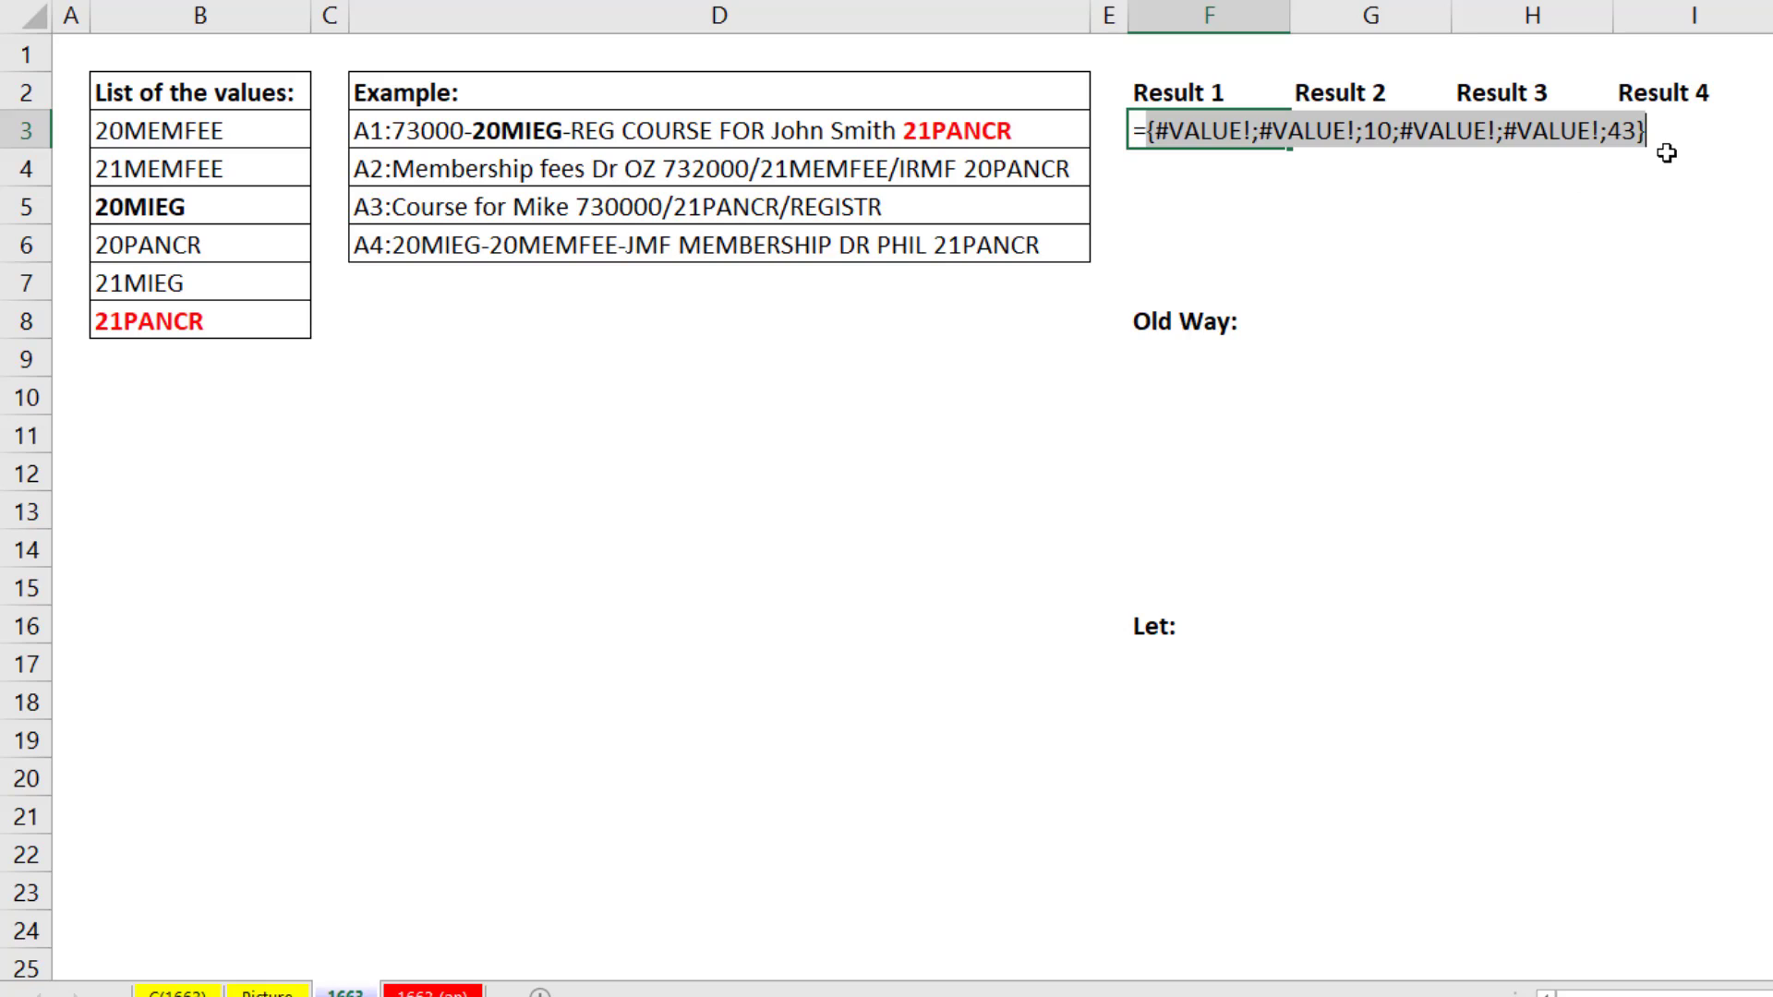
pyautogui.moveTo(1160, 158)
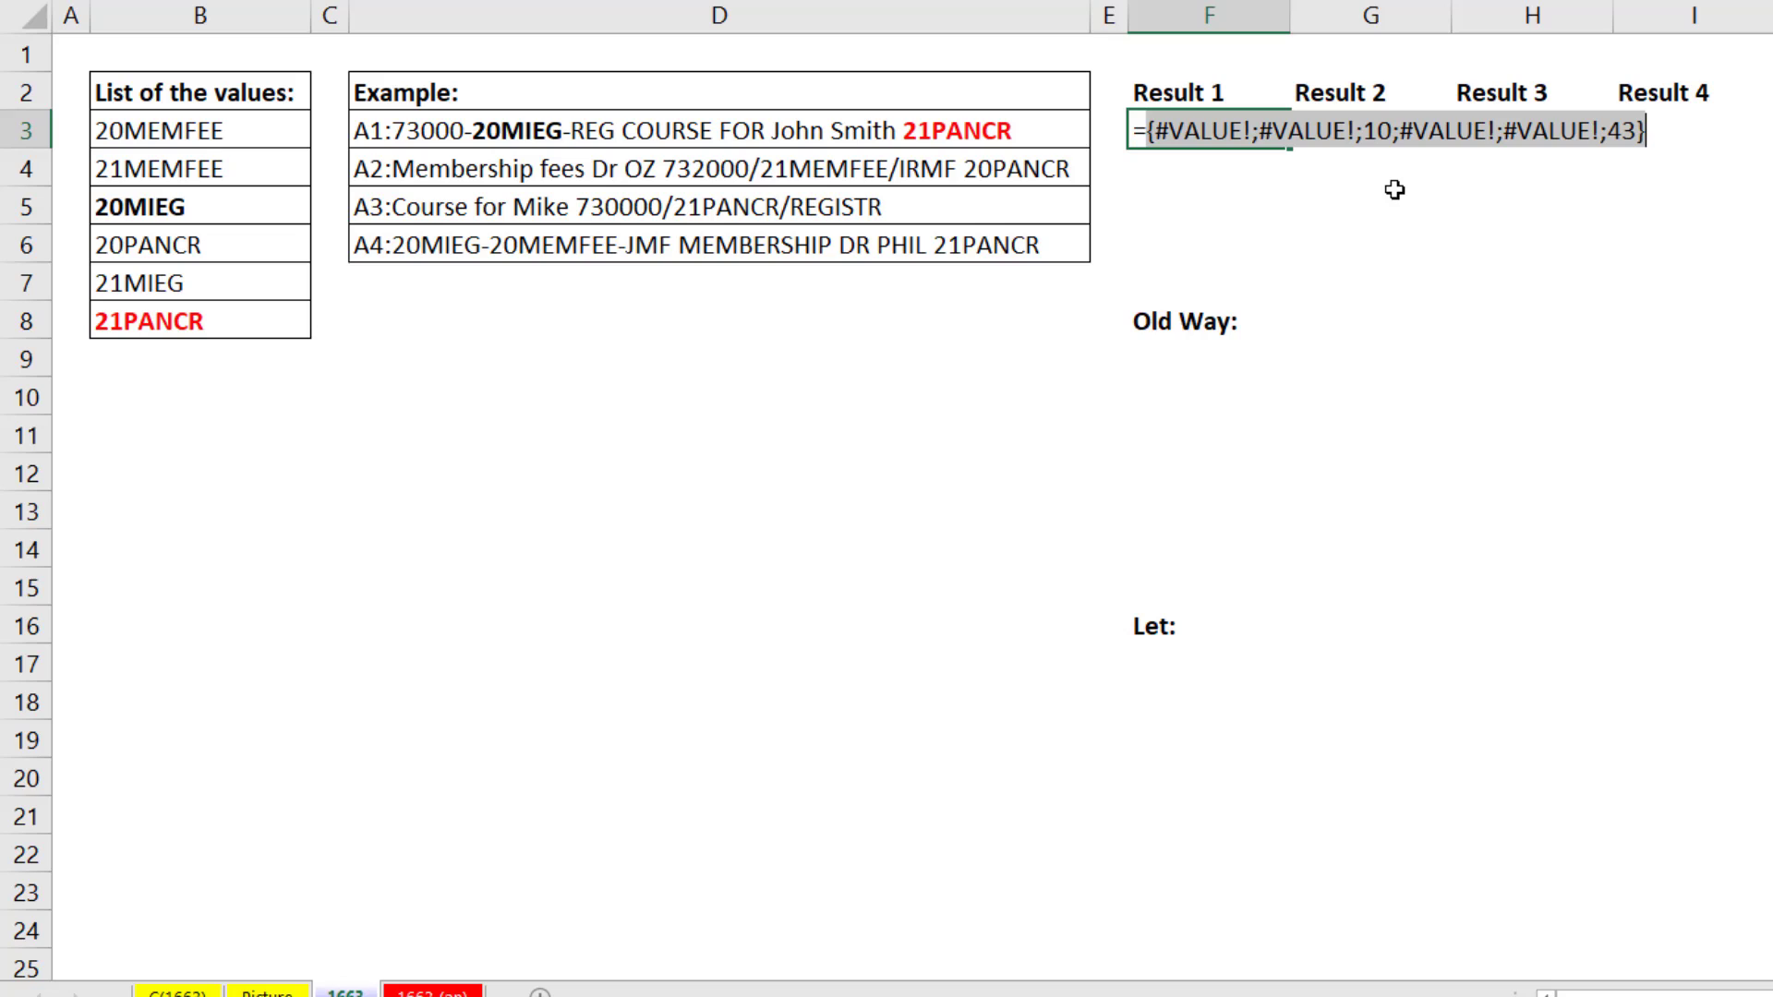
pyautogui.moveTo(1381, 155)
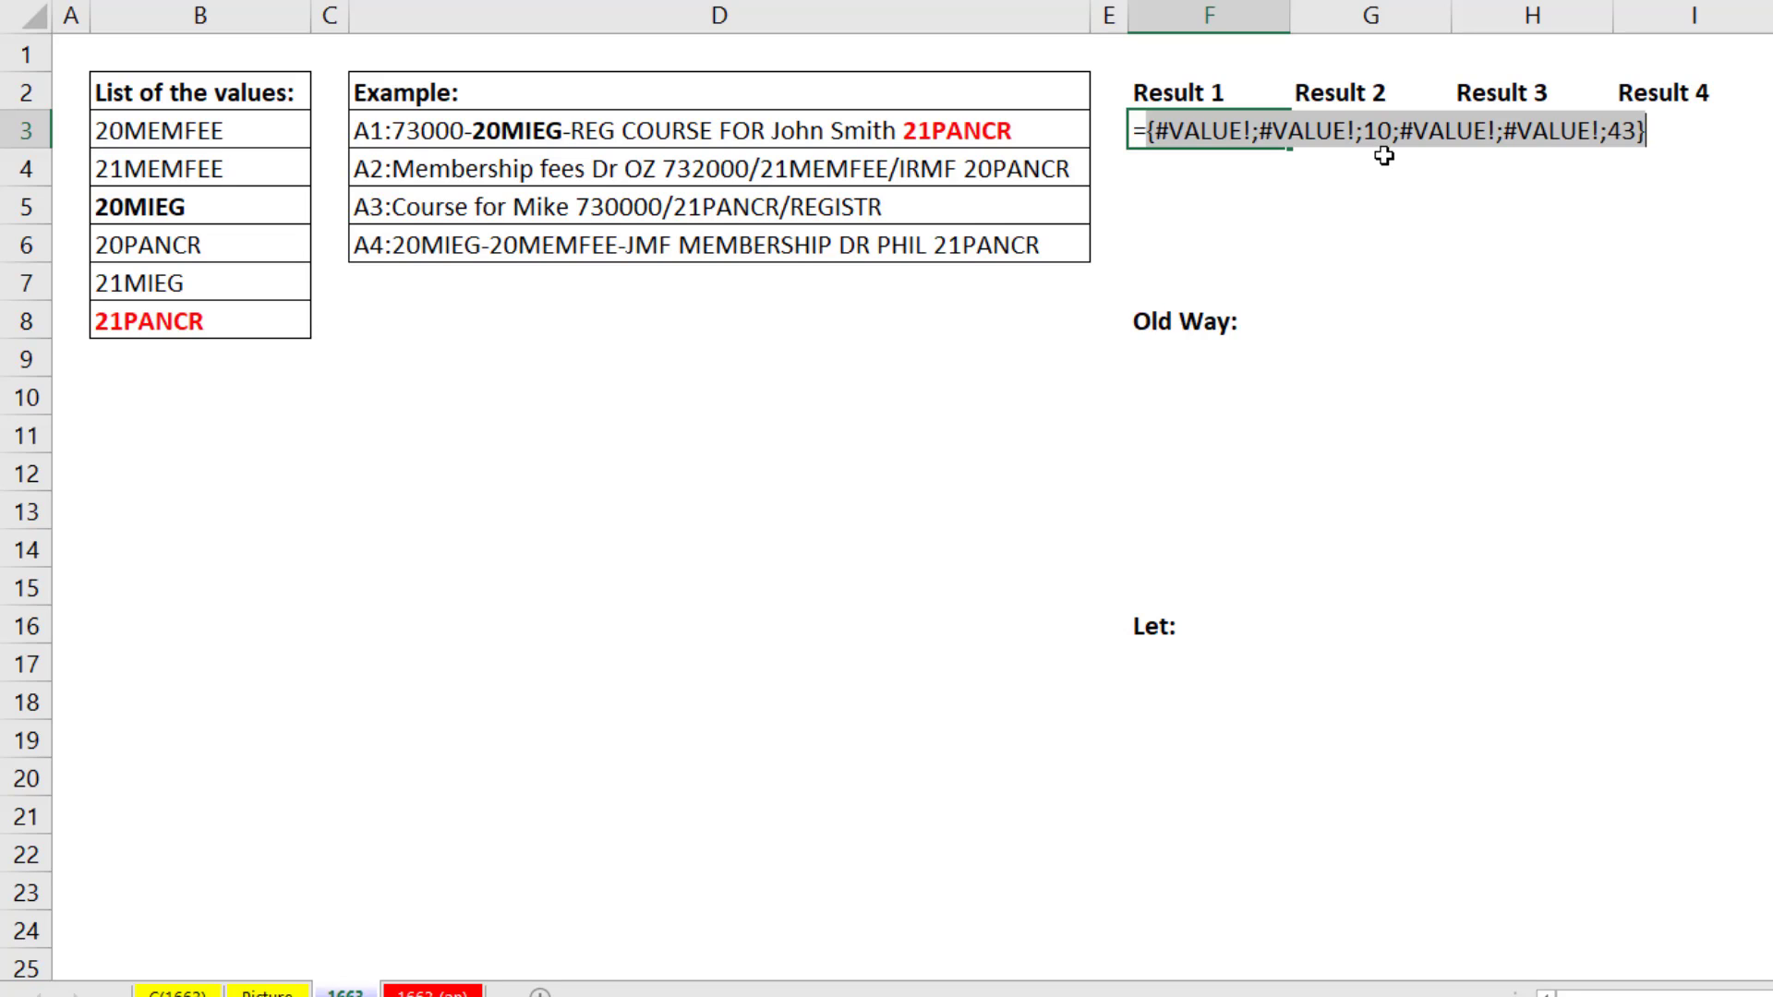
pyautogui.write('=SEARCH(List,D3)')
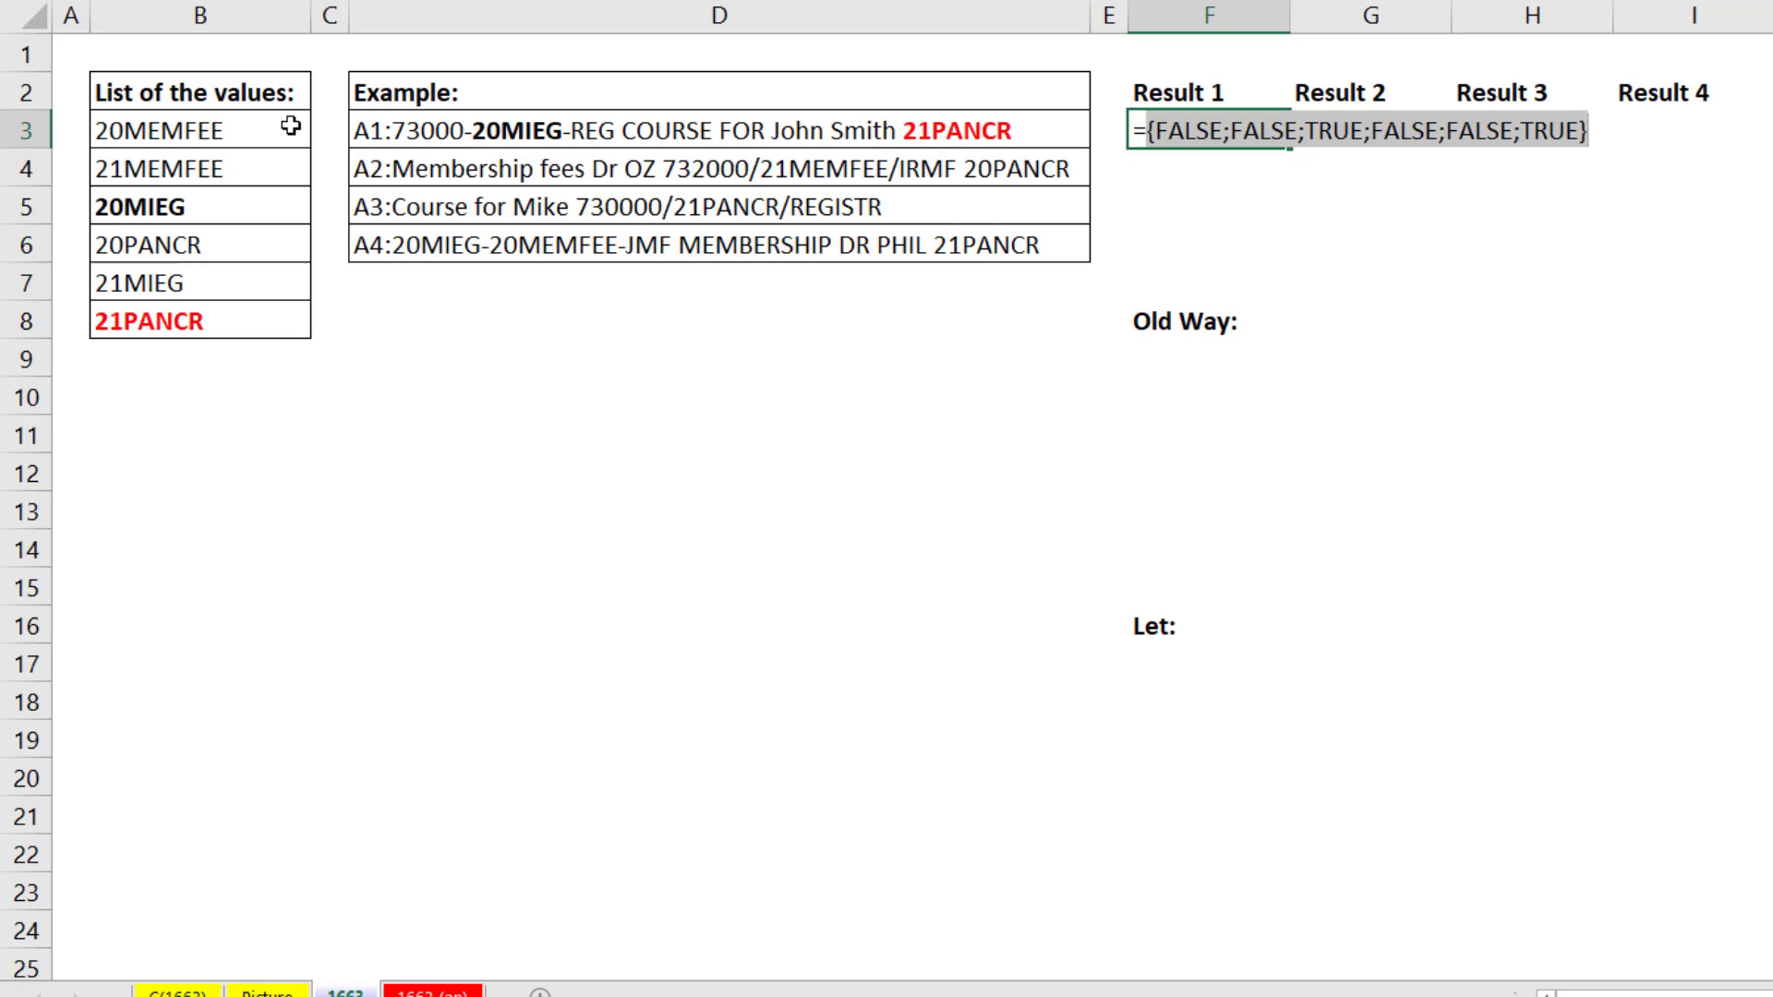
pyautogui.moveTo(286, 336)
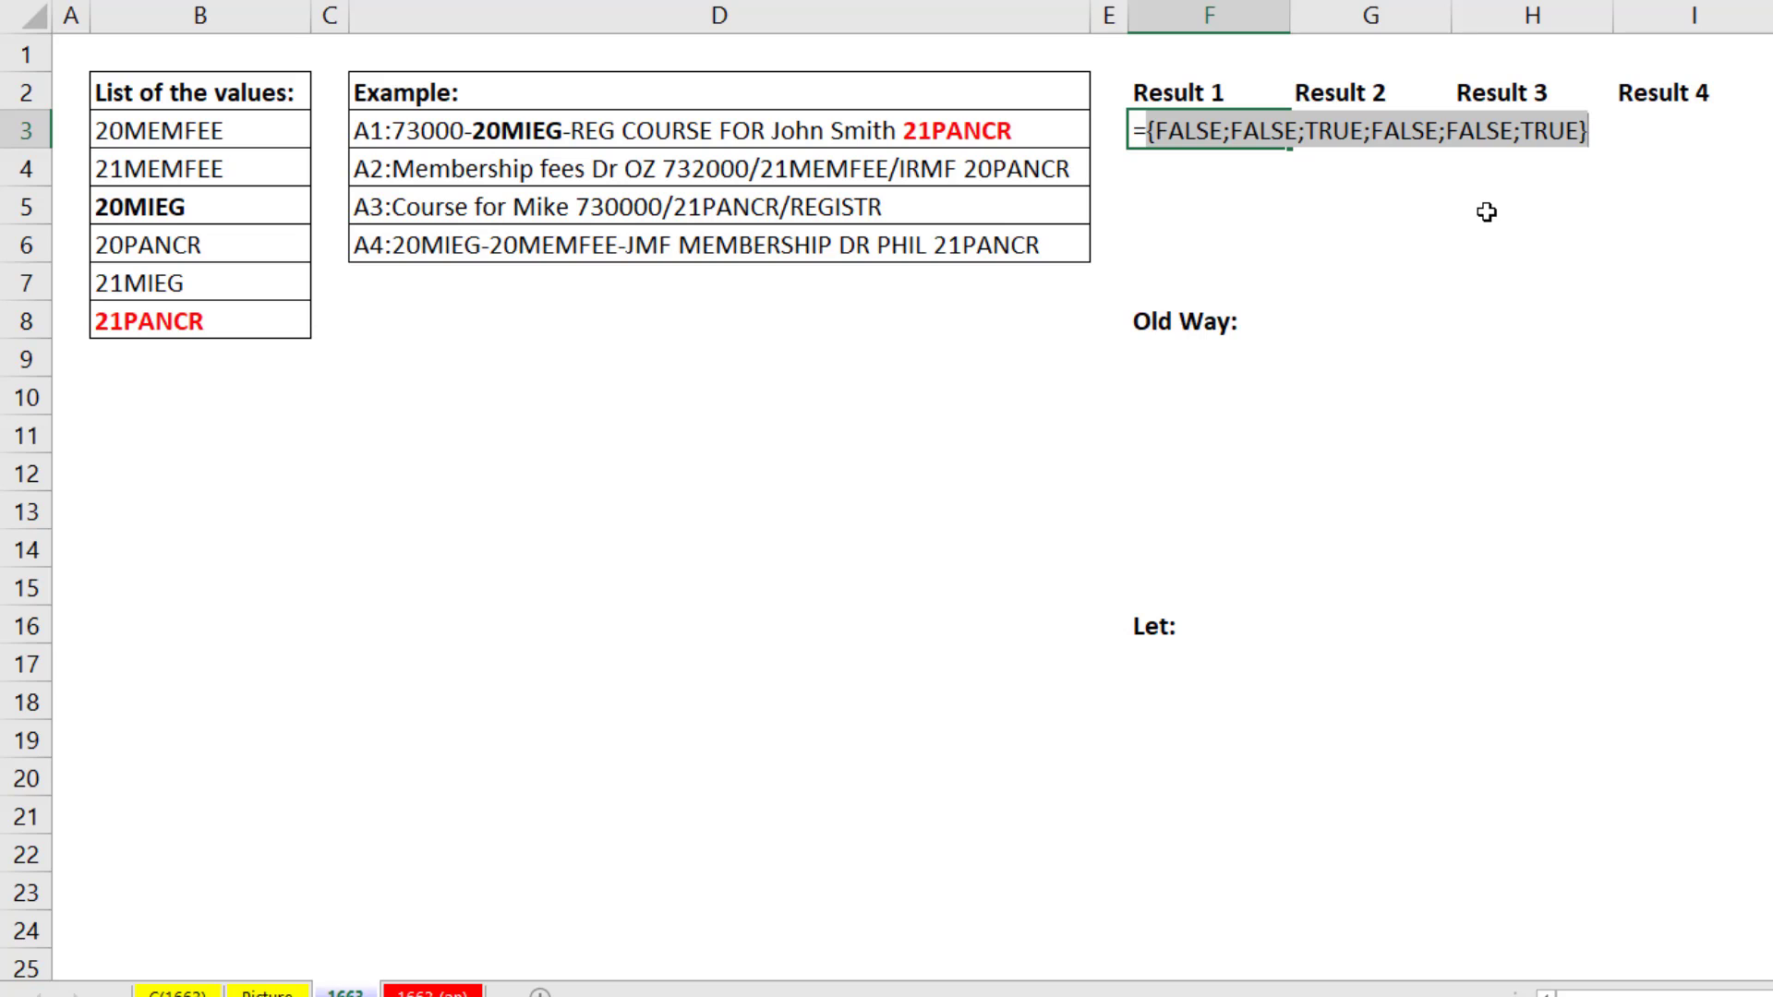
# Enter =FILTER(List,ISNUMBER(SEARCH(List,D3))) in F3, returning 20MIEG and 21PANCR
pyautogui.press('Ctrl+Z')
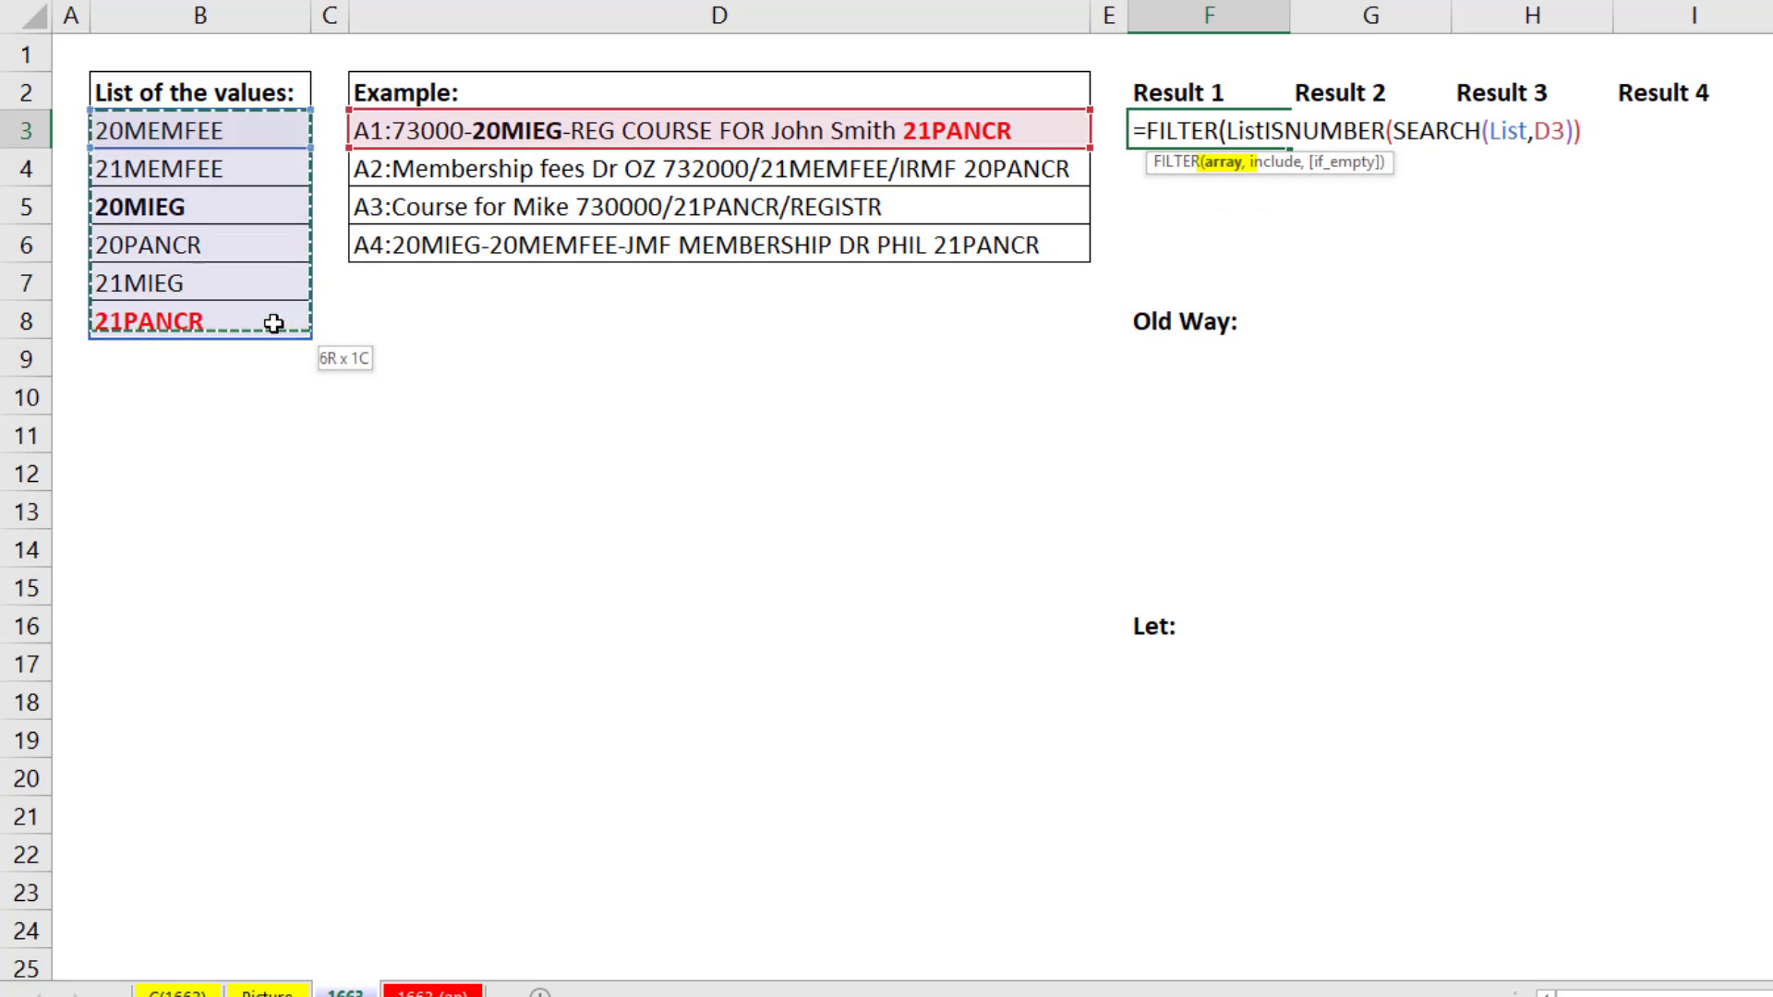
pyautogui.write(',')
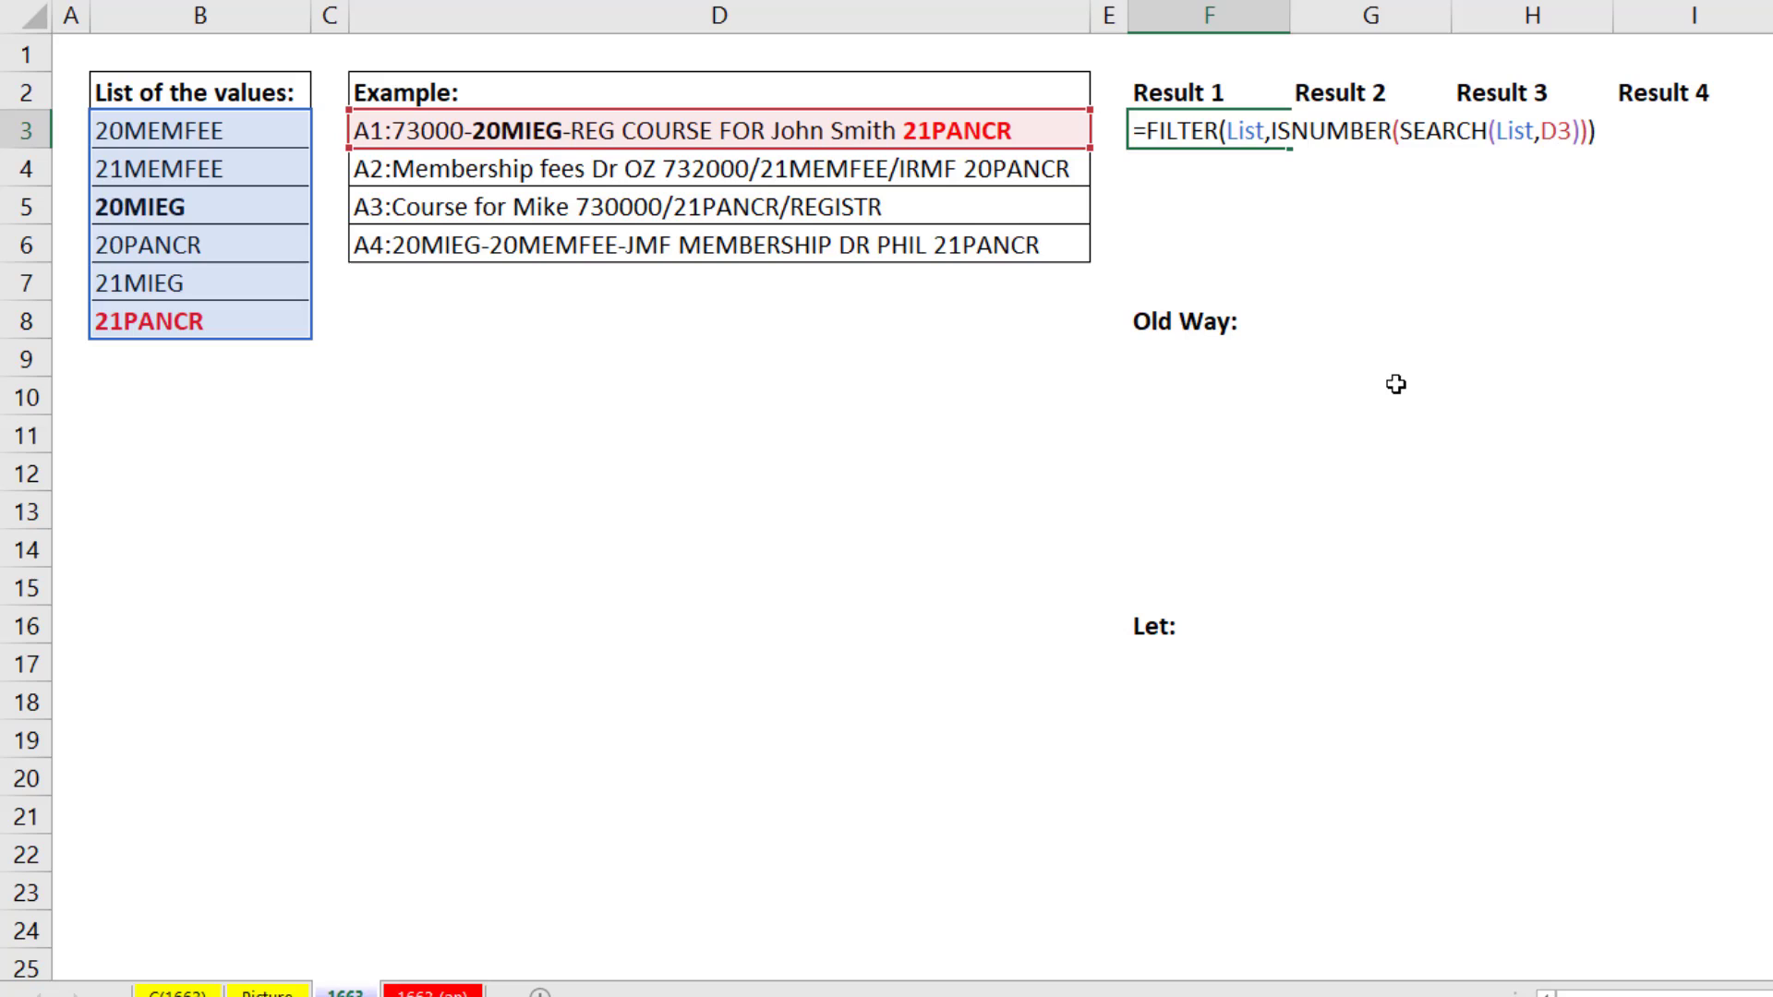
pyautogui.press('Enter')
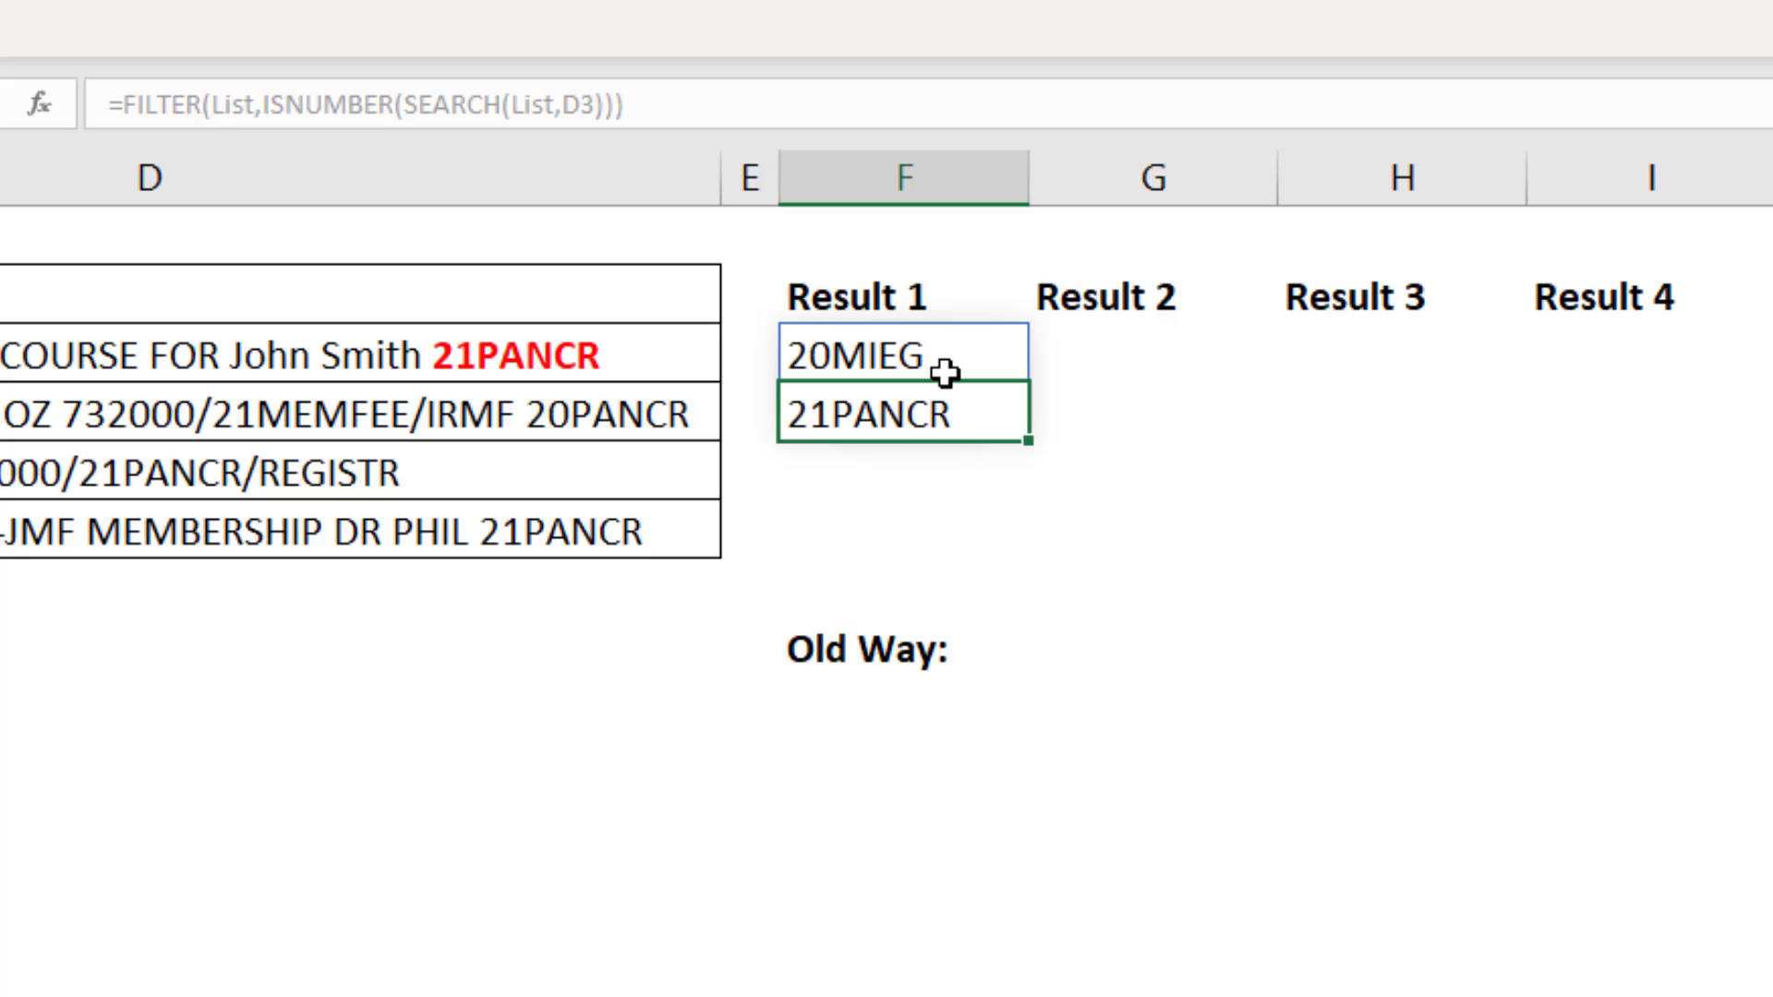
pyautogui.moveTo(1034, 440)
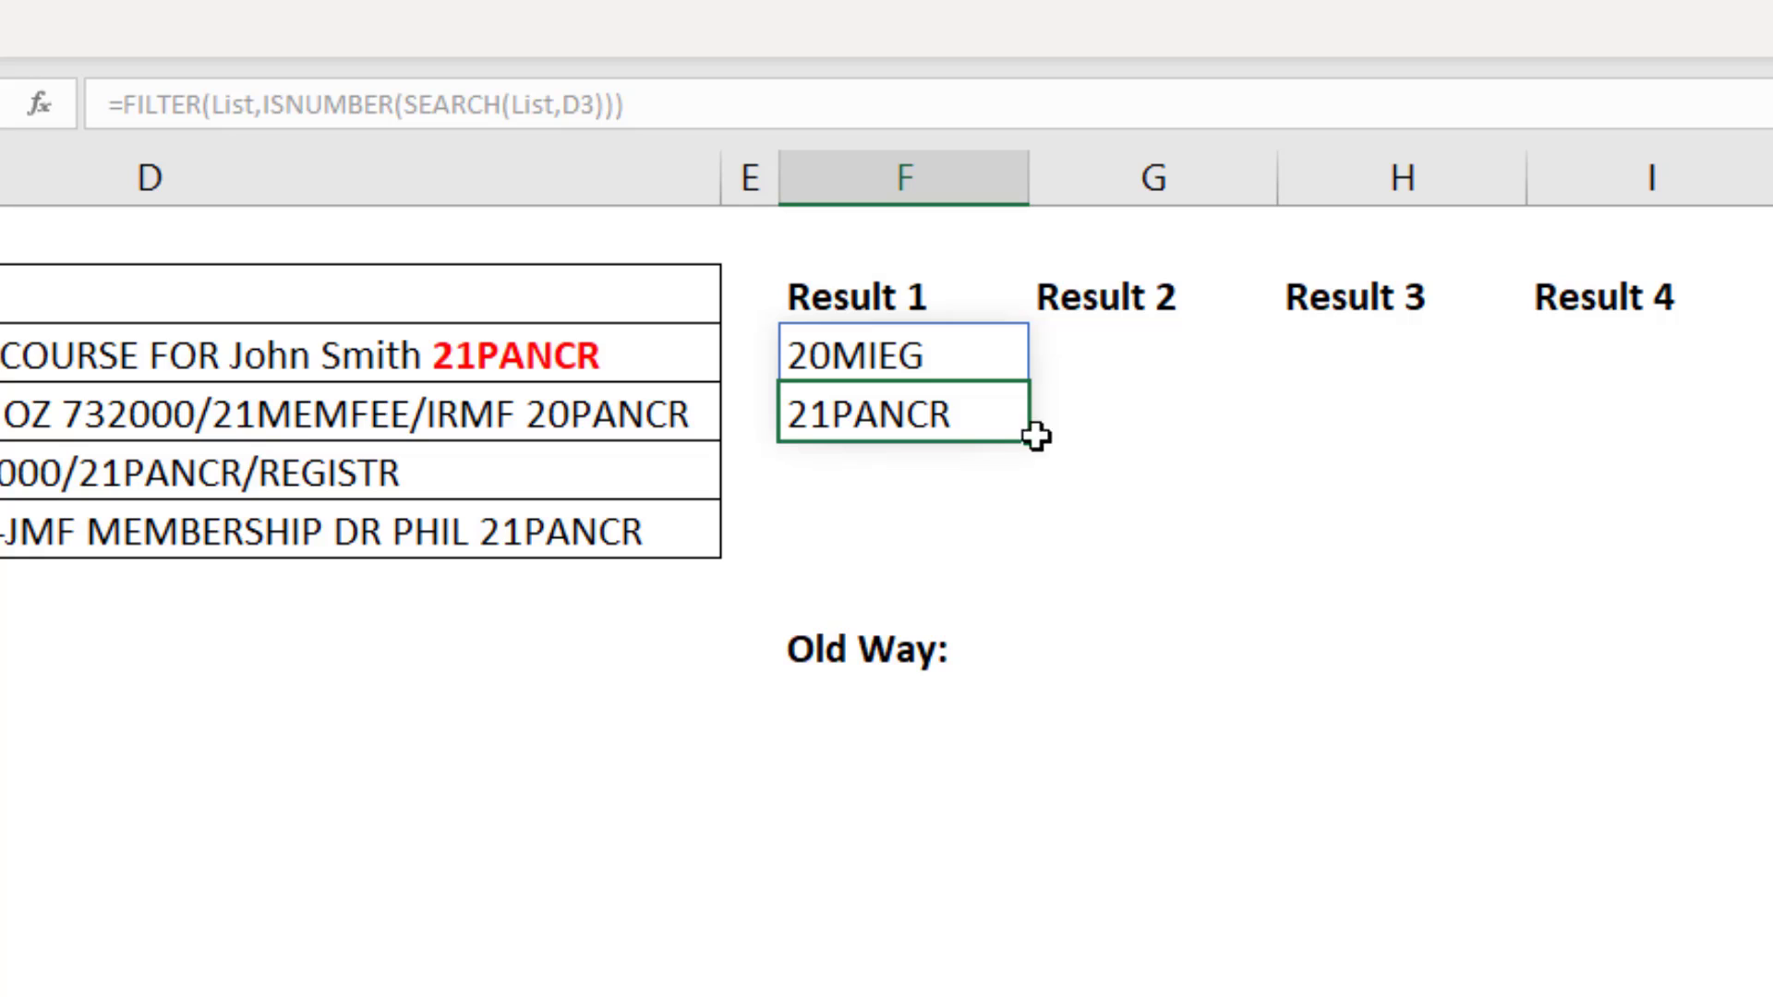
pyautogui.moveTo(220, 125)
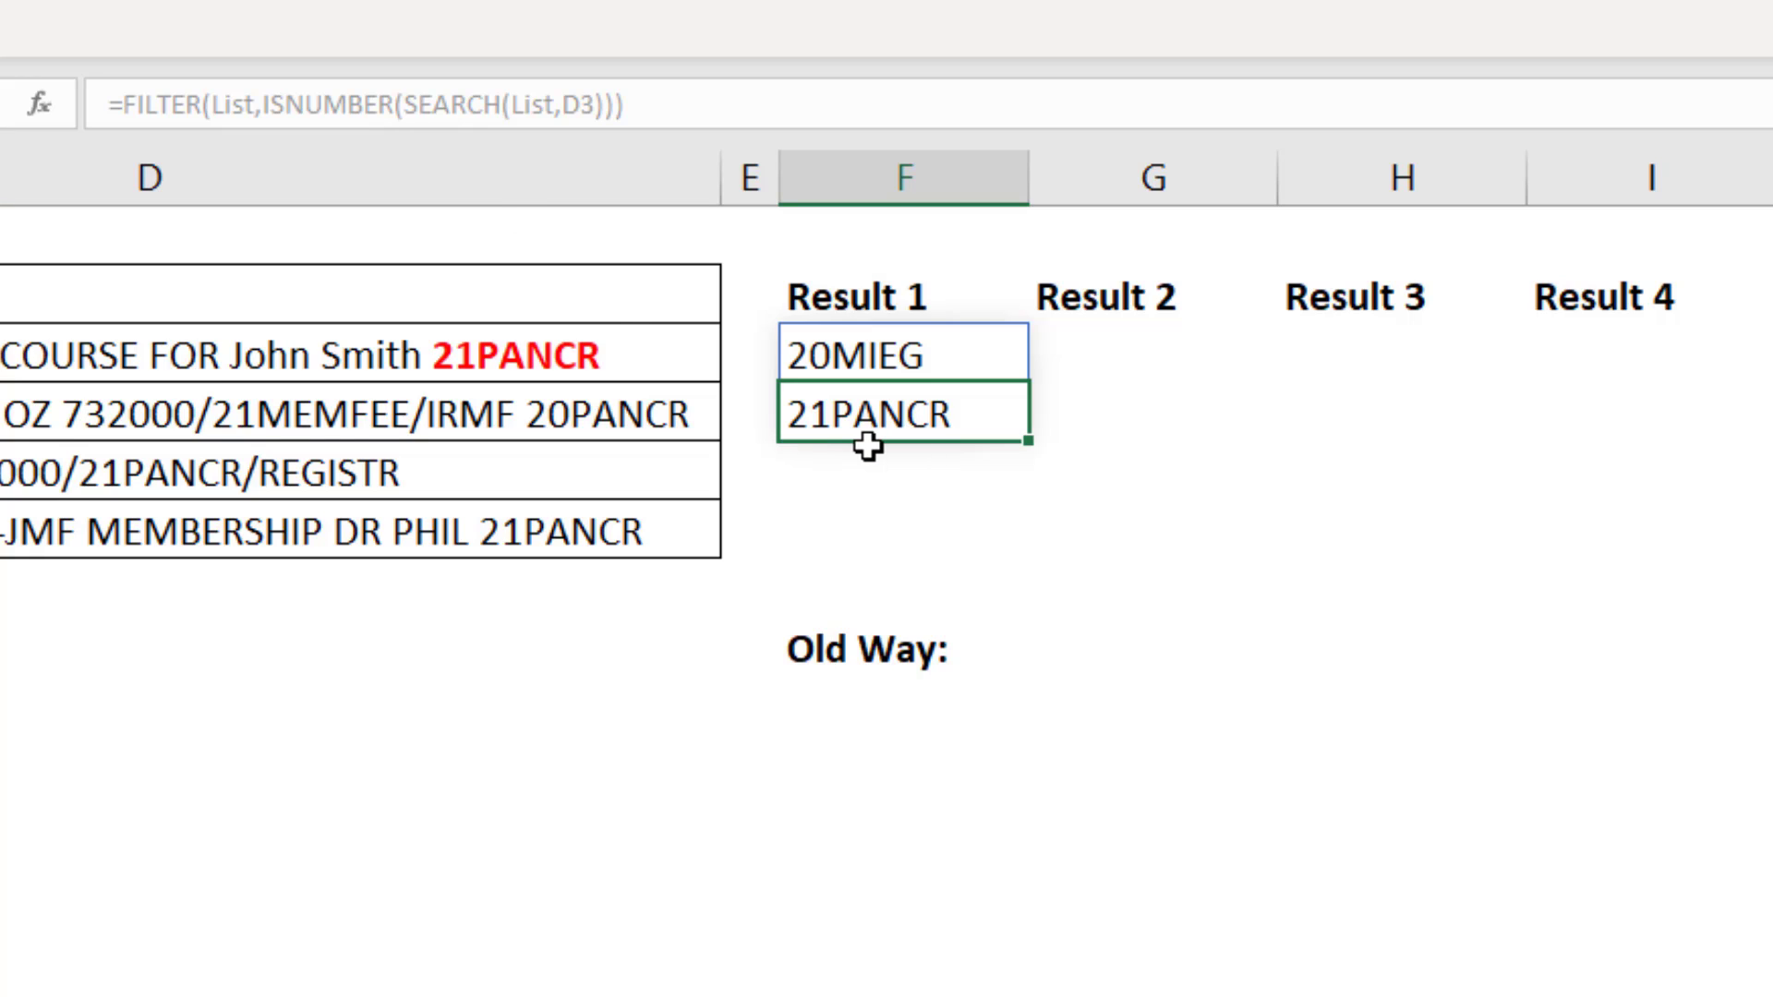
pyautogui.moveTo(856, 465)
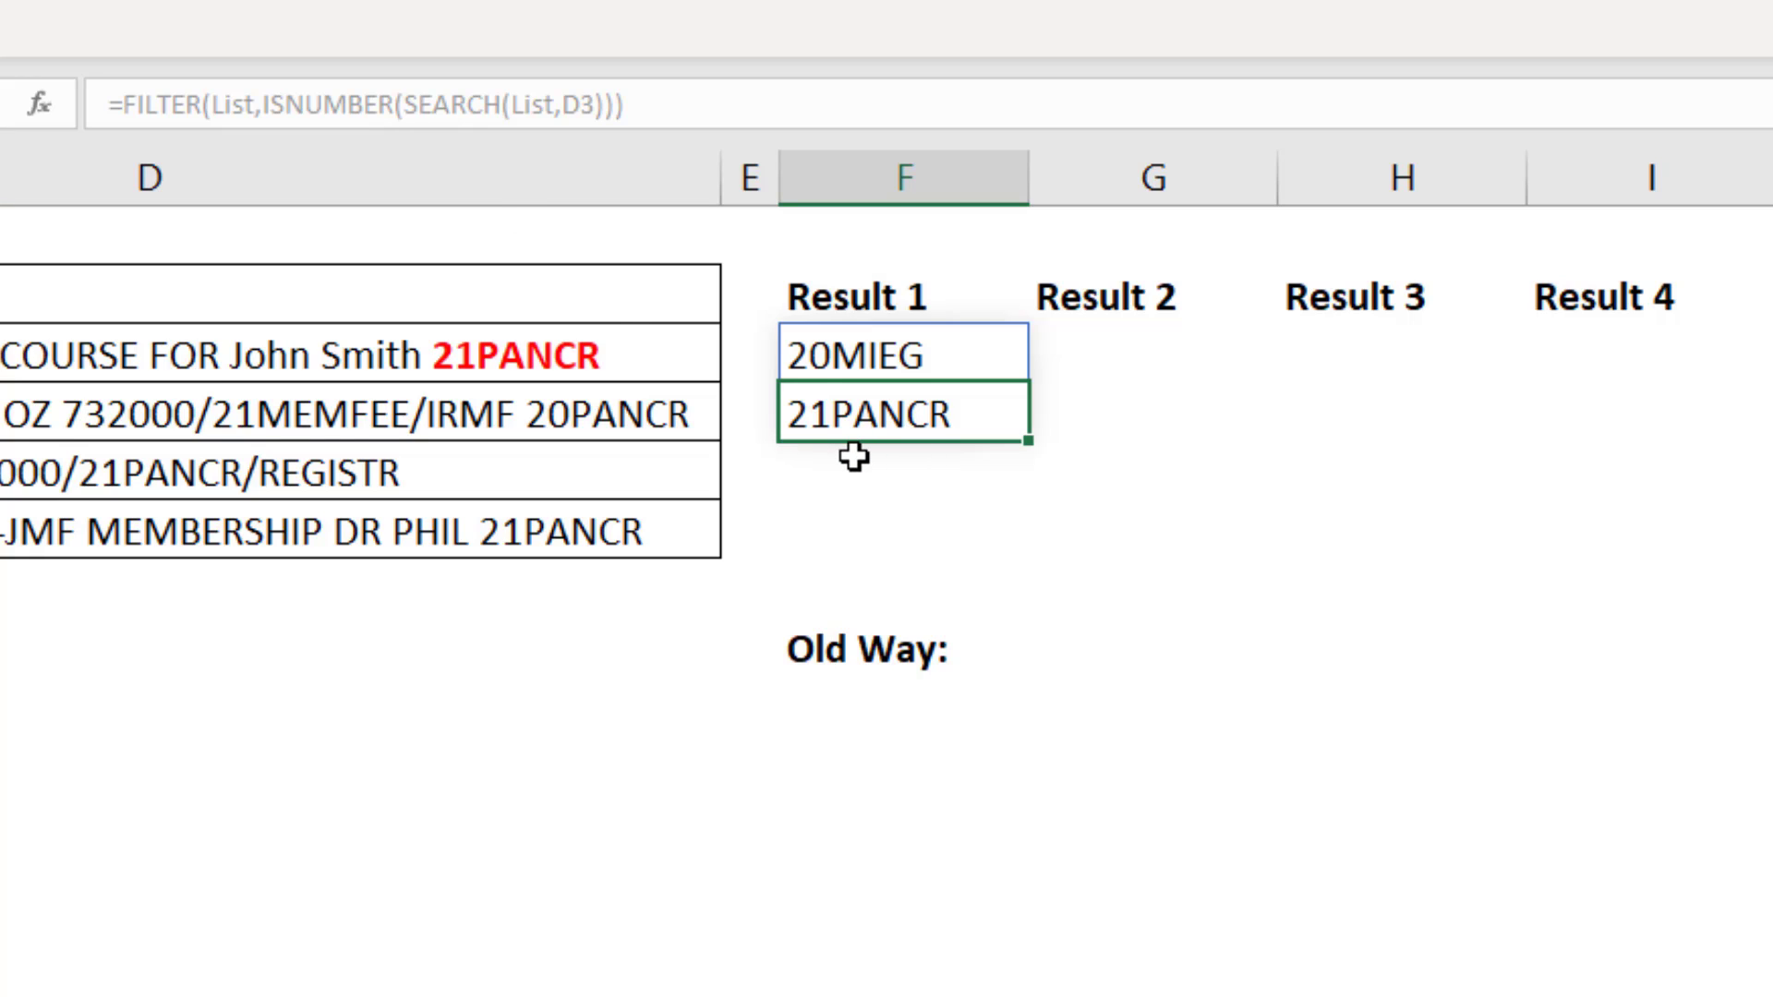
# Wrap the F3 formula in TRANSPOSE and fill it down to F6 for all four examples
pyautogui.click(901, 355)
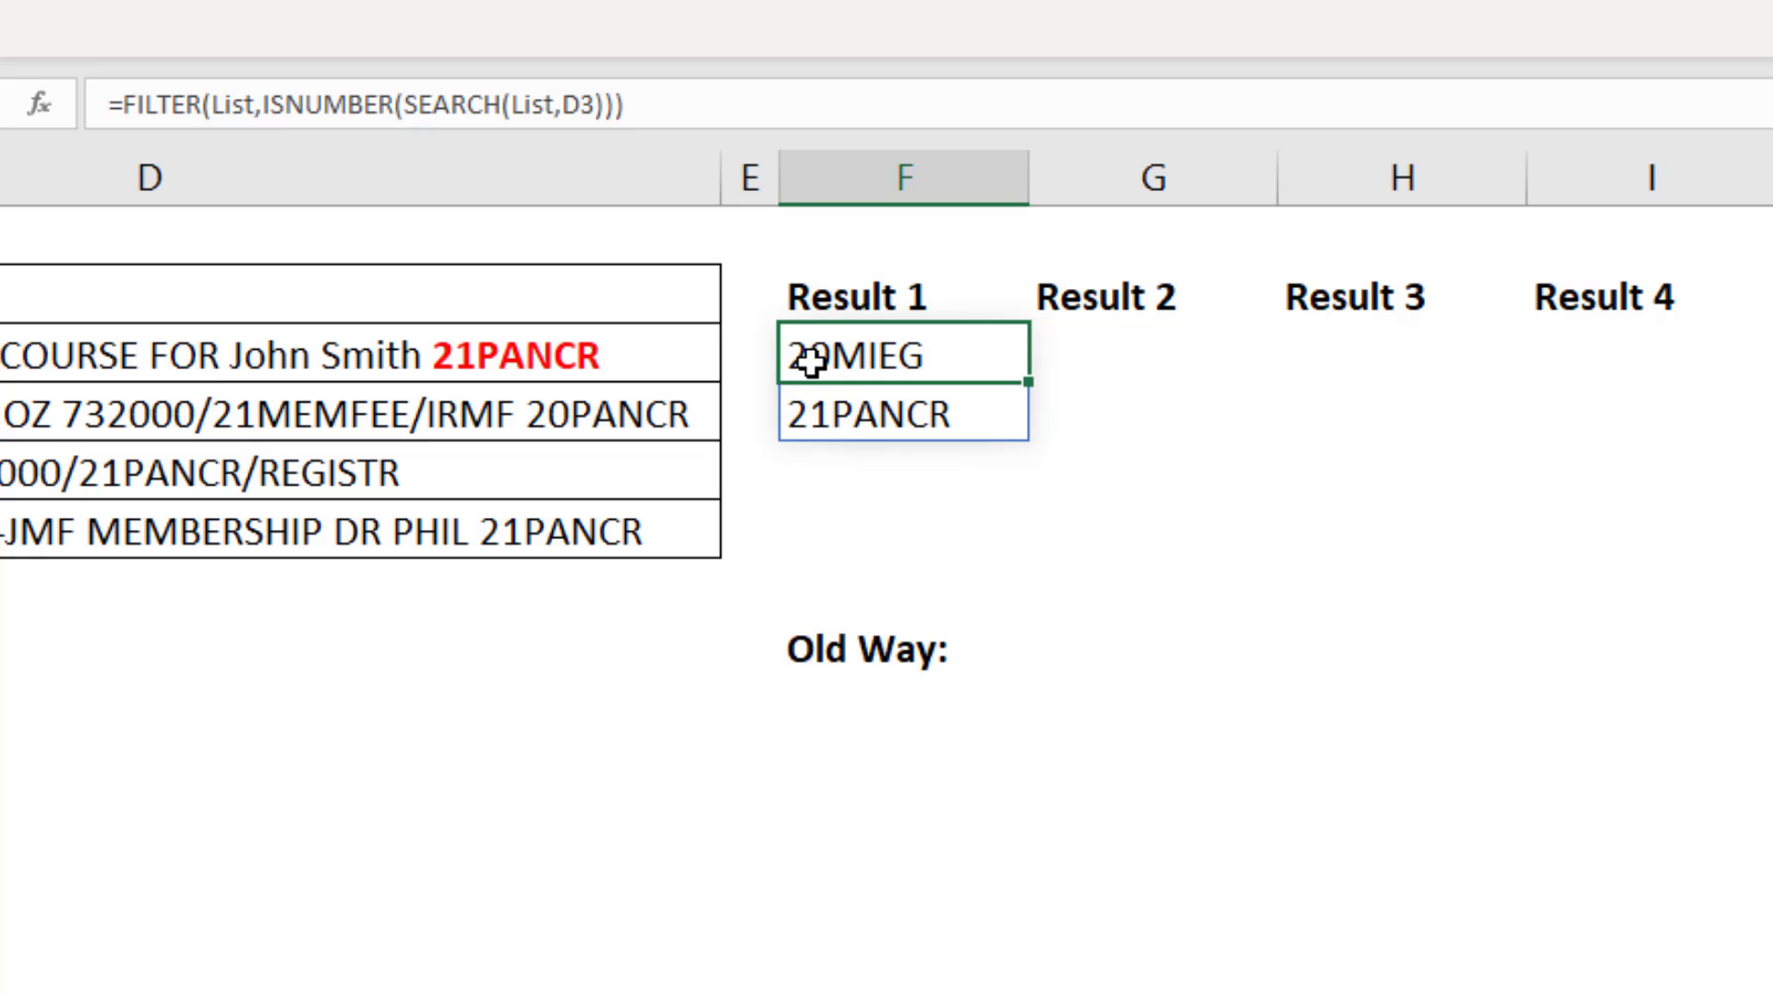
pyautogui.doubleClick(813, 356)
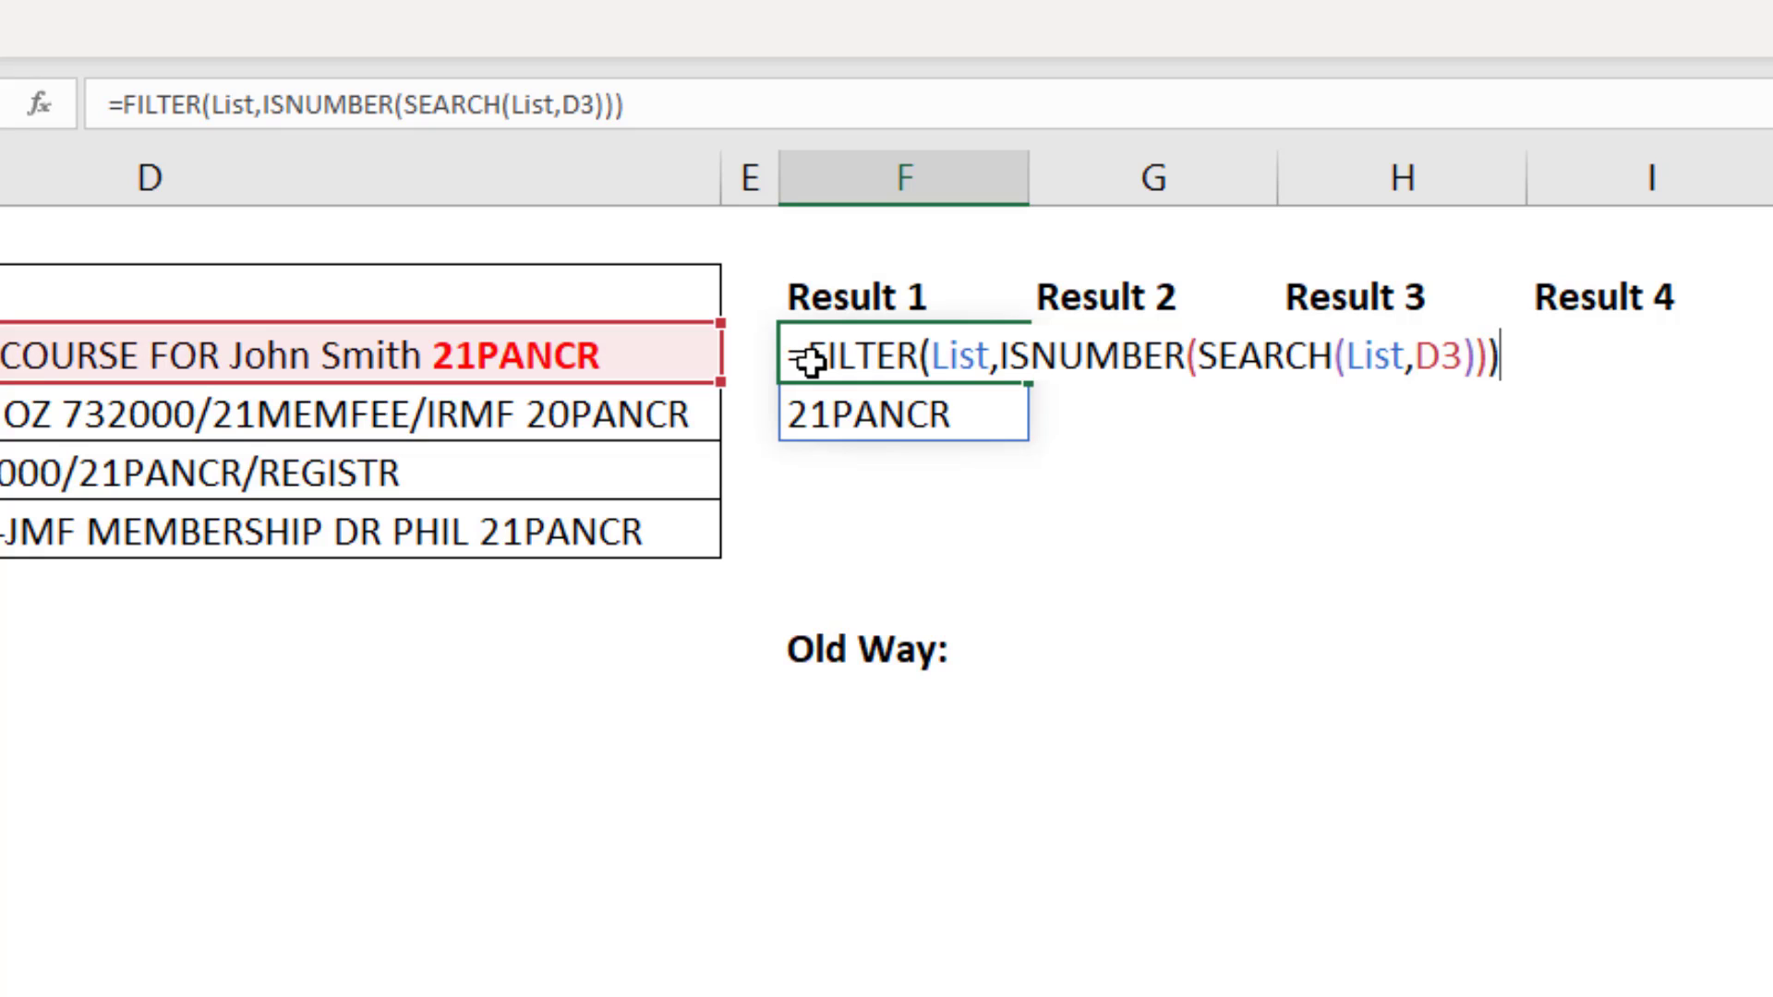
pyautogui.write('tr')
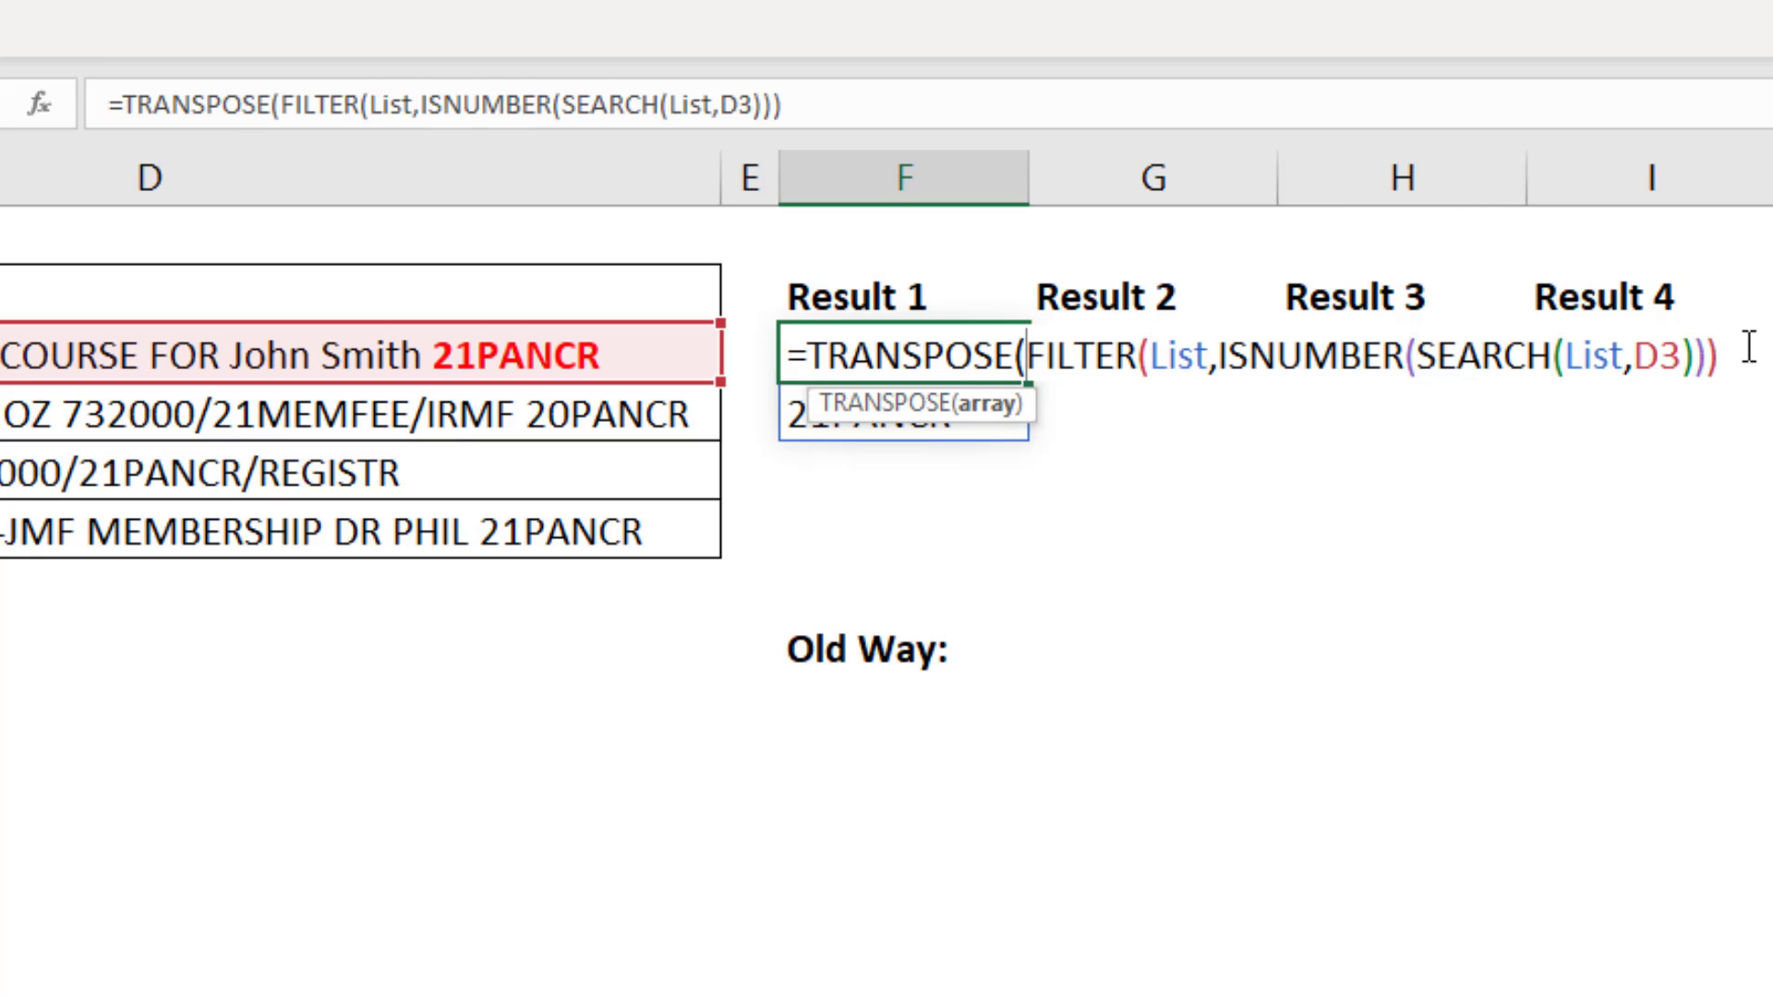
pyautogui.write(')')
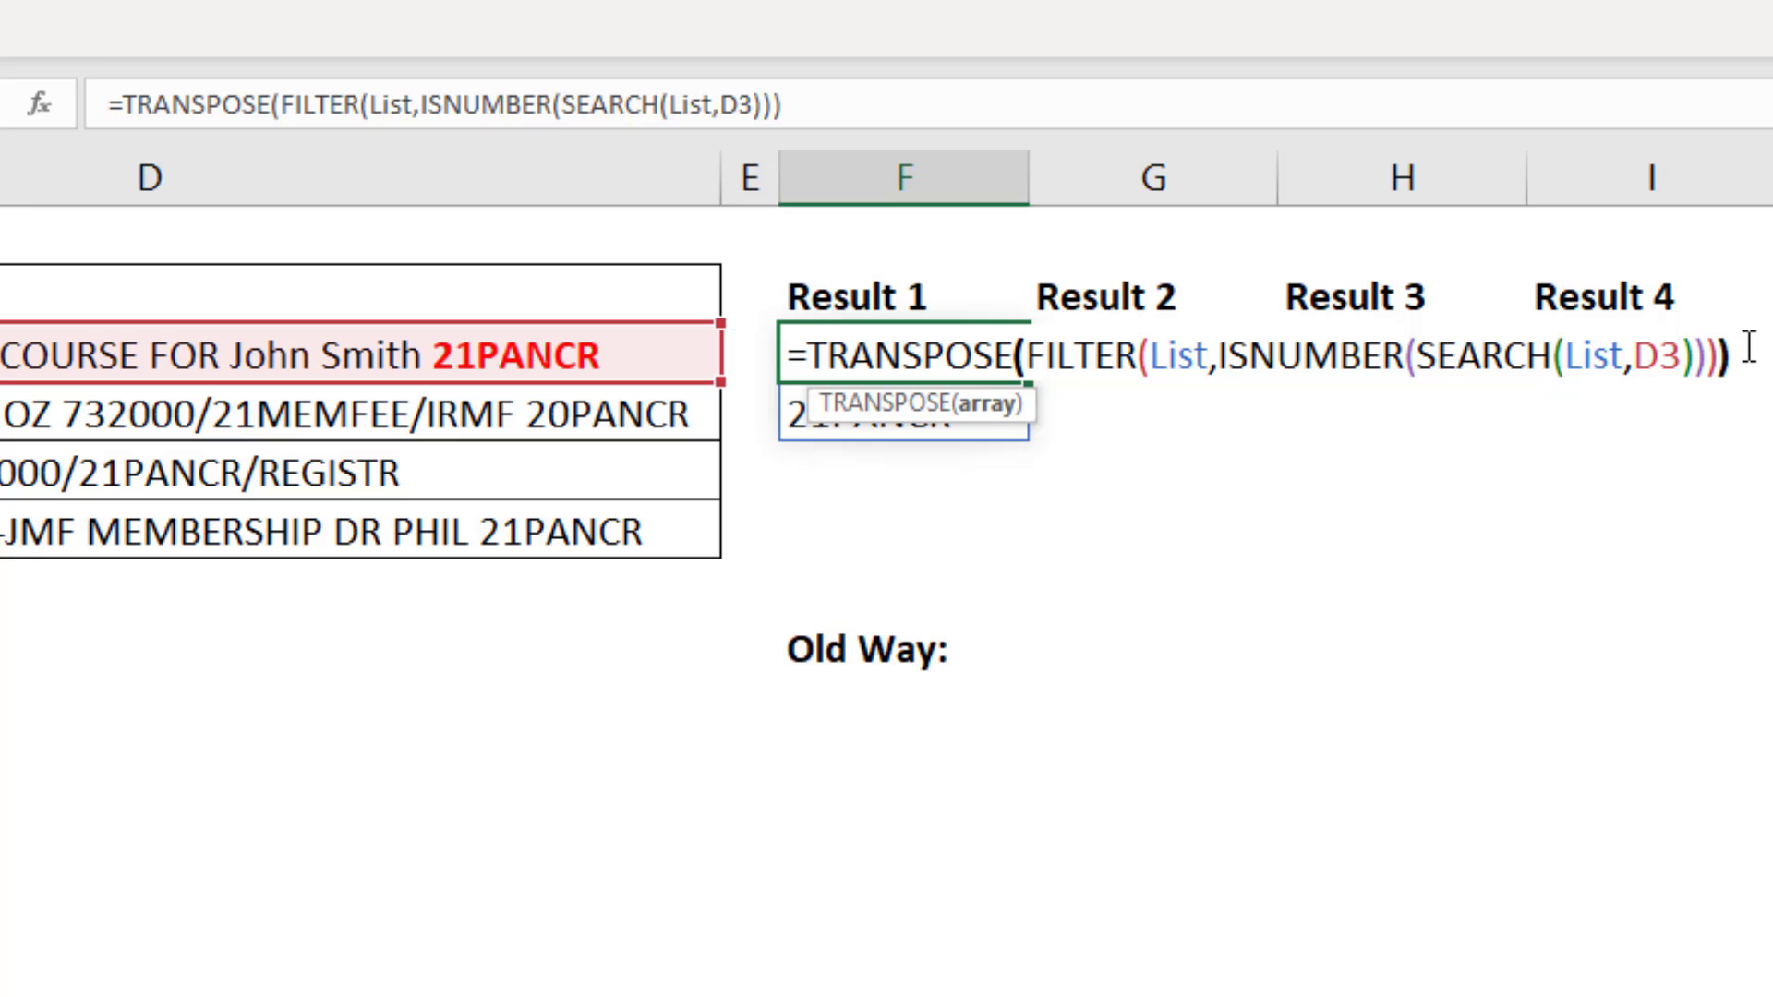
pyautogui.press('Enter')
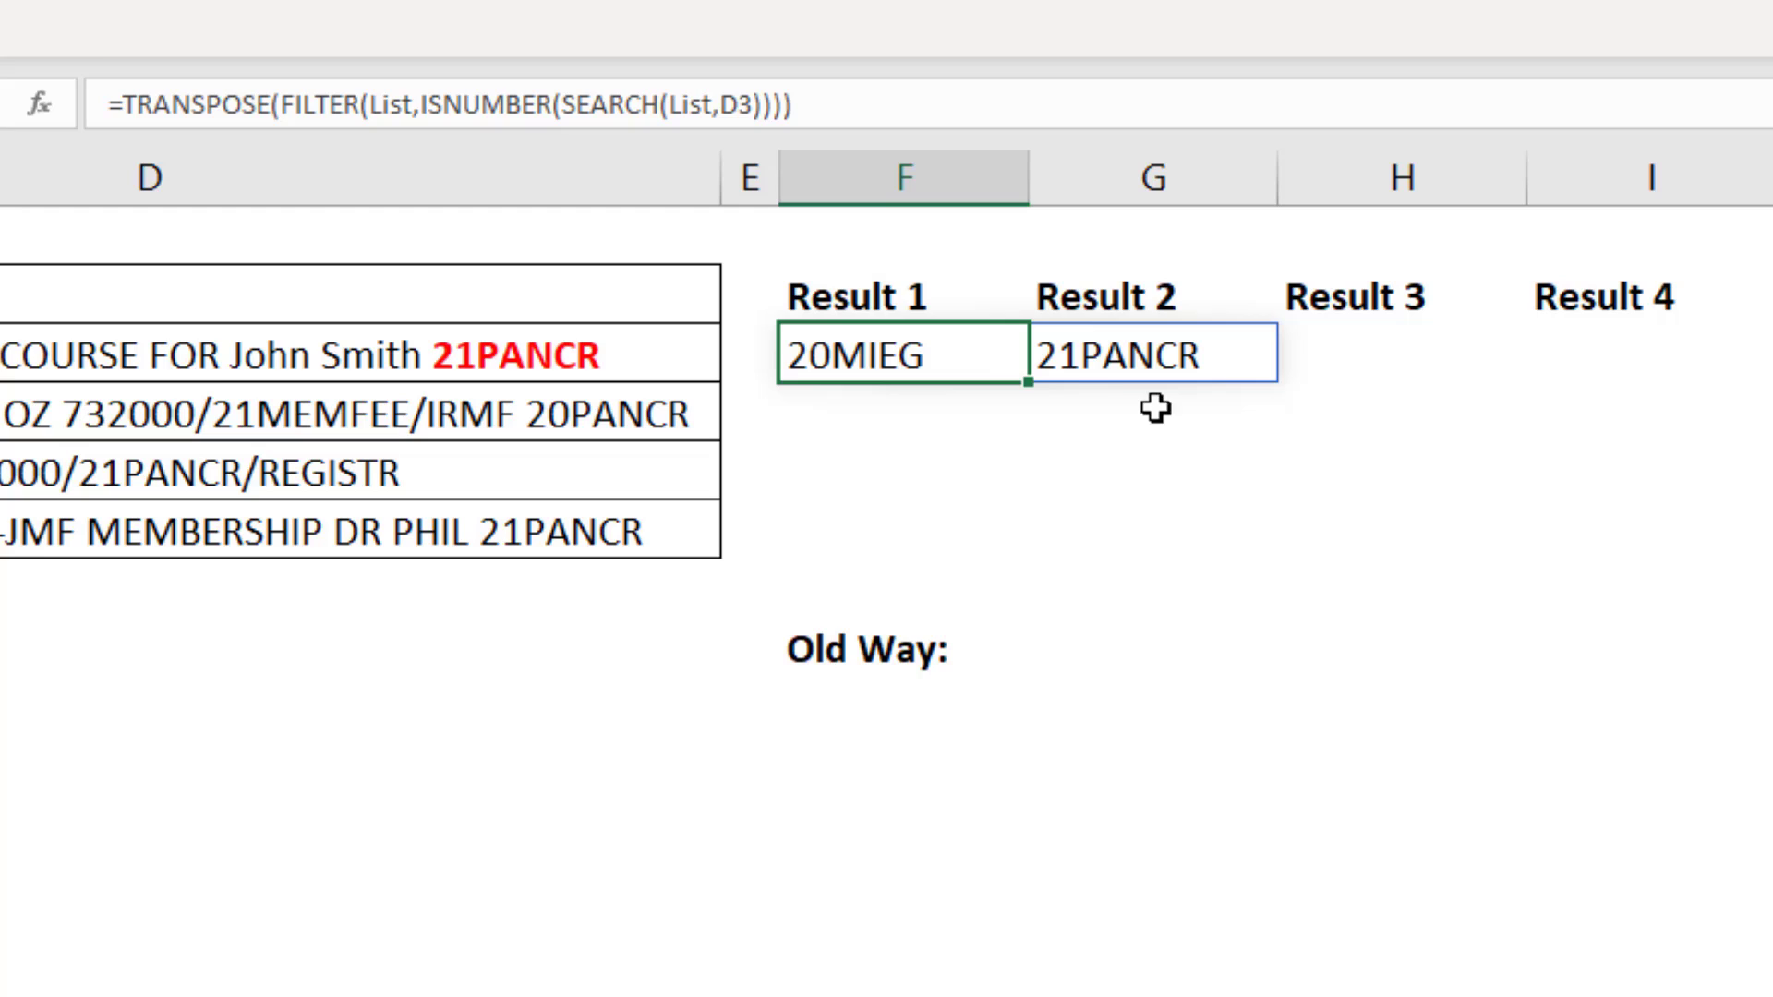
pyautogui.moveTo(944, 353)
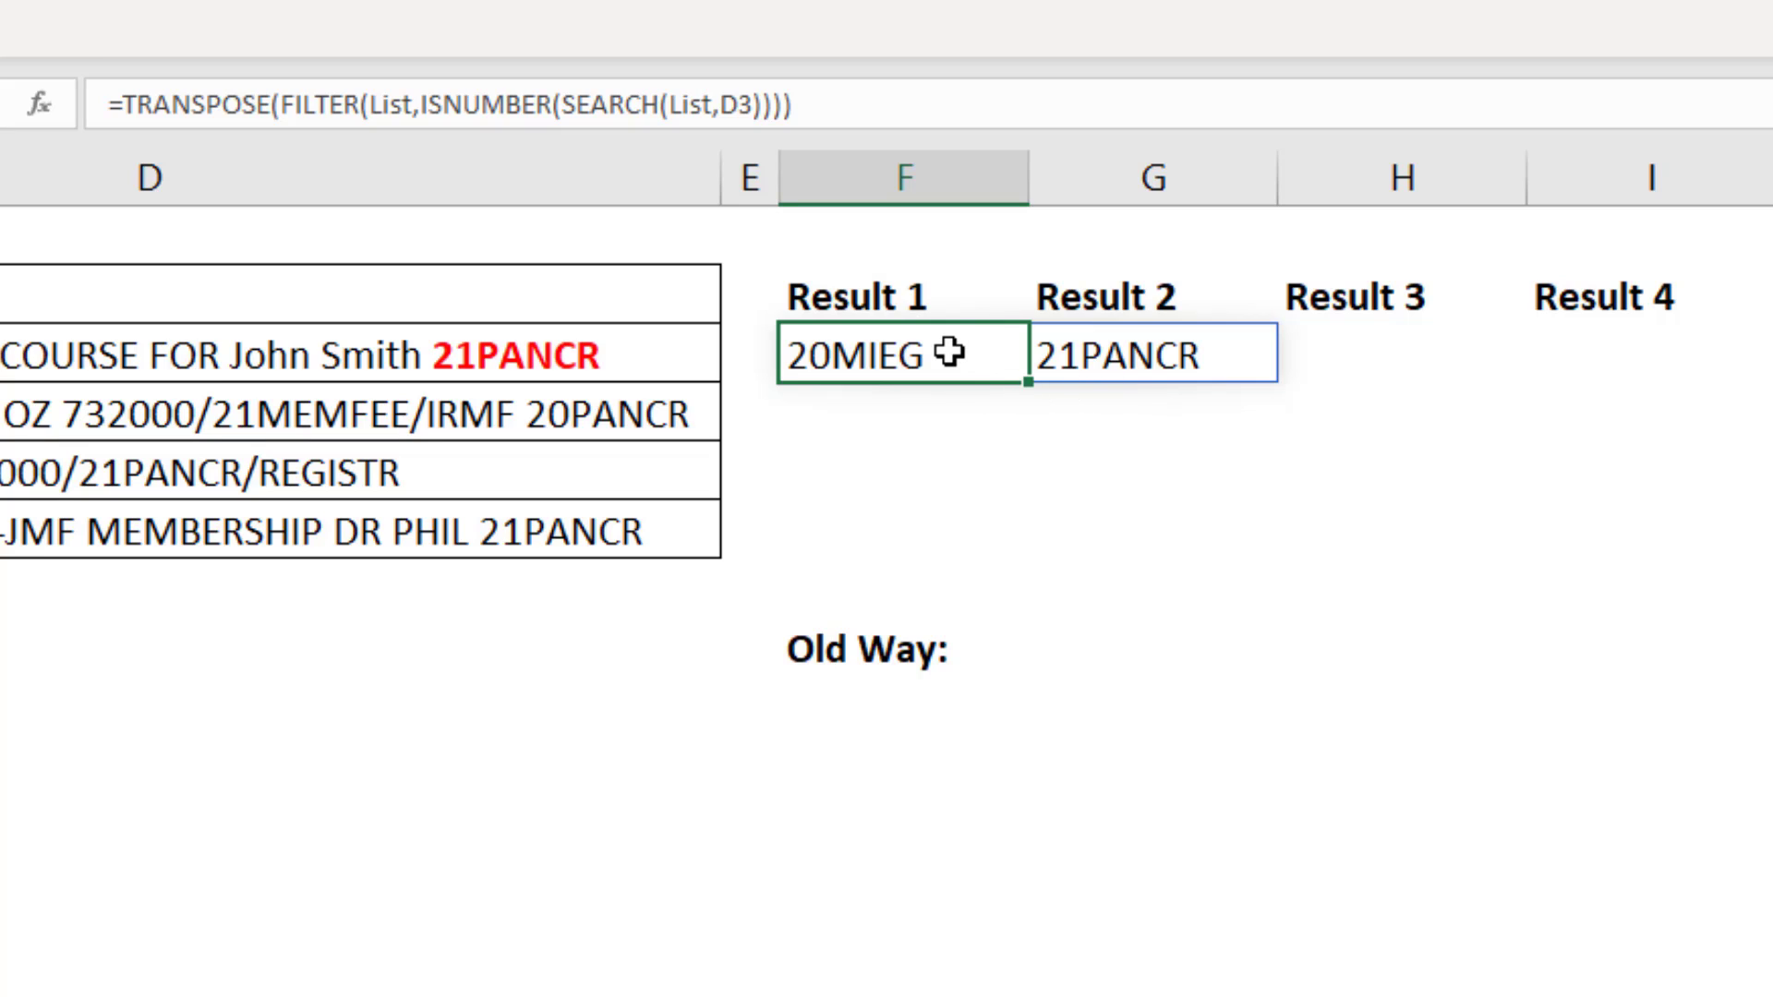
pyautogui.moveTo(1027, 391)
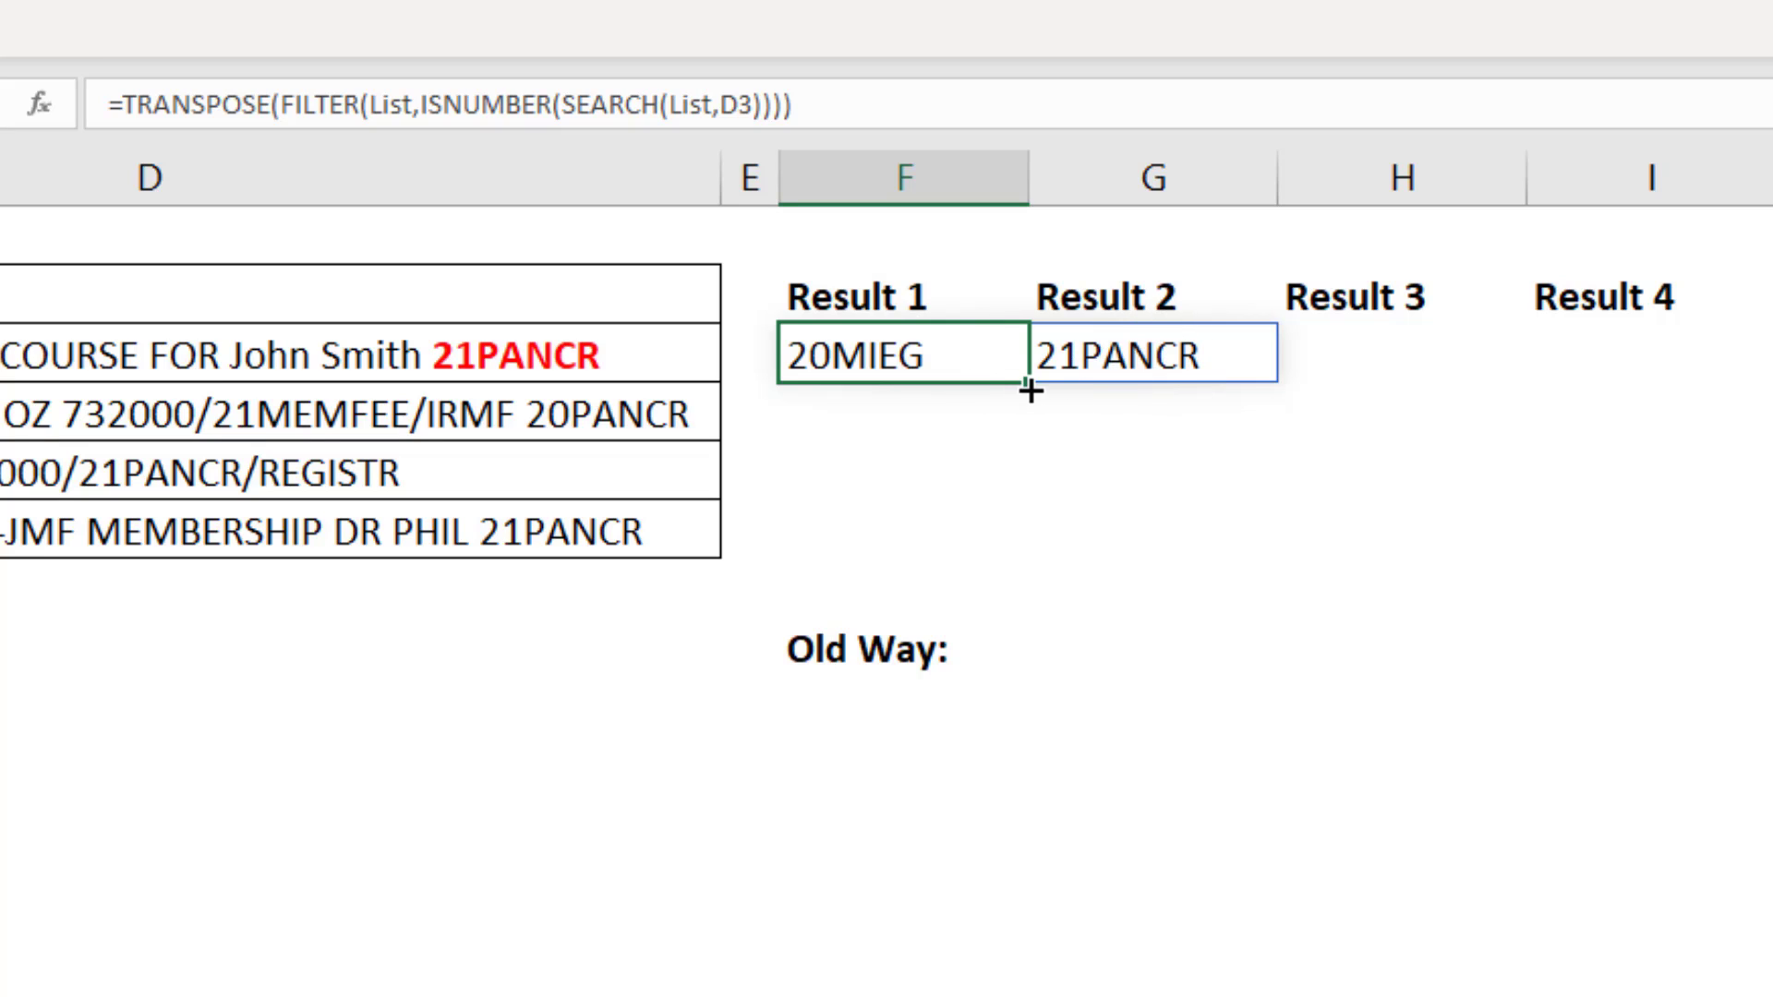
pyautogui.moveTo(1023, 390); pyautogui.dragTo(1023, 532)
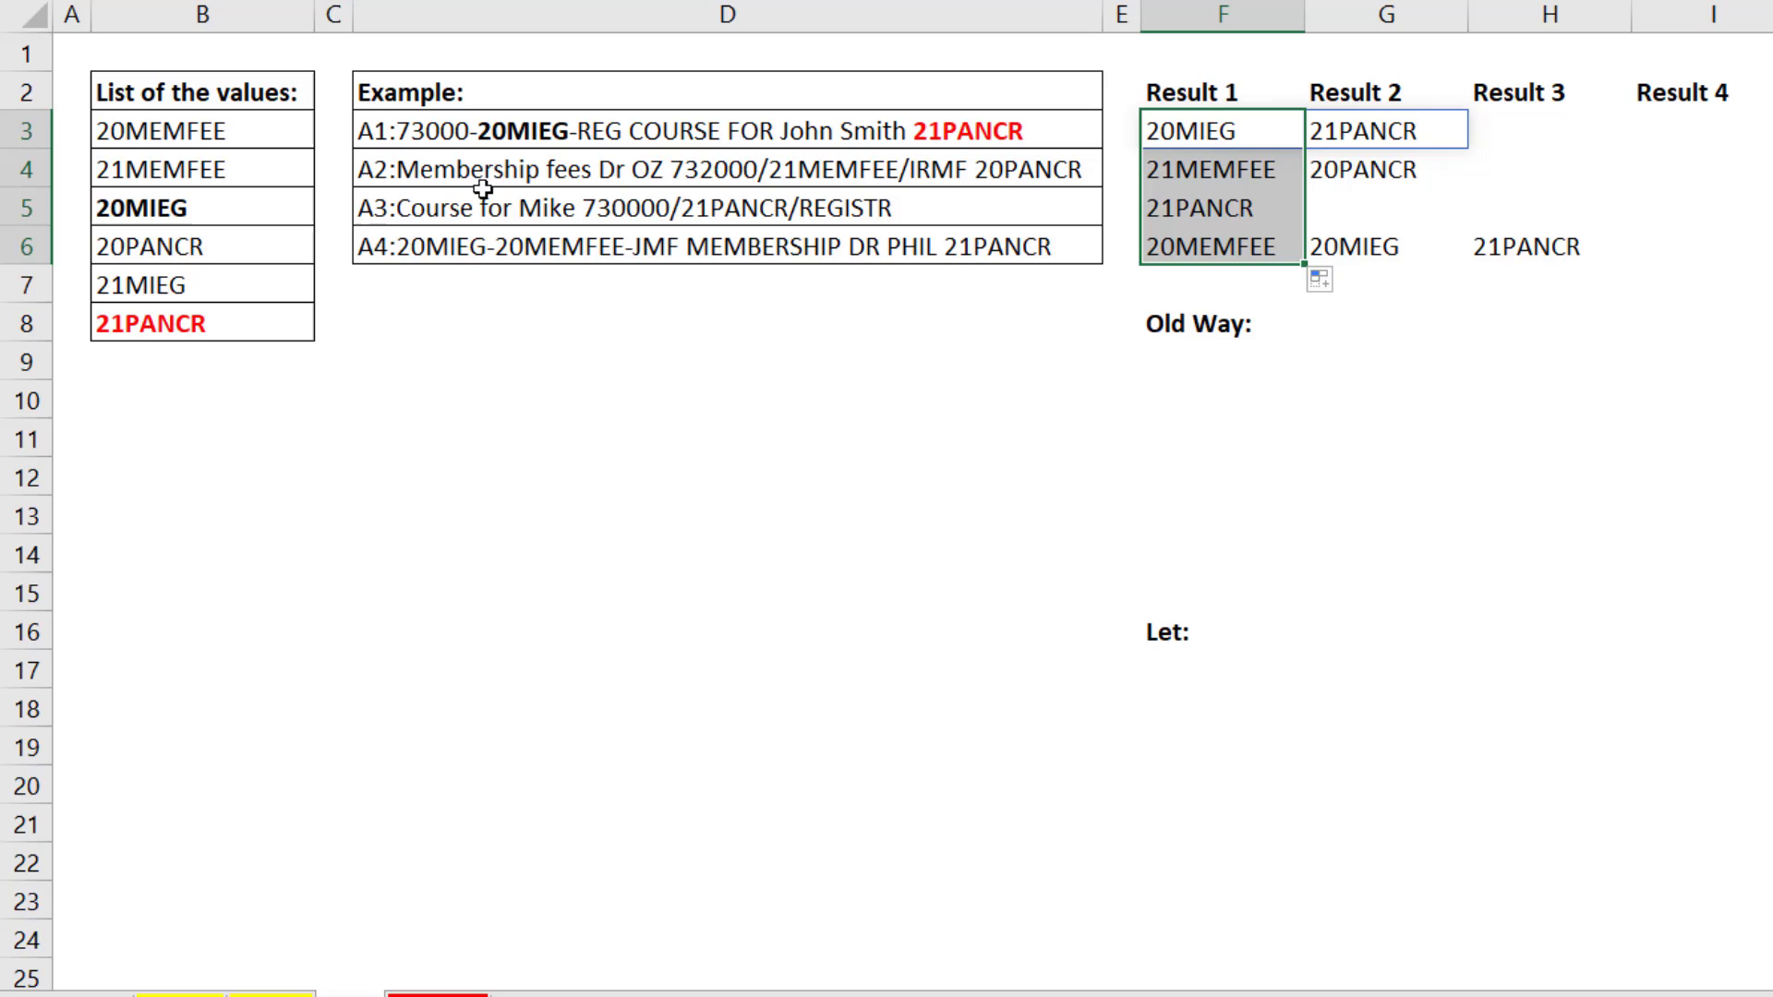
pyautogui.moveTo(517, 347)
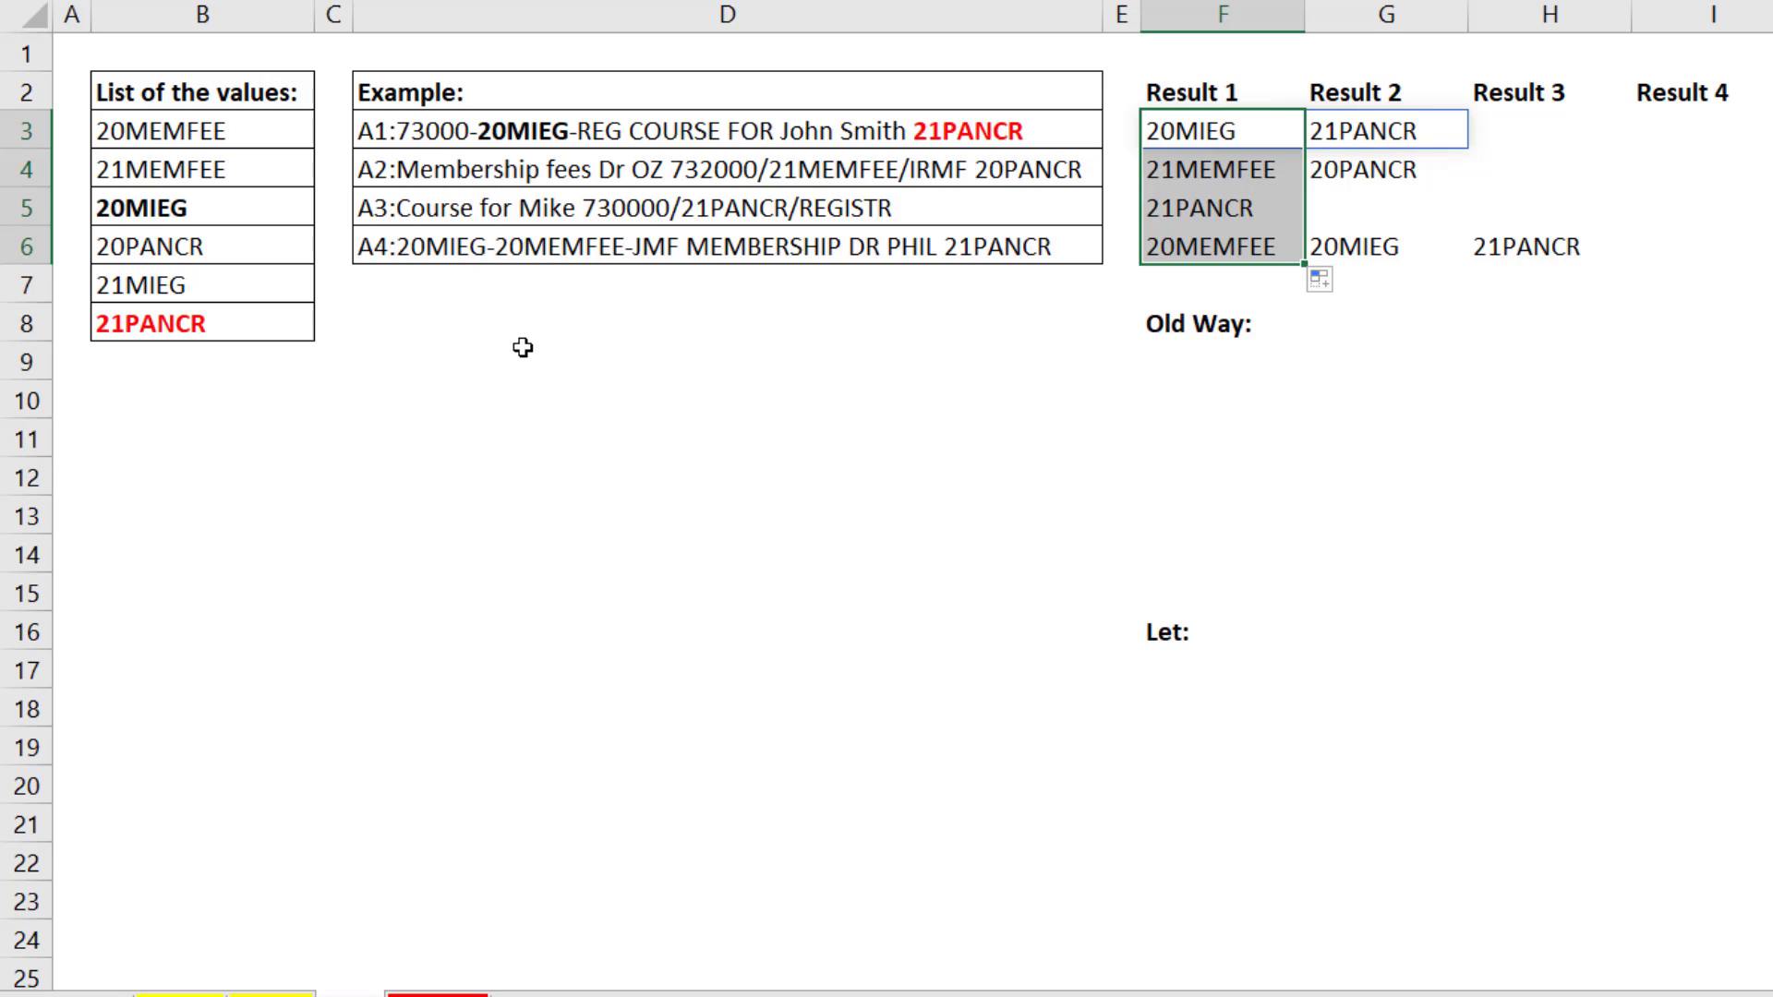
pyautogui.moveTo(1762, 273)
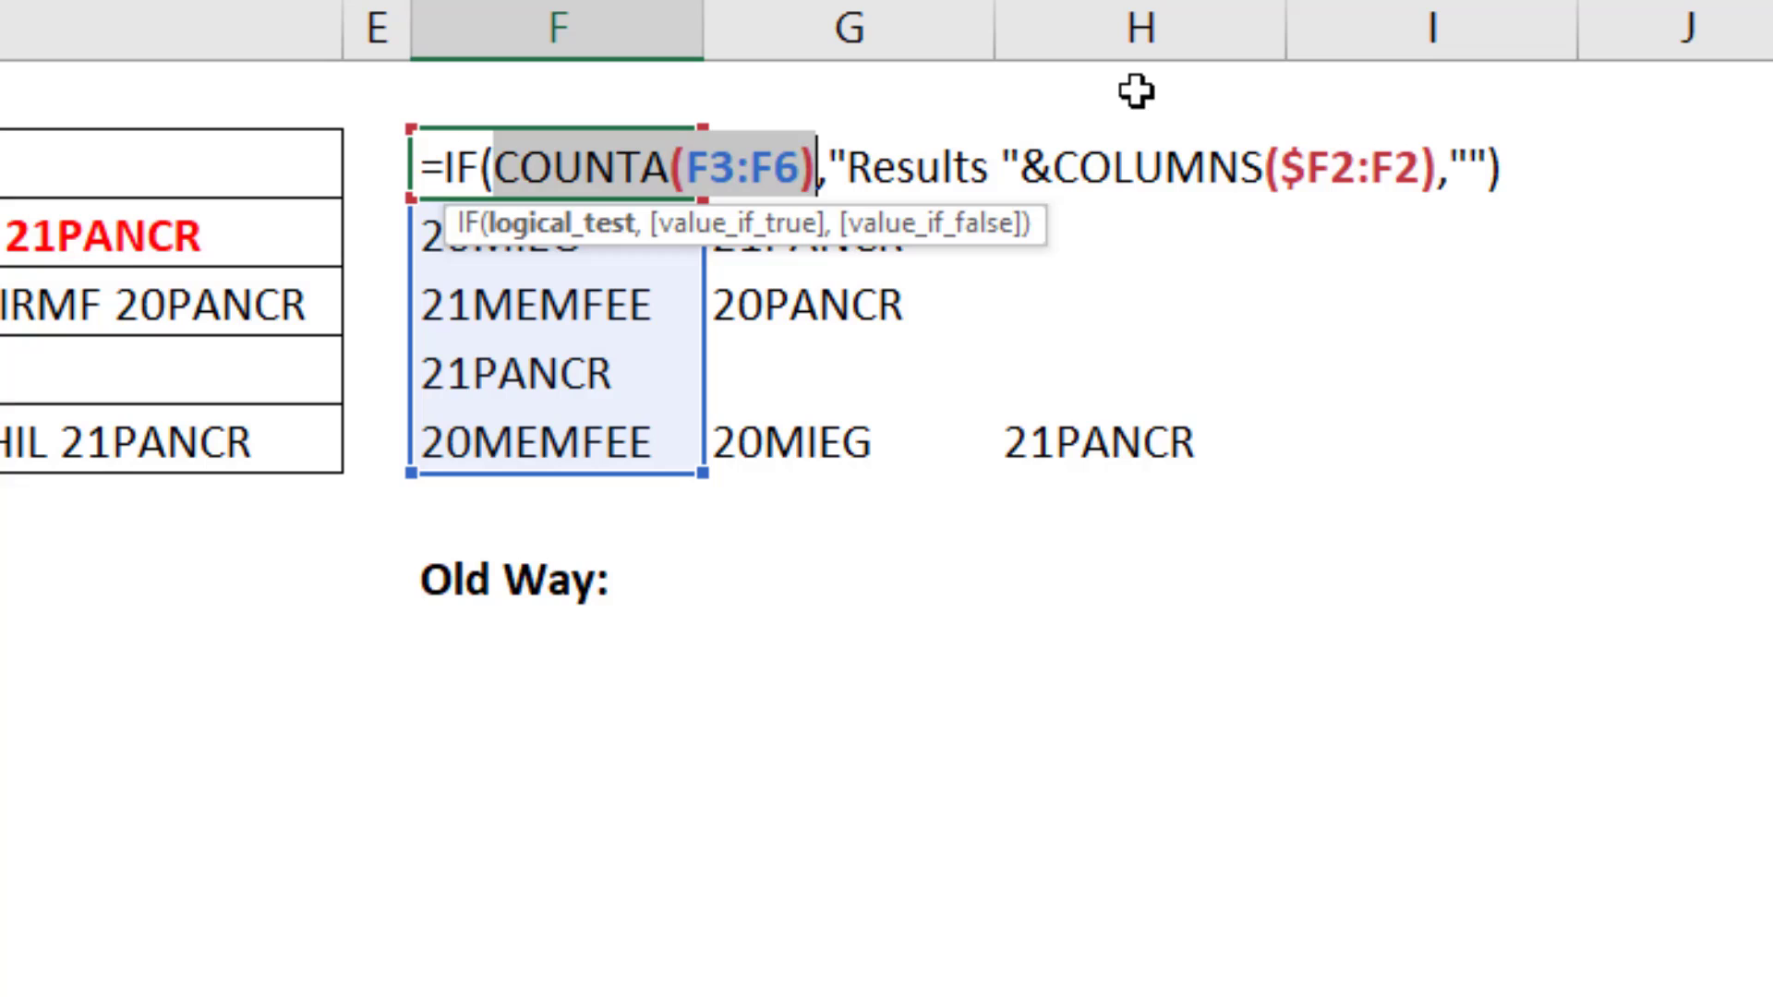
pyautogui.moveTo(565, 243)
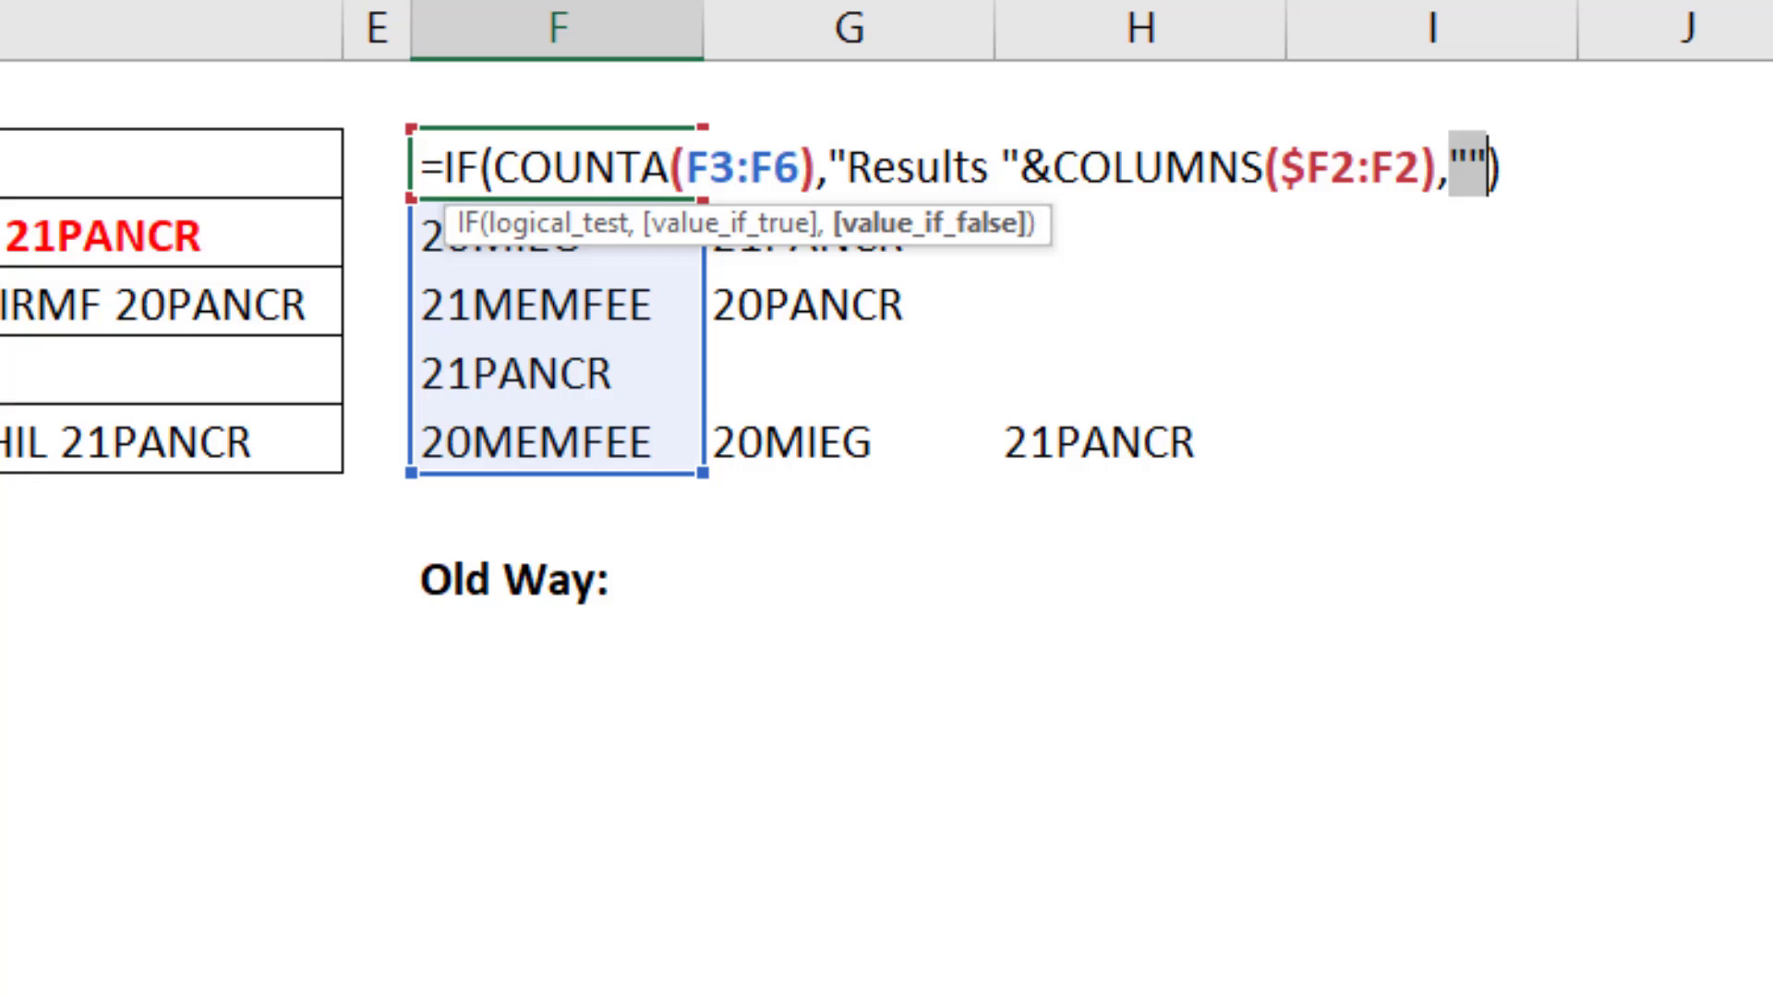
# Enter =IF(COUNTA(F3:F6),"Results "&COLUMNS($F2:F2),"") as the dynamic header in F2
pyautogui.press('Ctrl+Enter')
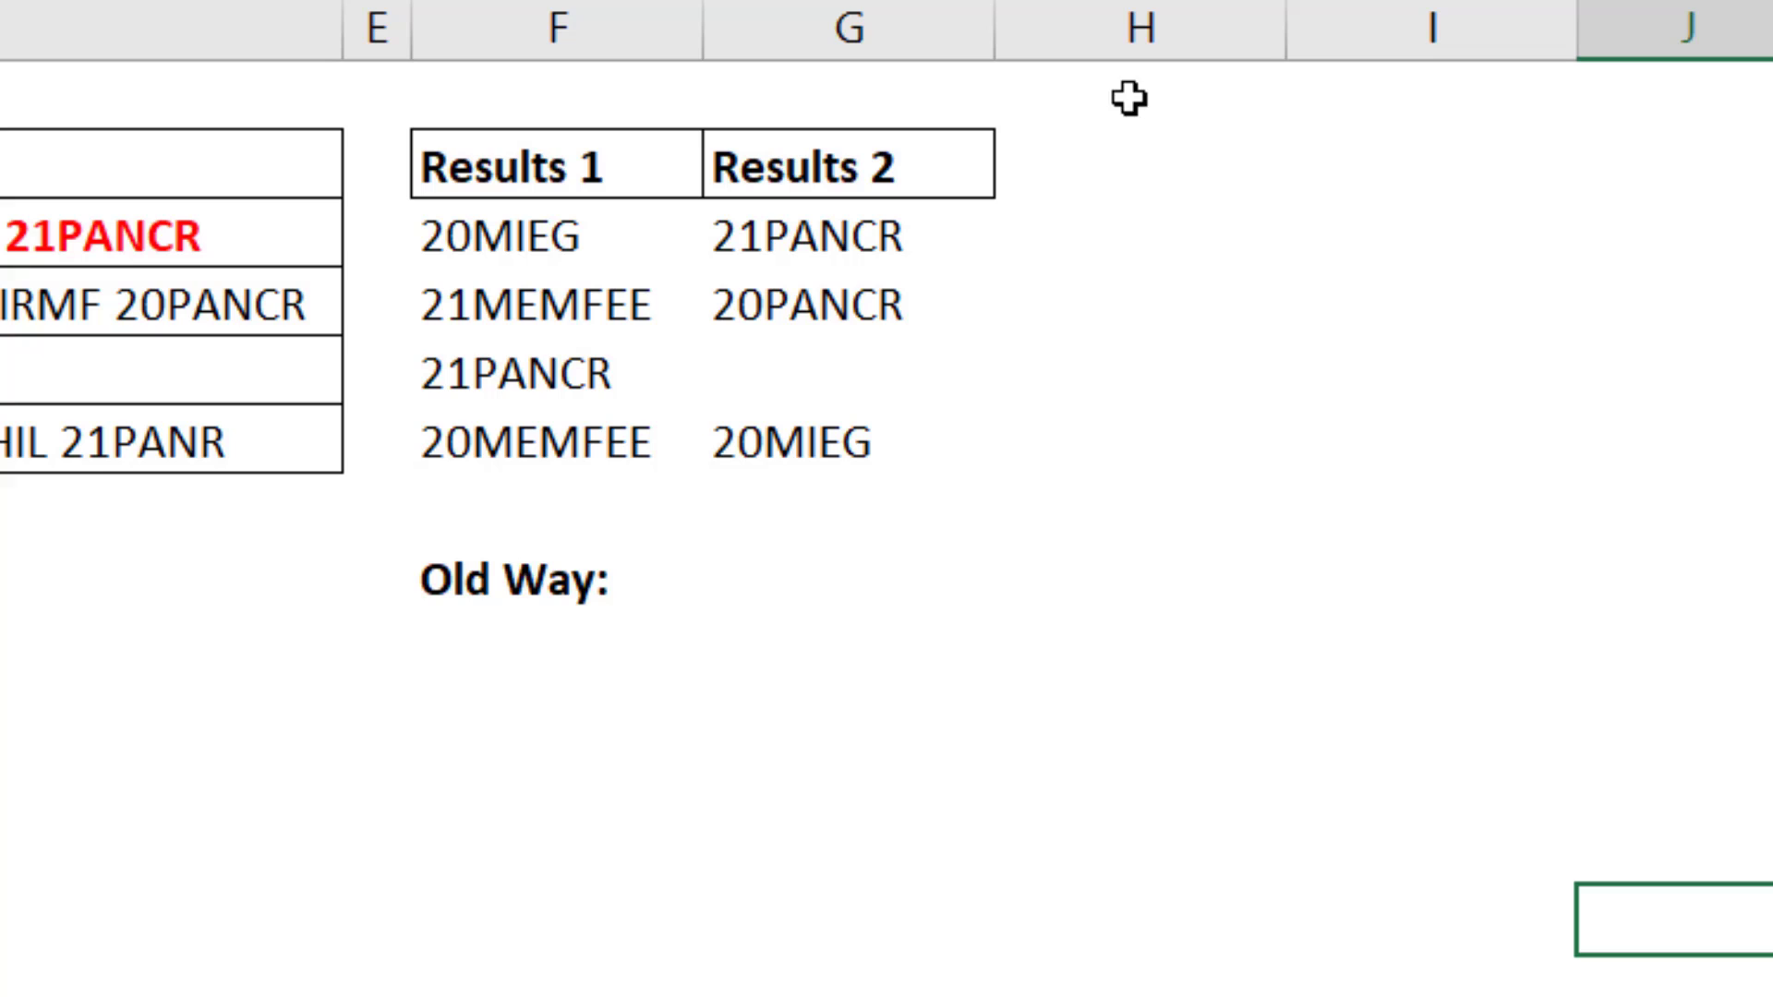
pyautogui.press('Ctrl+z')
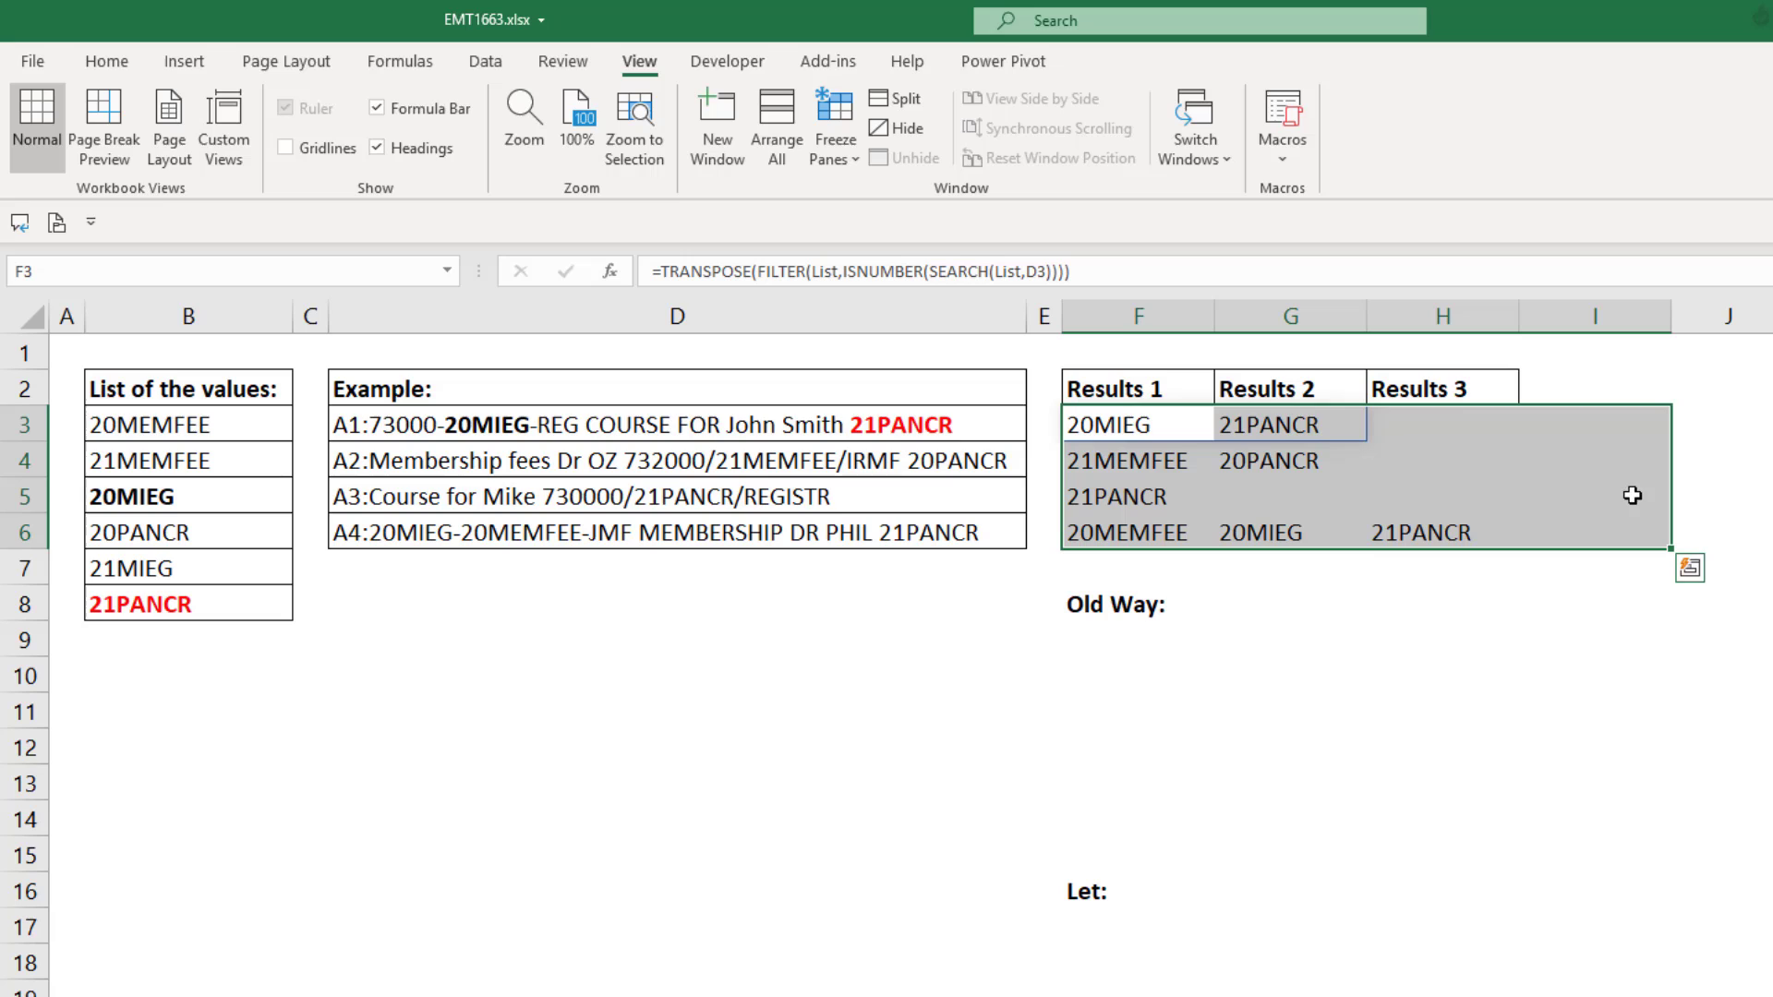
pyautogui.moveTo(1580, 530)
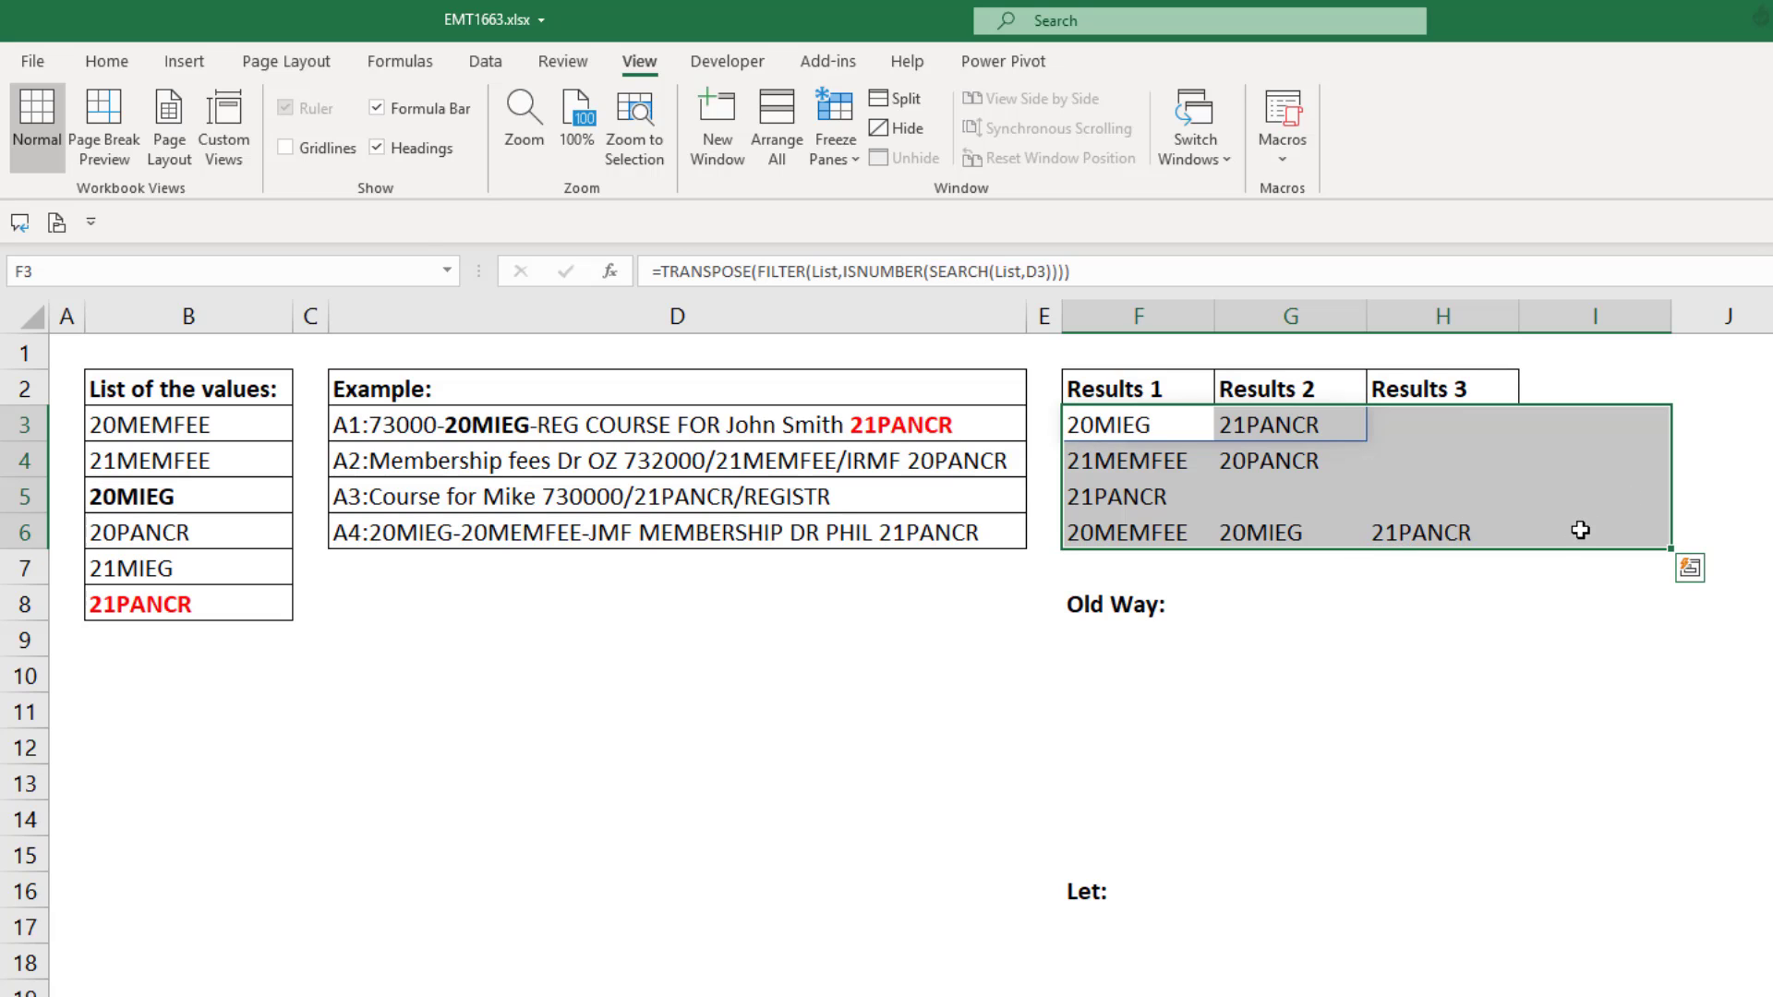
# Show the Conditional Formatting dropdown for the selected results block F3:I6
pyautogui.click(105, 61)
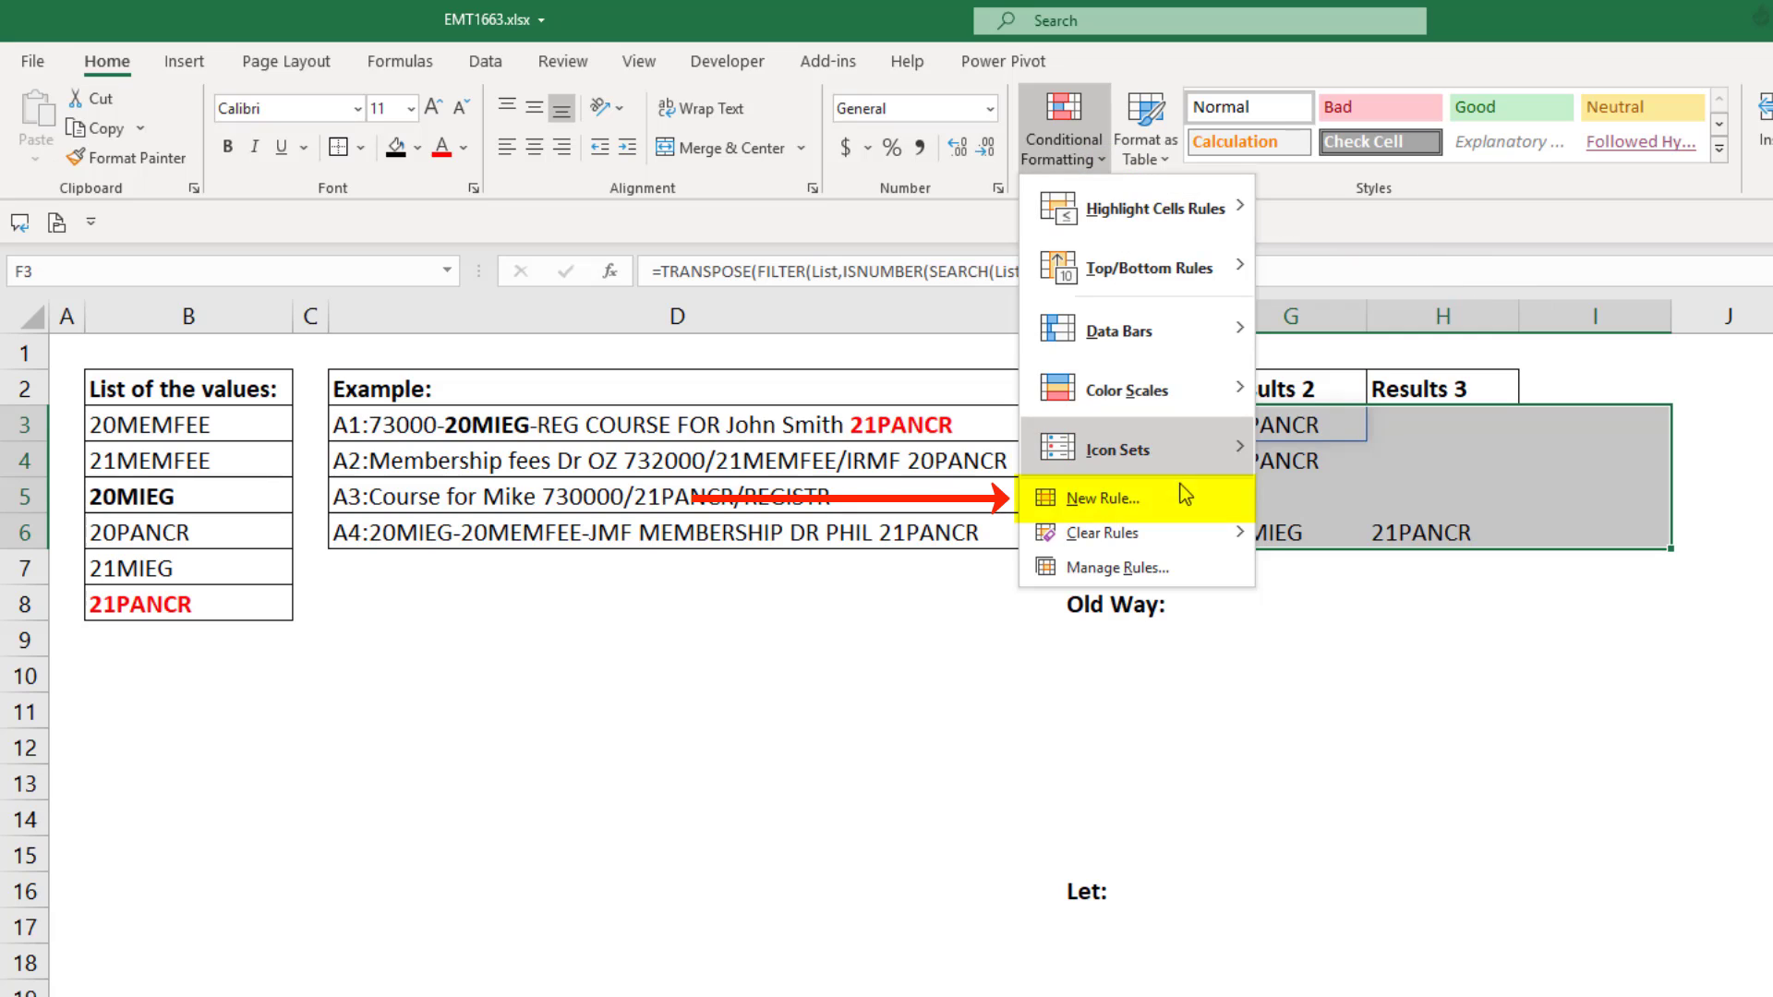
# Create a rule =NOT(ISBLANK(F3)) with an Outline border so only filled result cells are boxed
pyautogui.click(1103, 499)
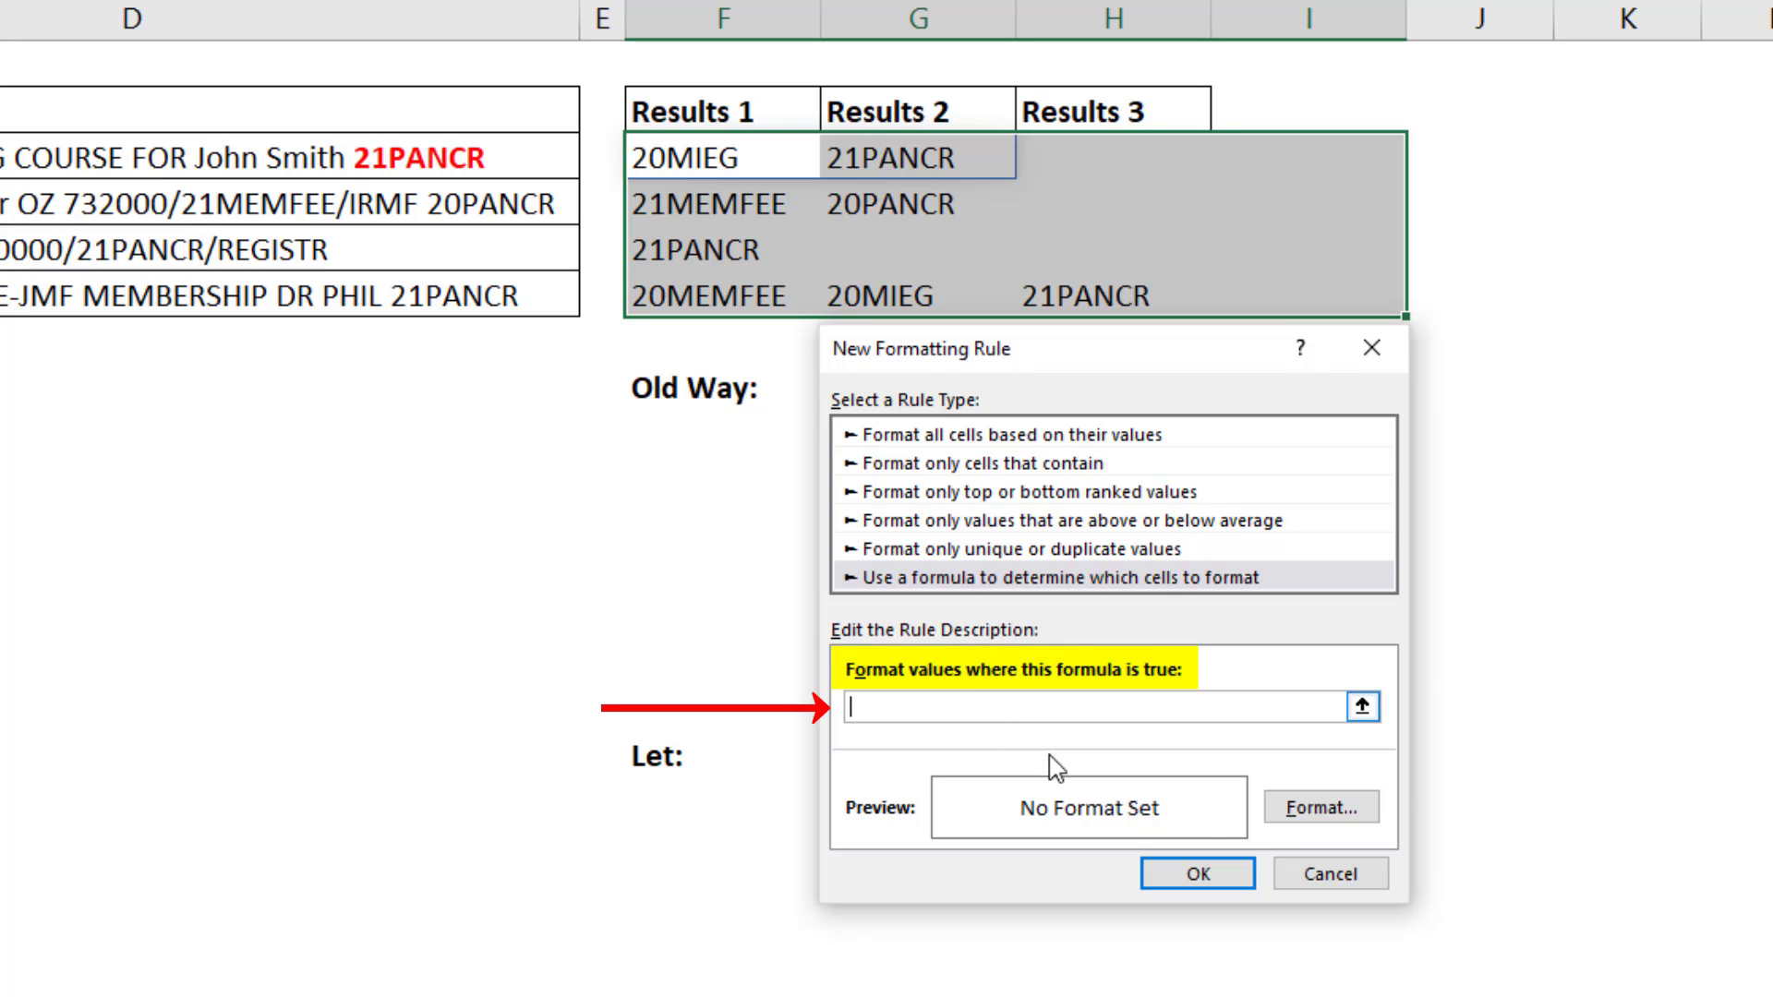
pyautogui.moveTo(1448, 676)
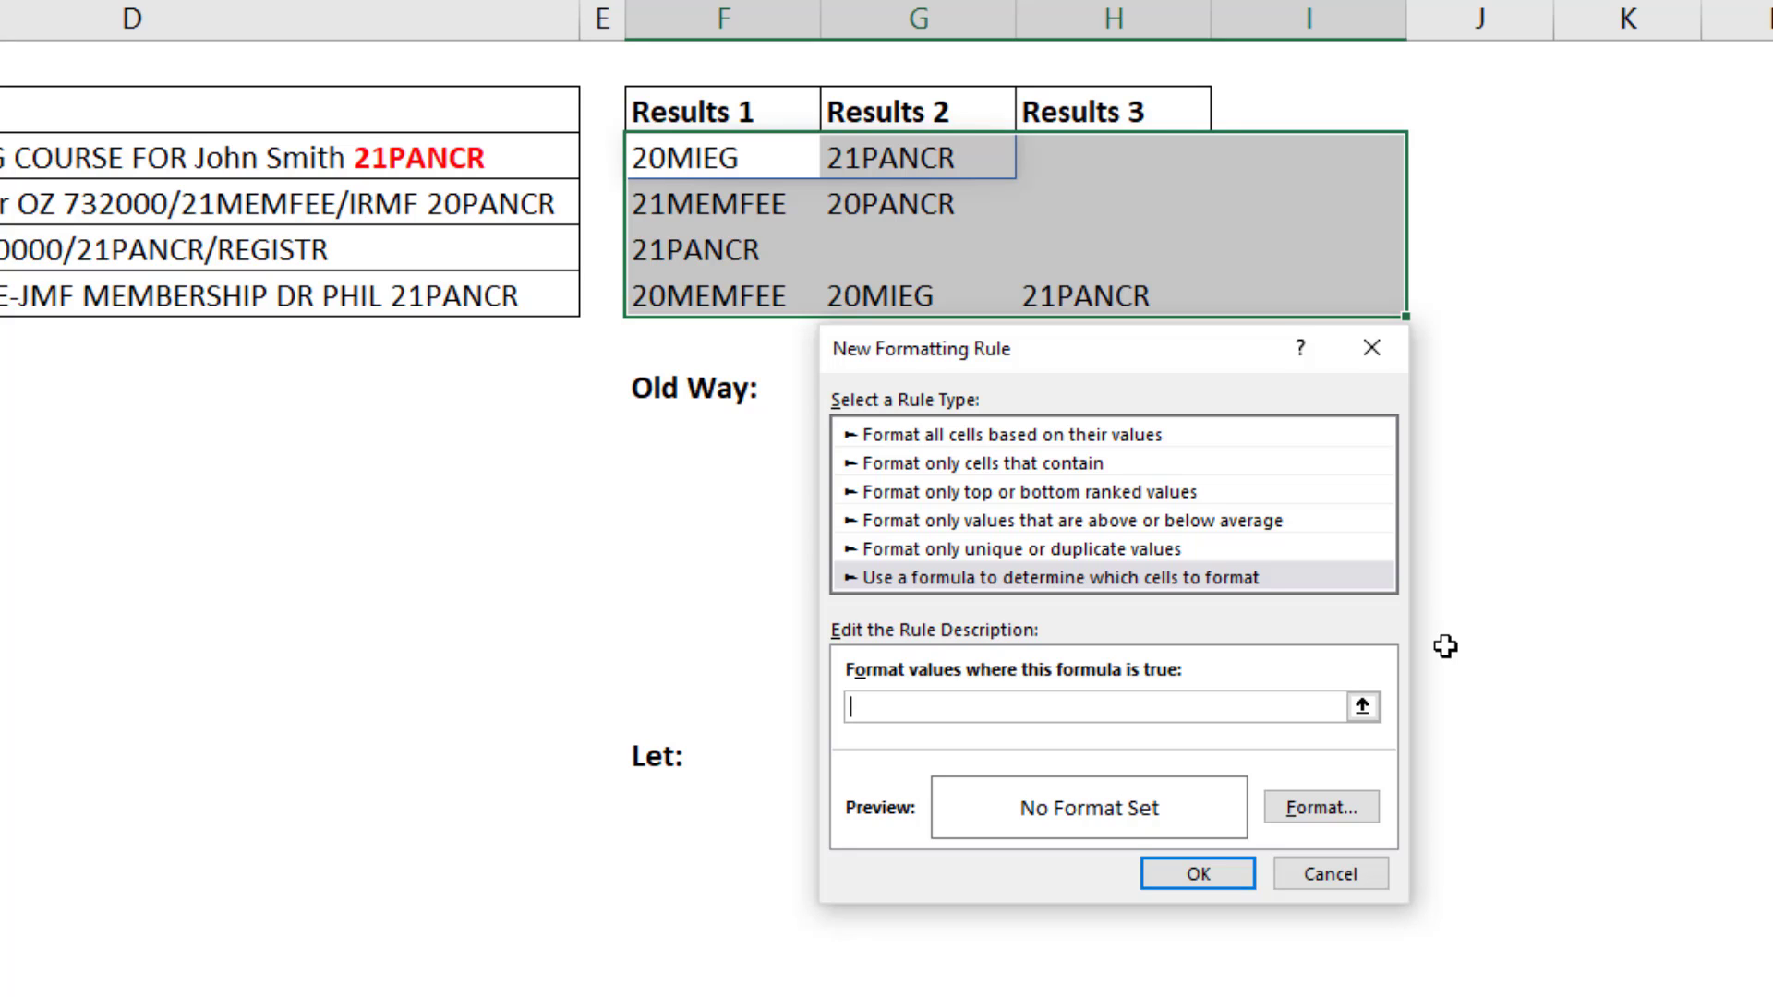
pyautogui.write('=')
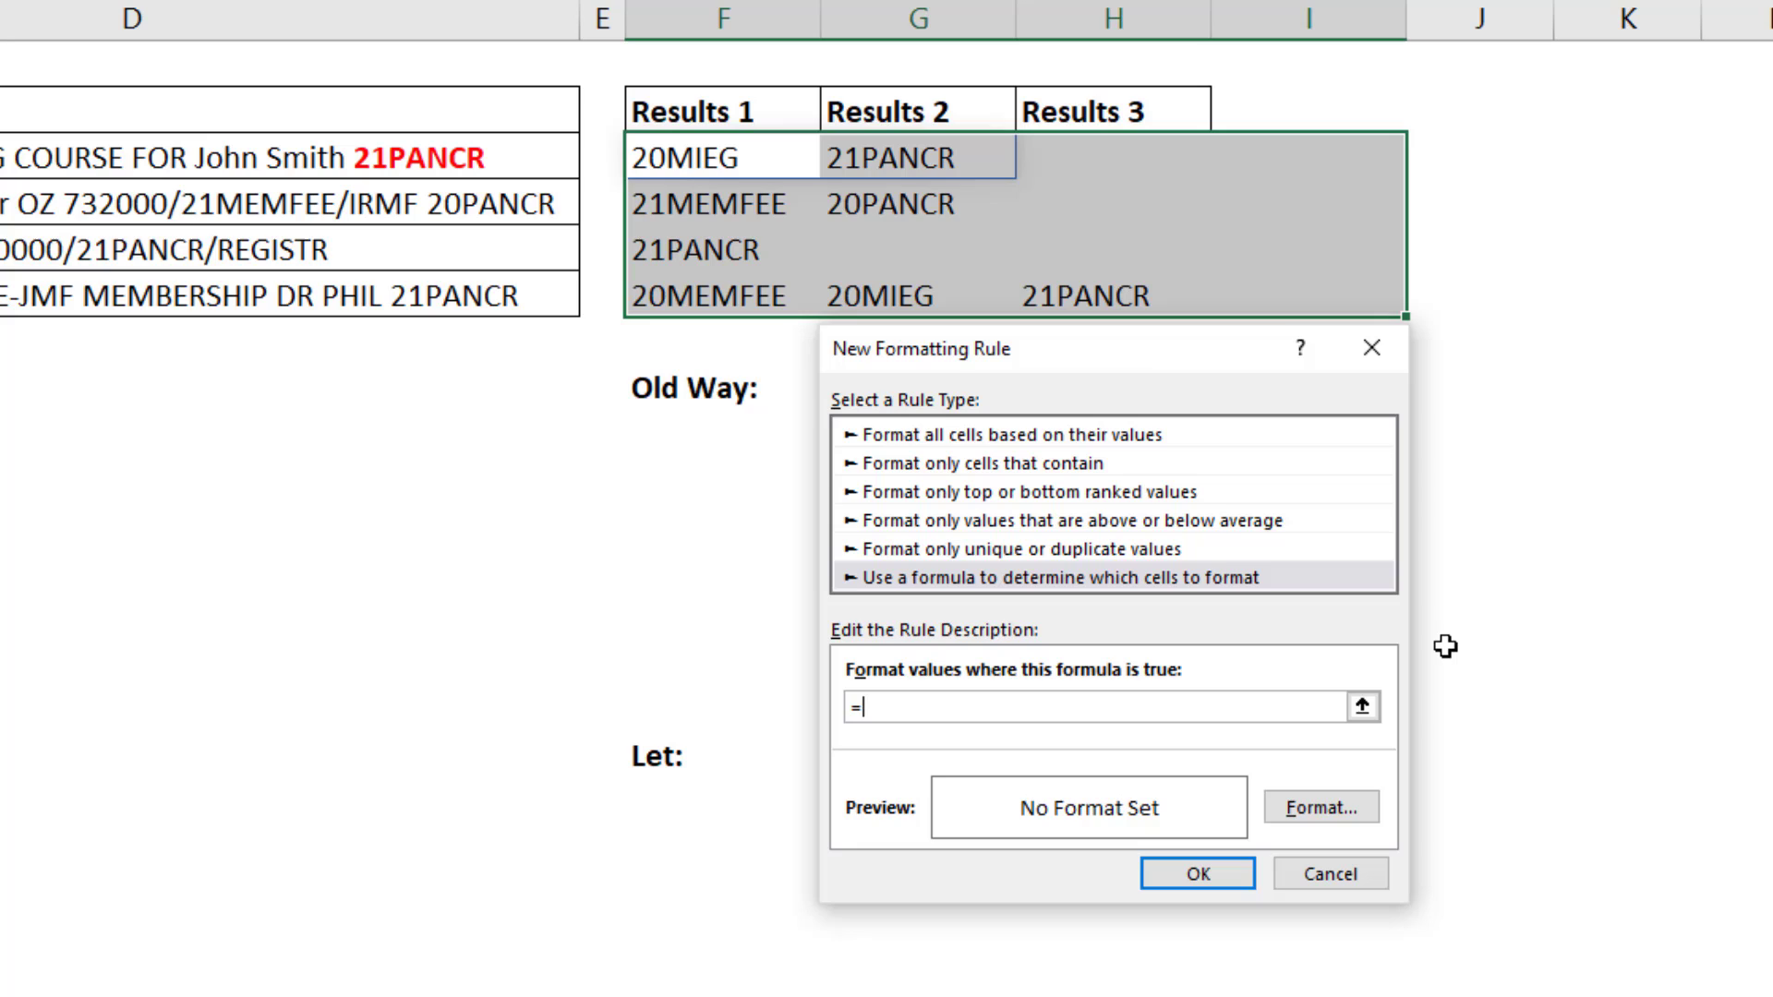
pyautogui.write('NOT(ISBLAN')
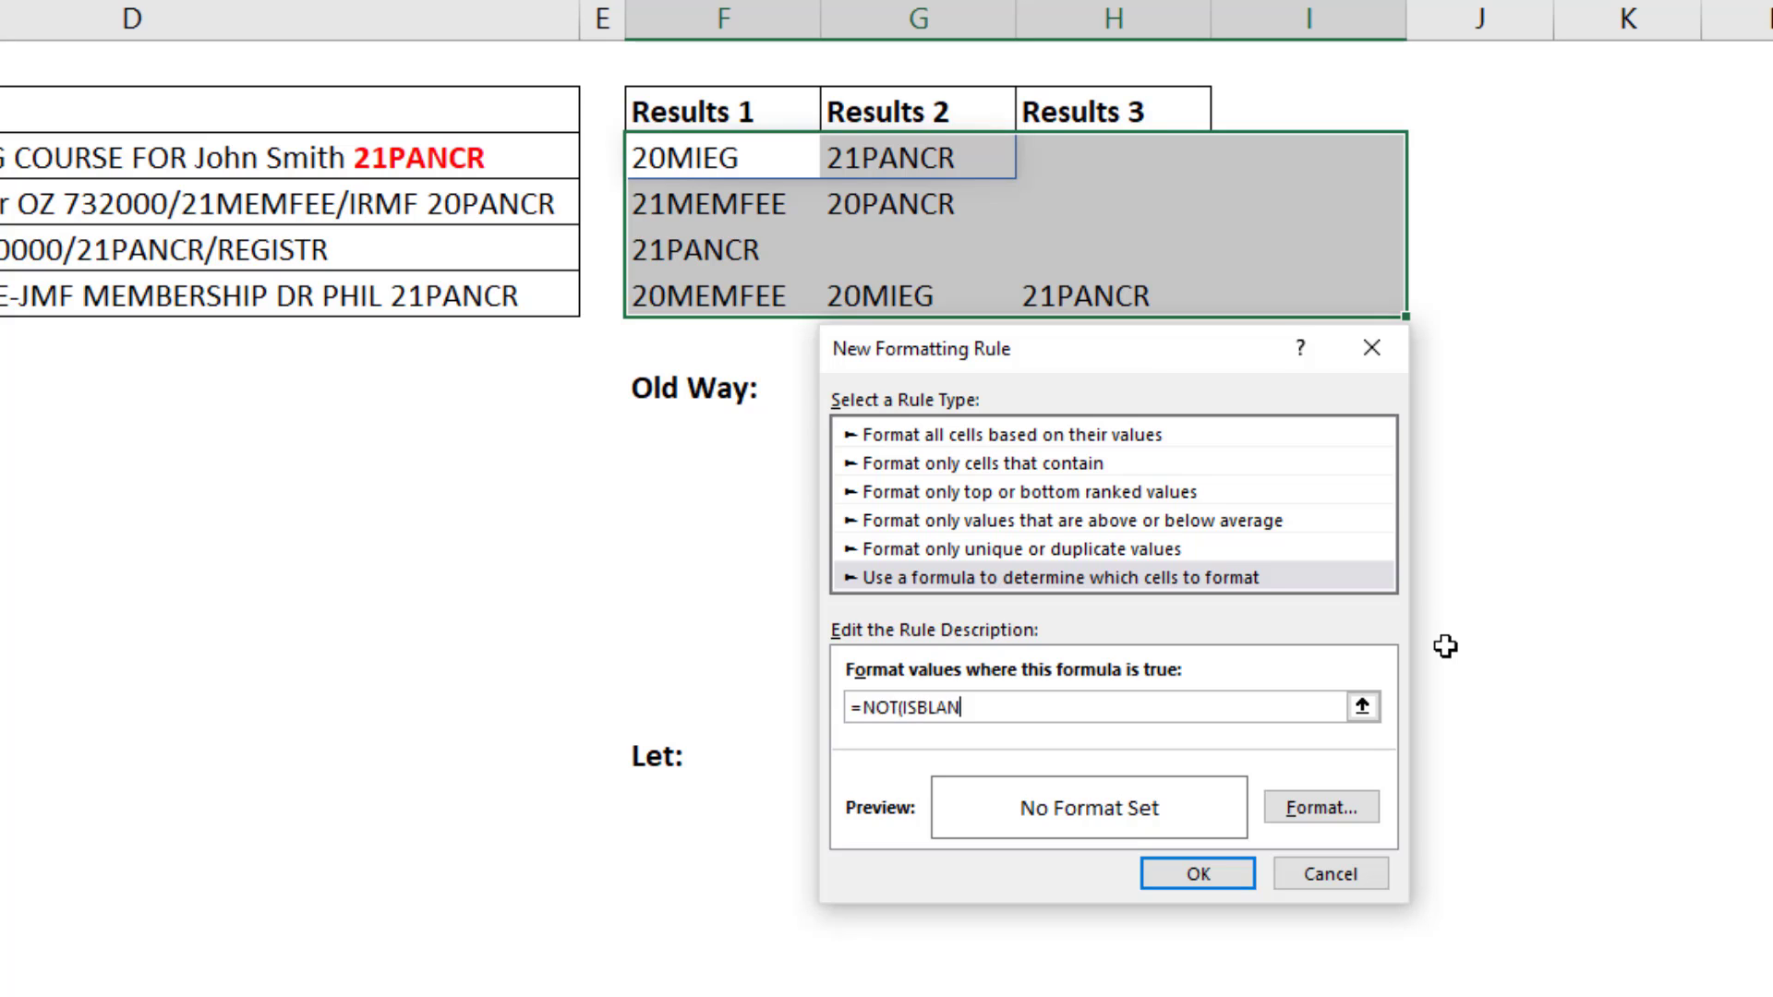
pyautogui.write('K(')
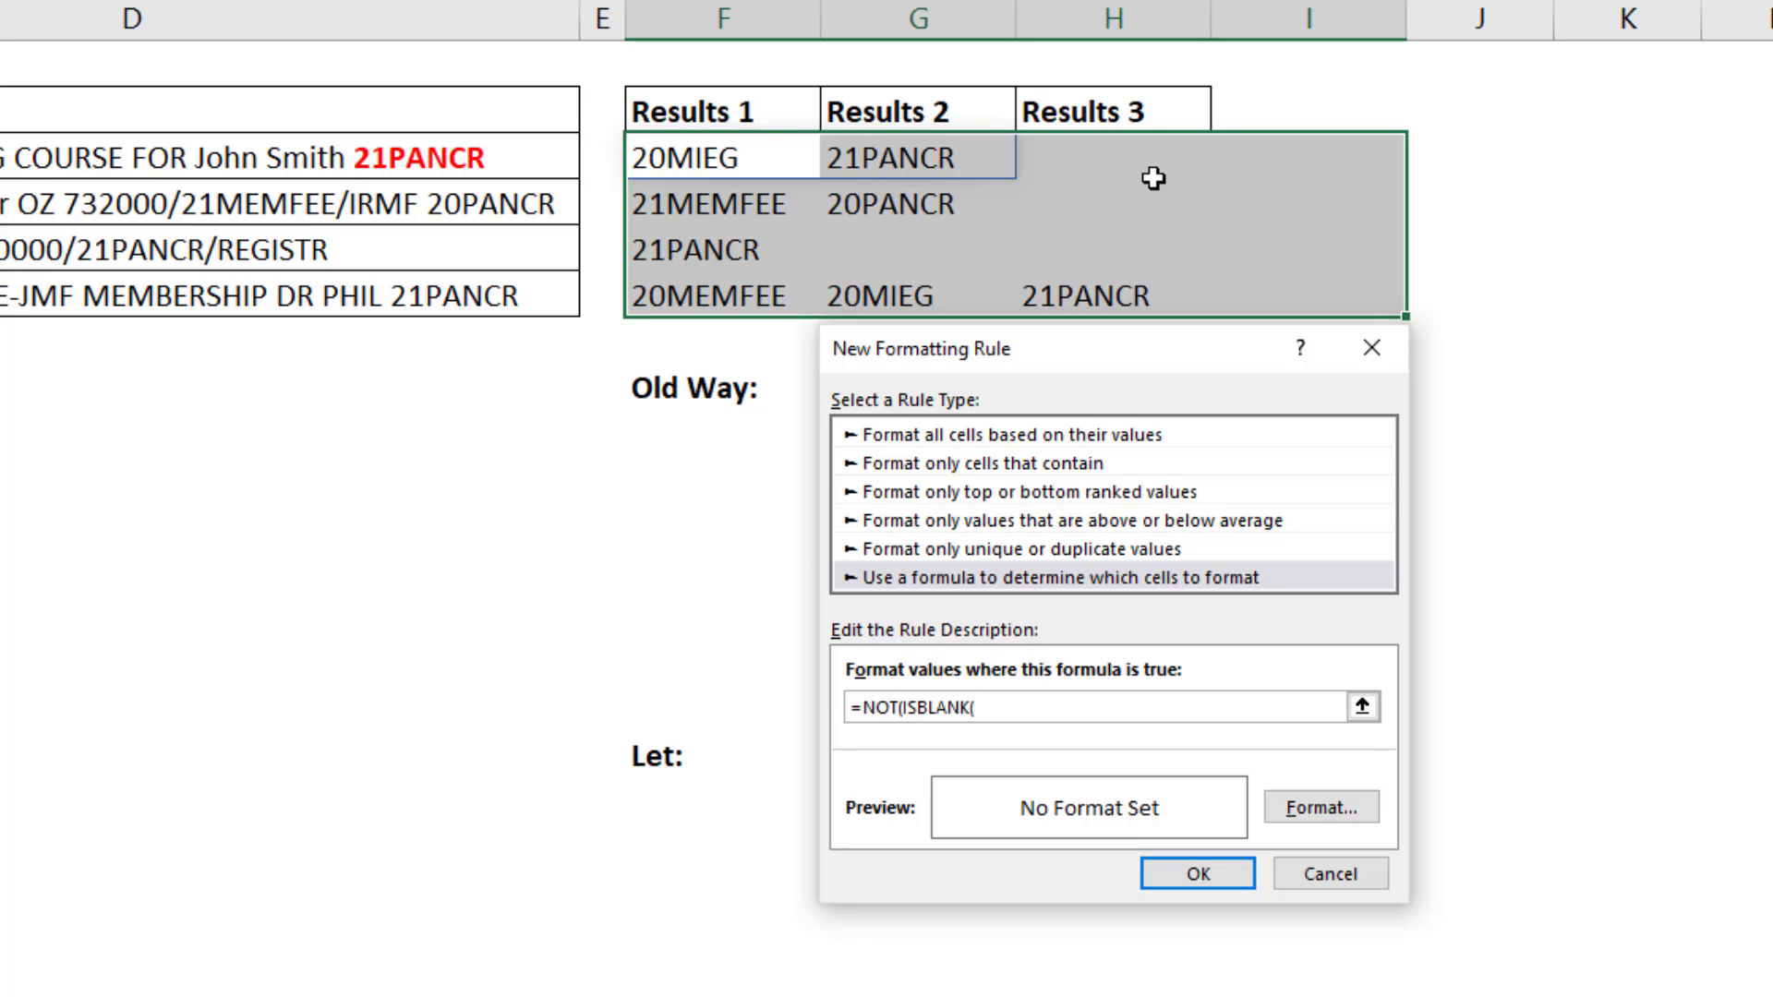
pyautogui.moveTo(684, 115)
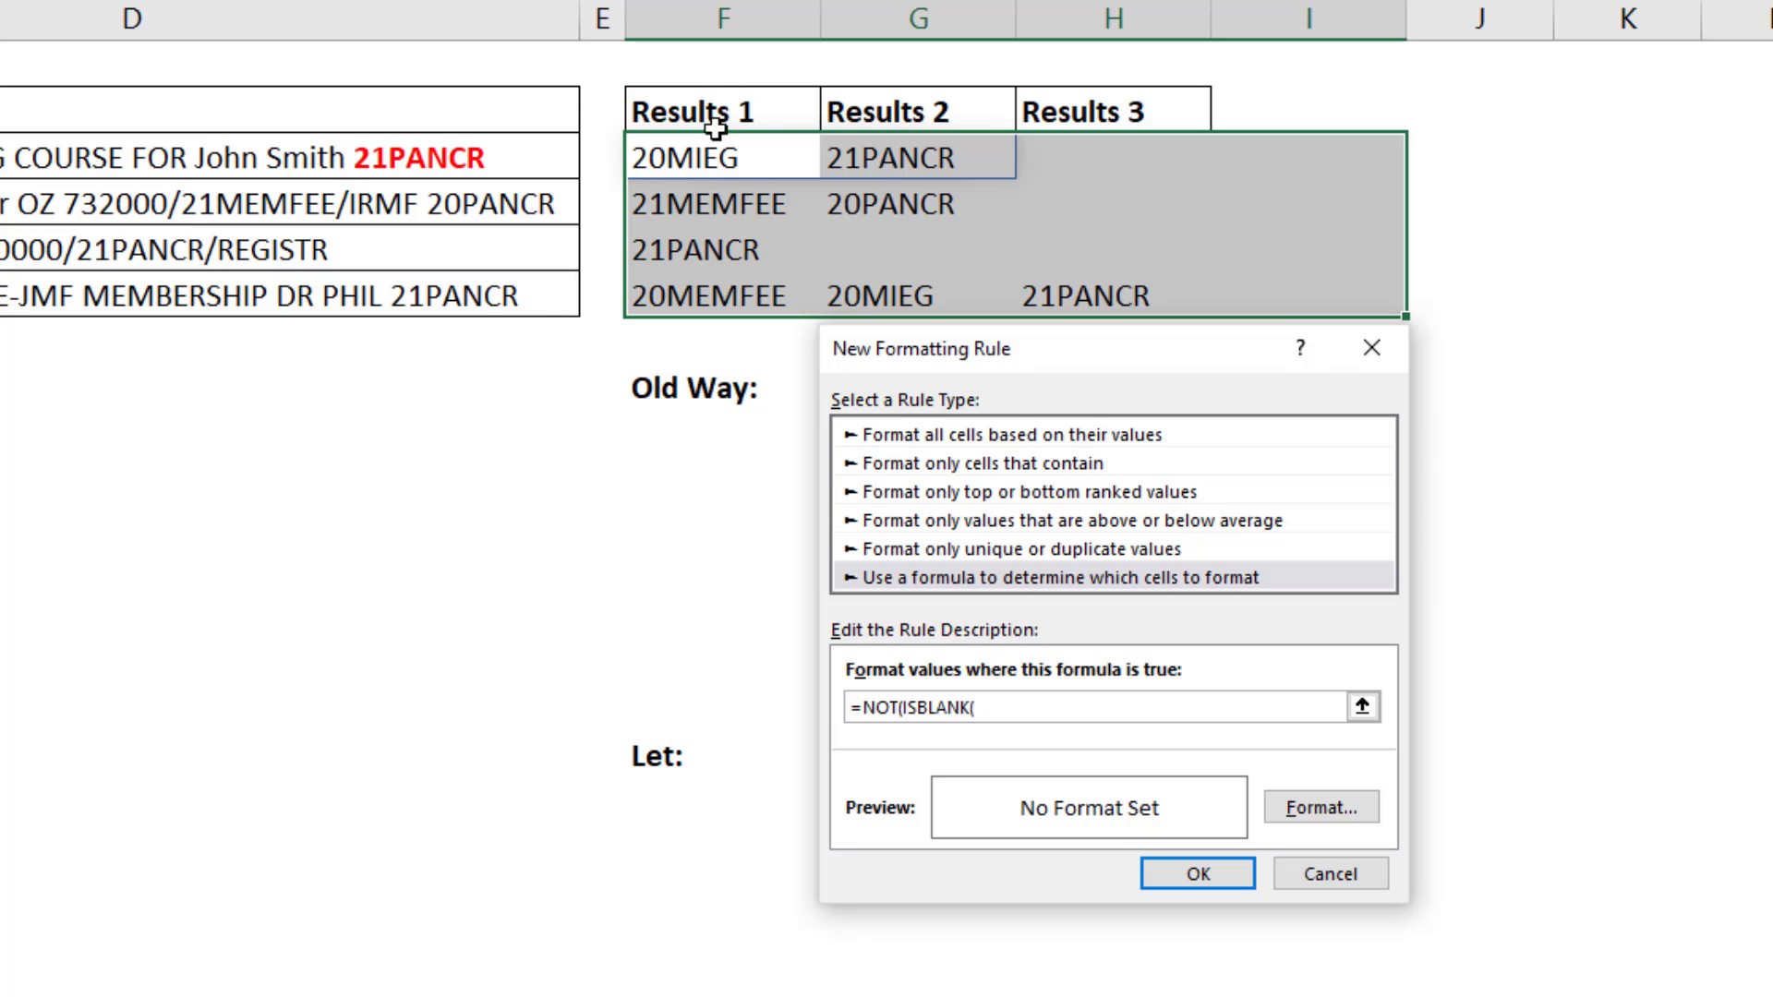
pyautogui.moveTo(748, 155)
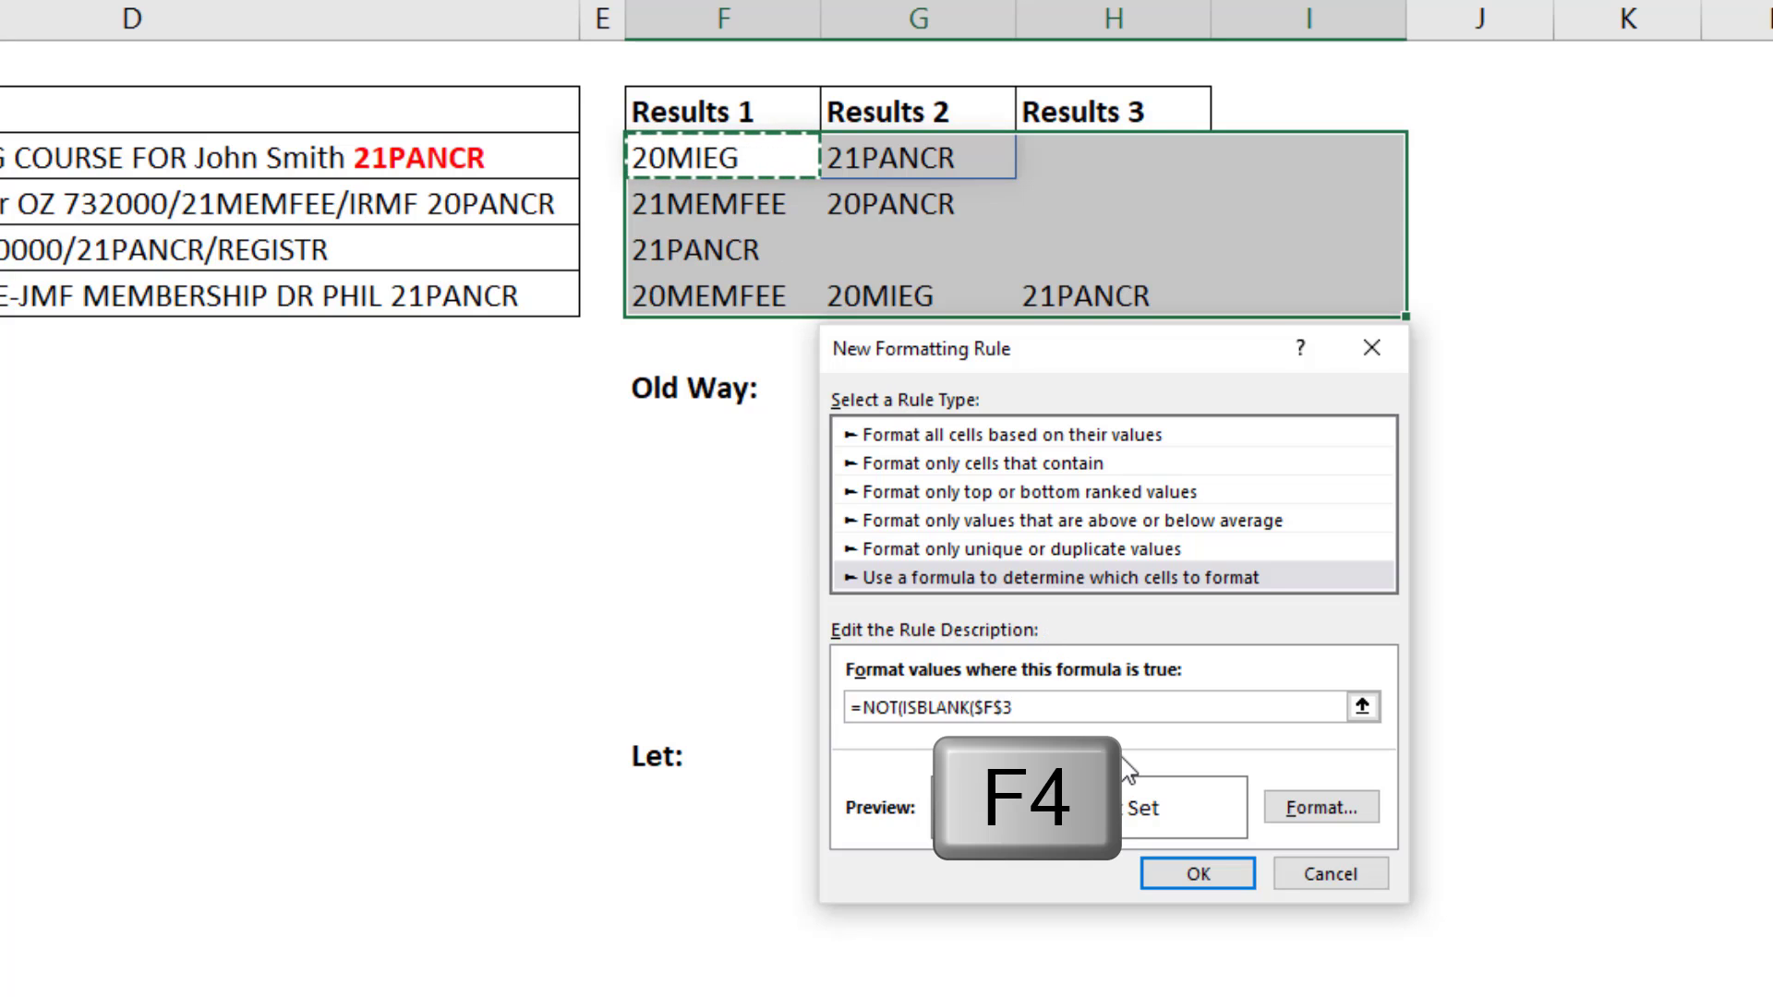
pyautogui.press('F4')
pyautogui.write('))')
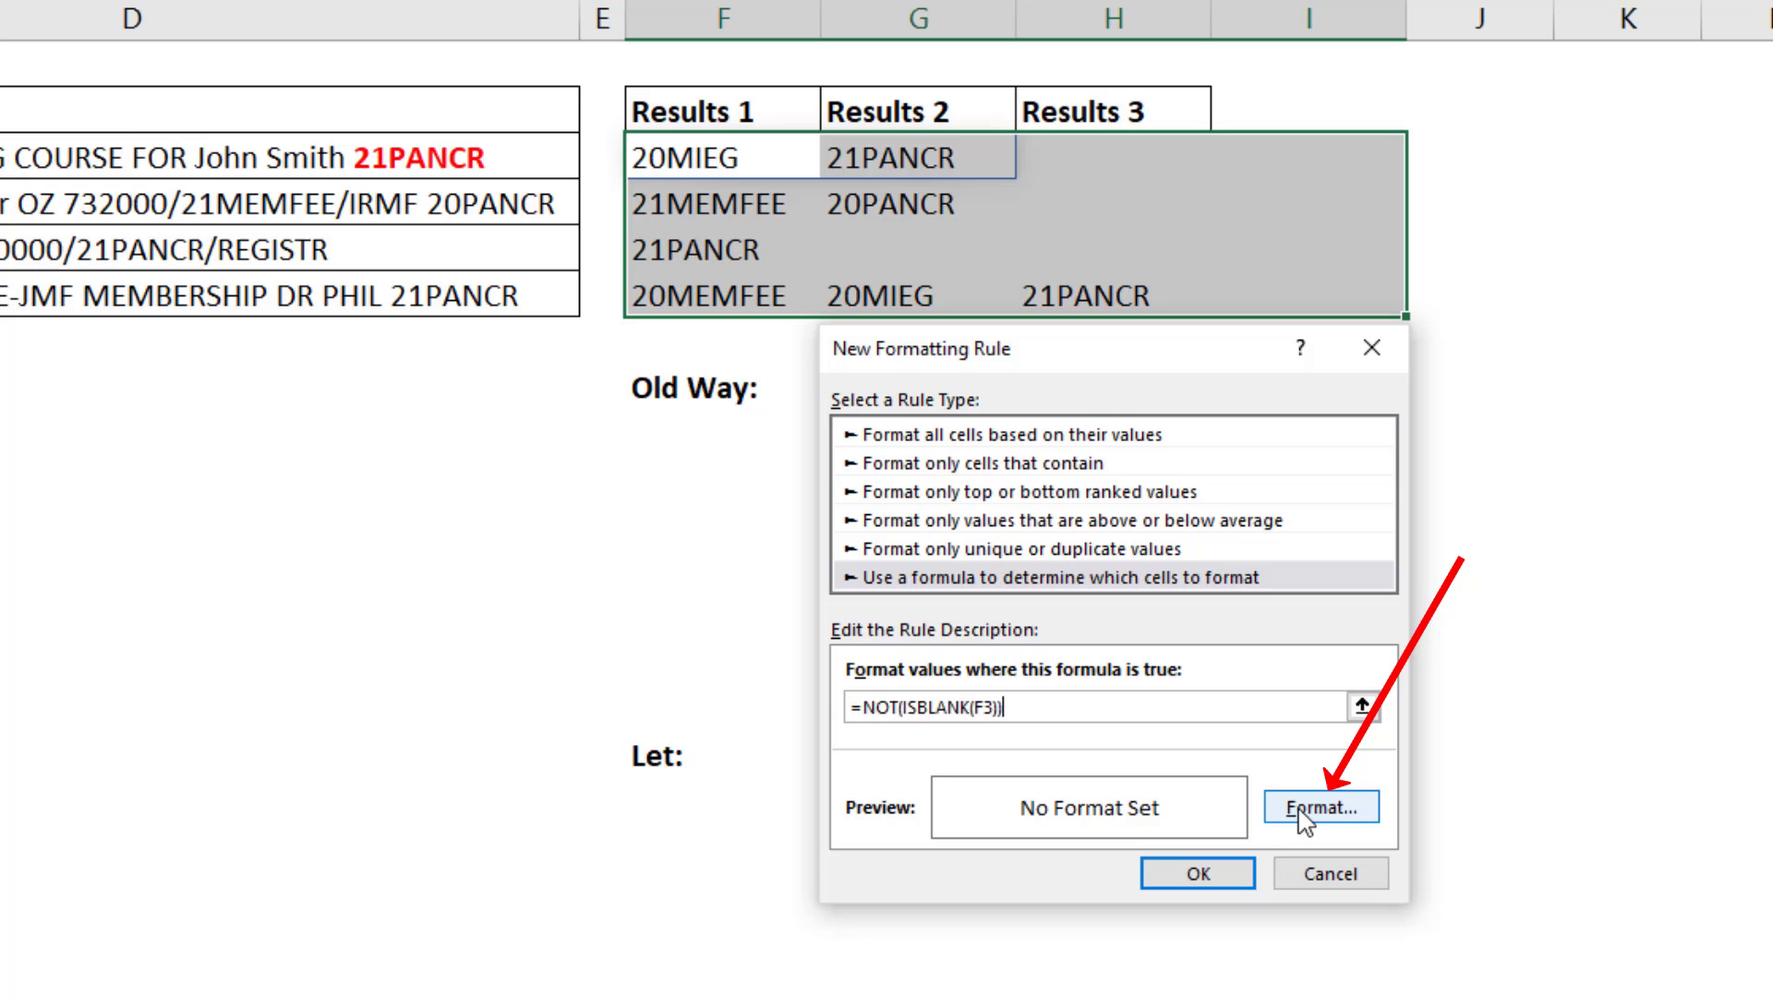
pyautogui.click(1319, 808)
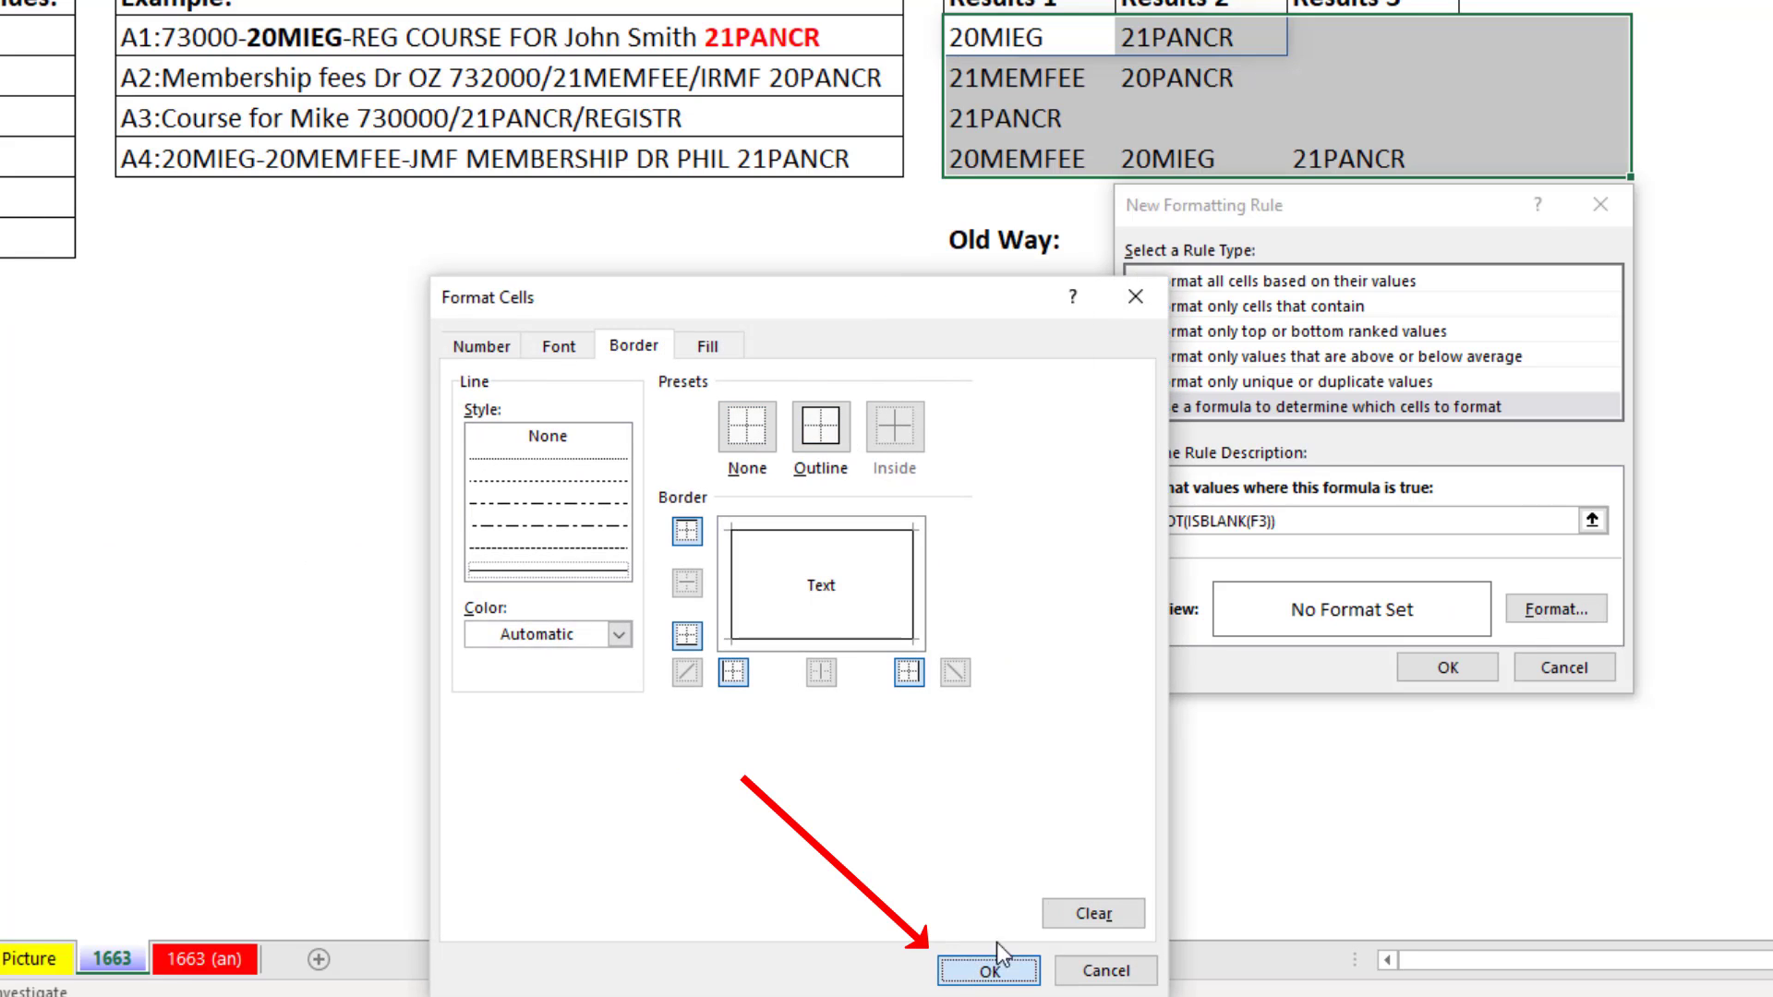
pyautogui.click(987, 971)
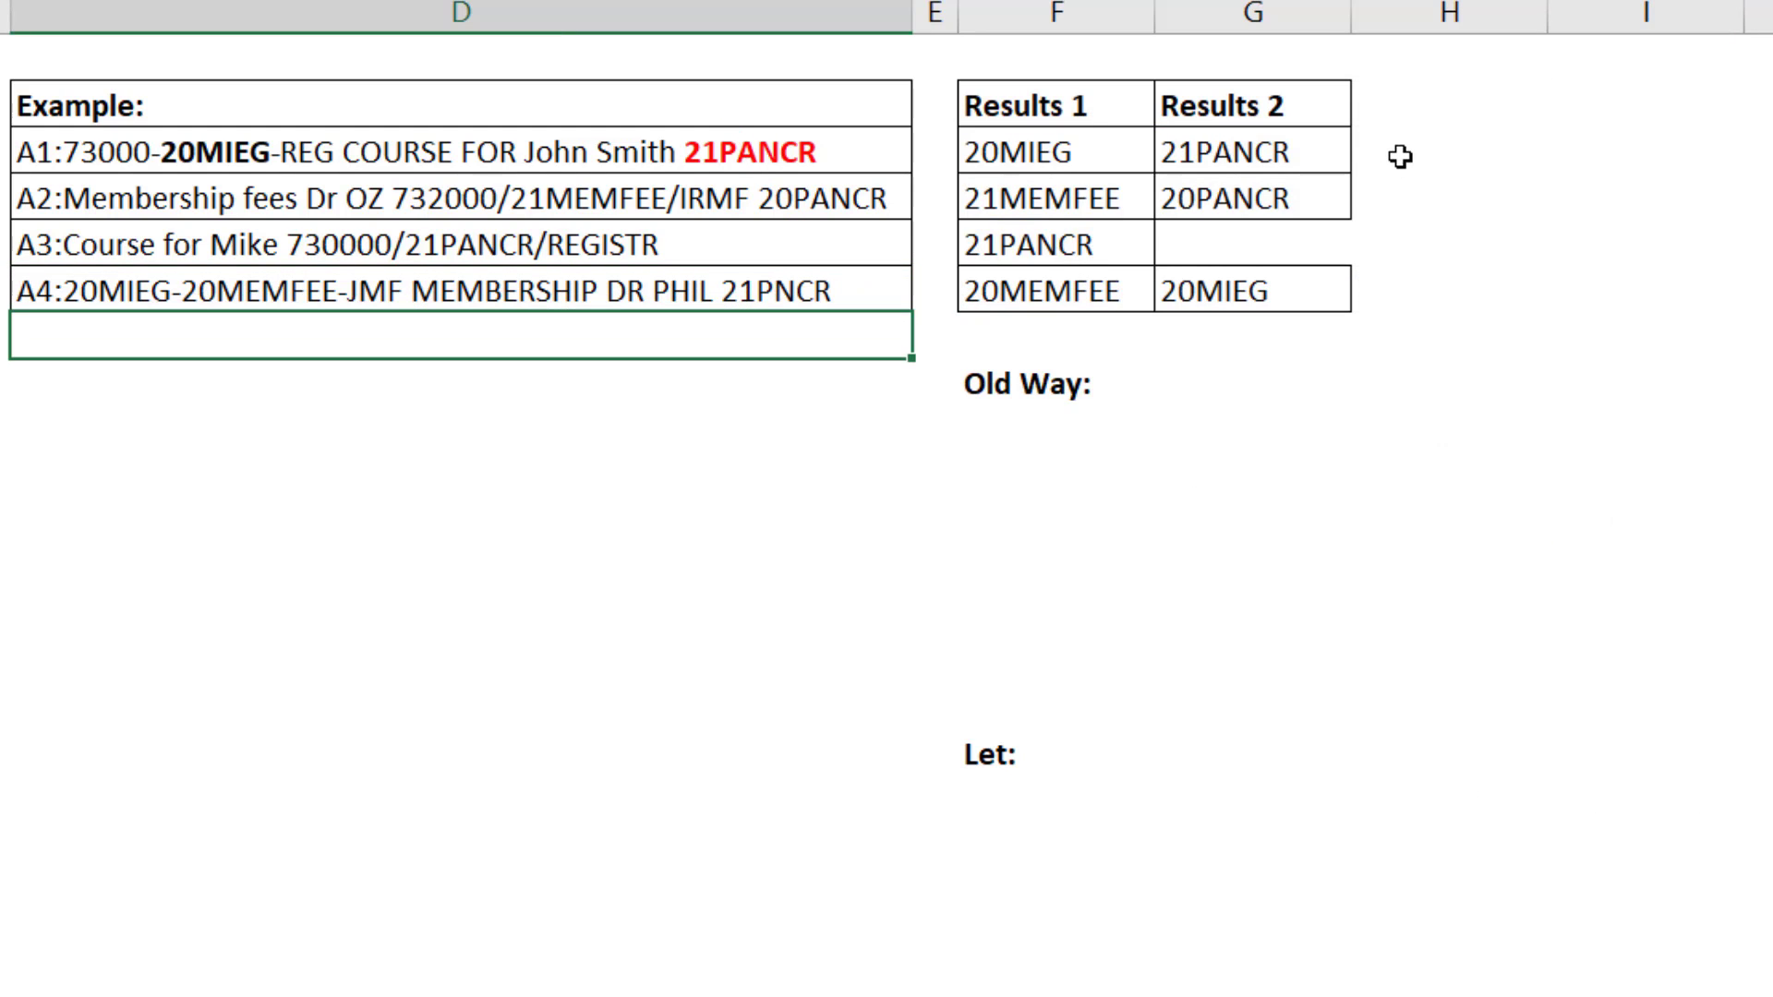
pyautogui.moveTo(1668, 927)
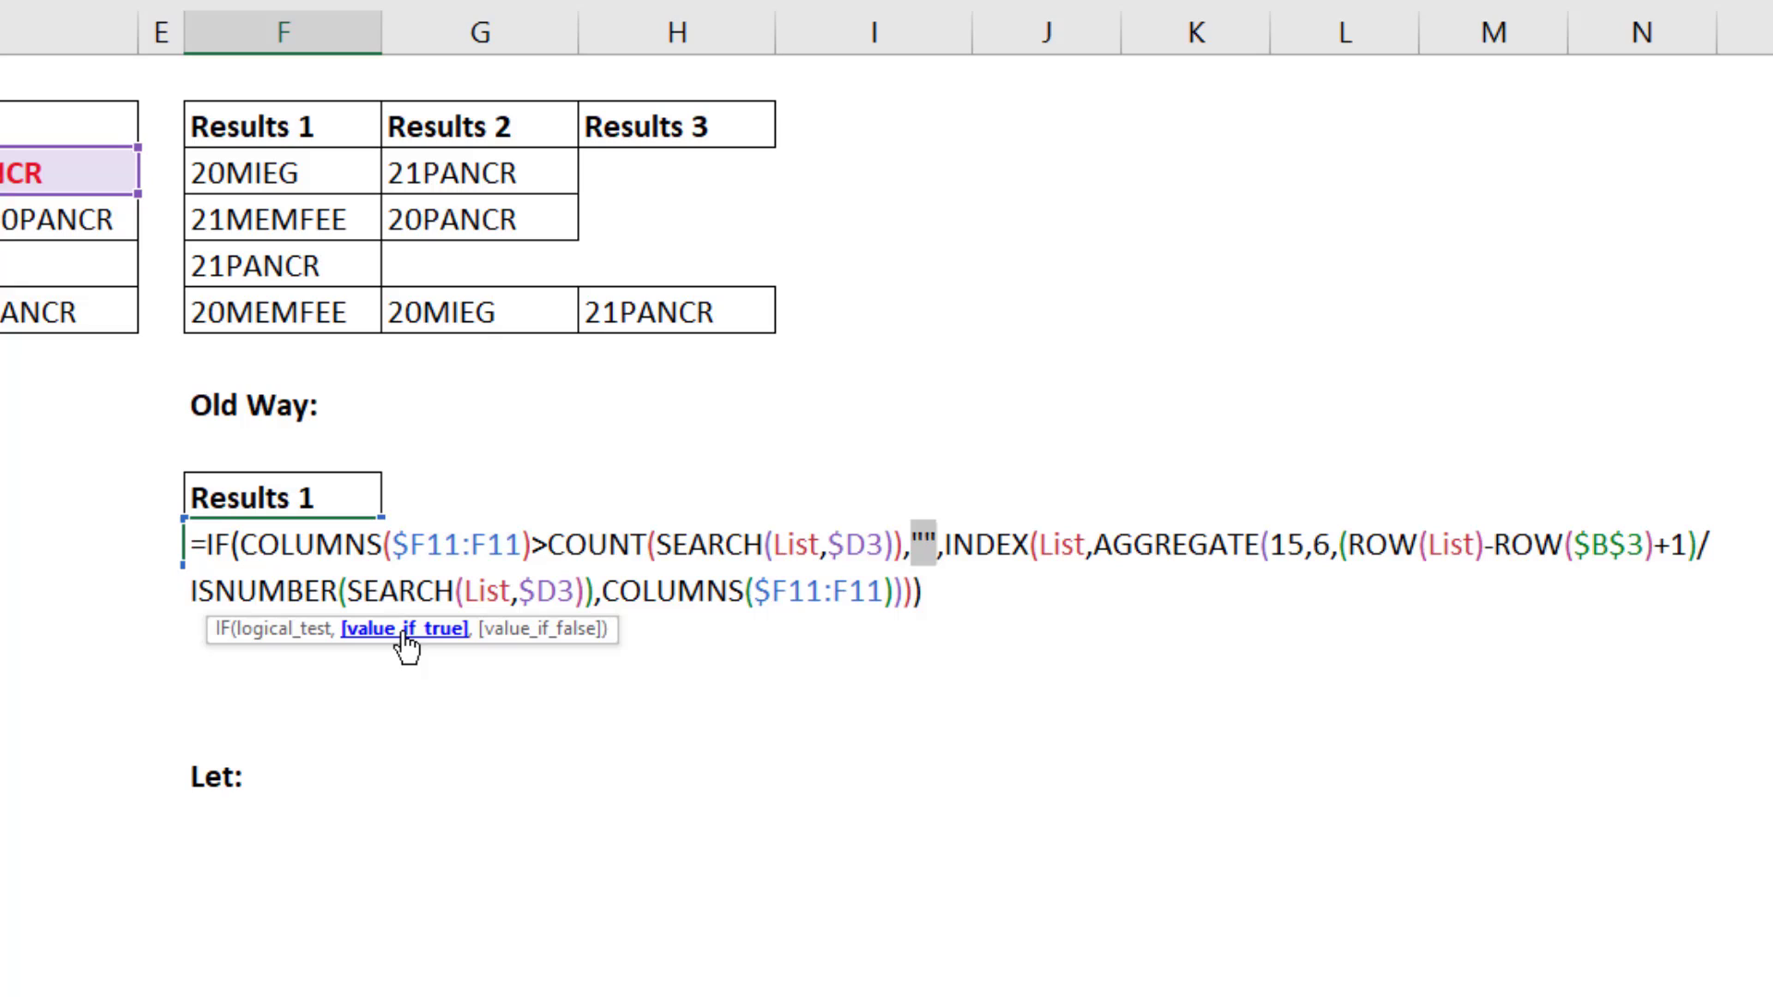
pyautogui.moveTo(531, 643)
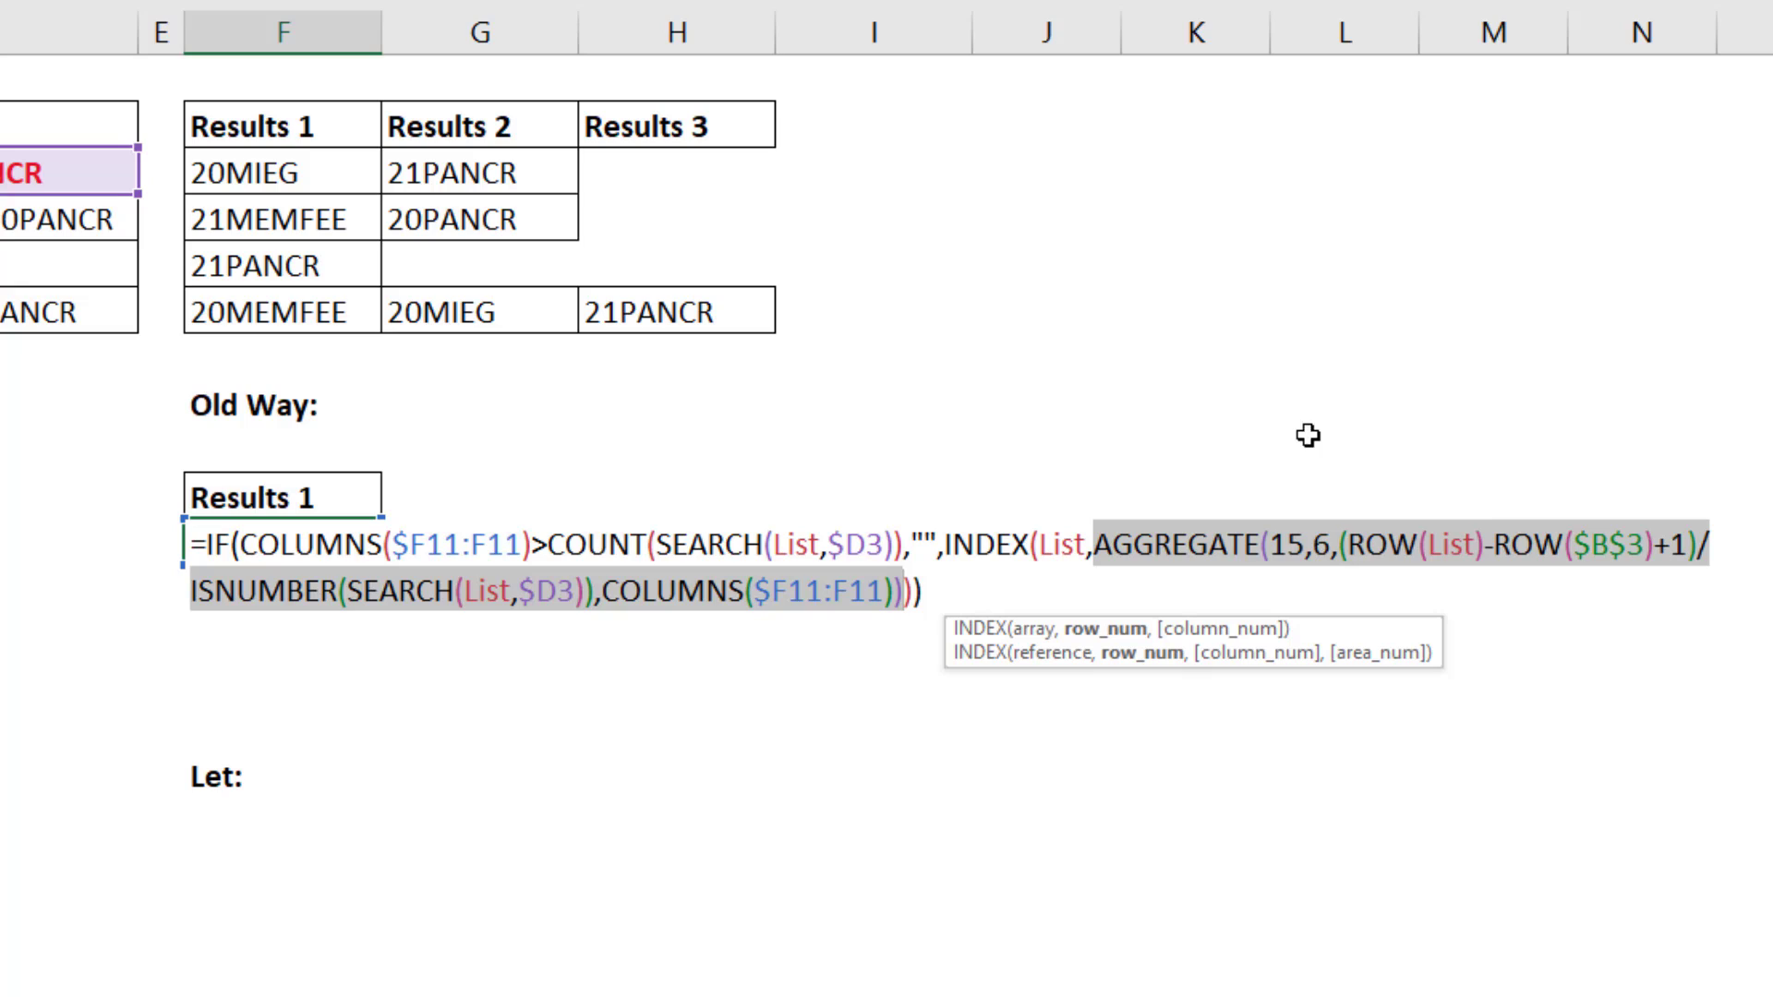
# Enter the IF/INDEX/AGGREGATE formula in F11 and fill it across to column I
pyautogui.press('Enter')
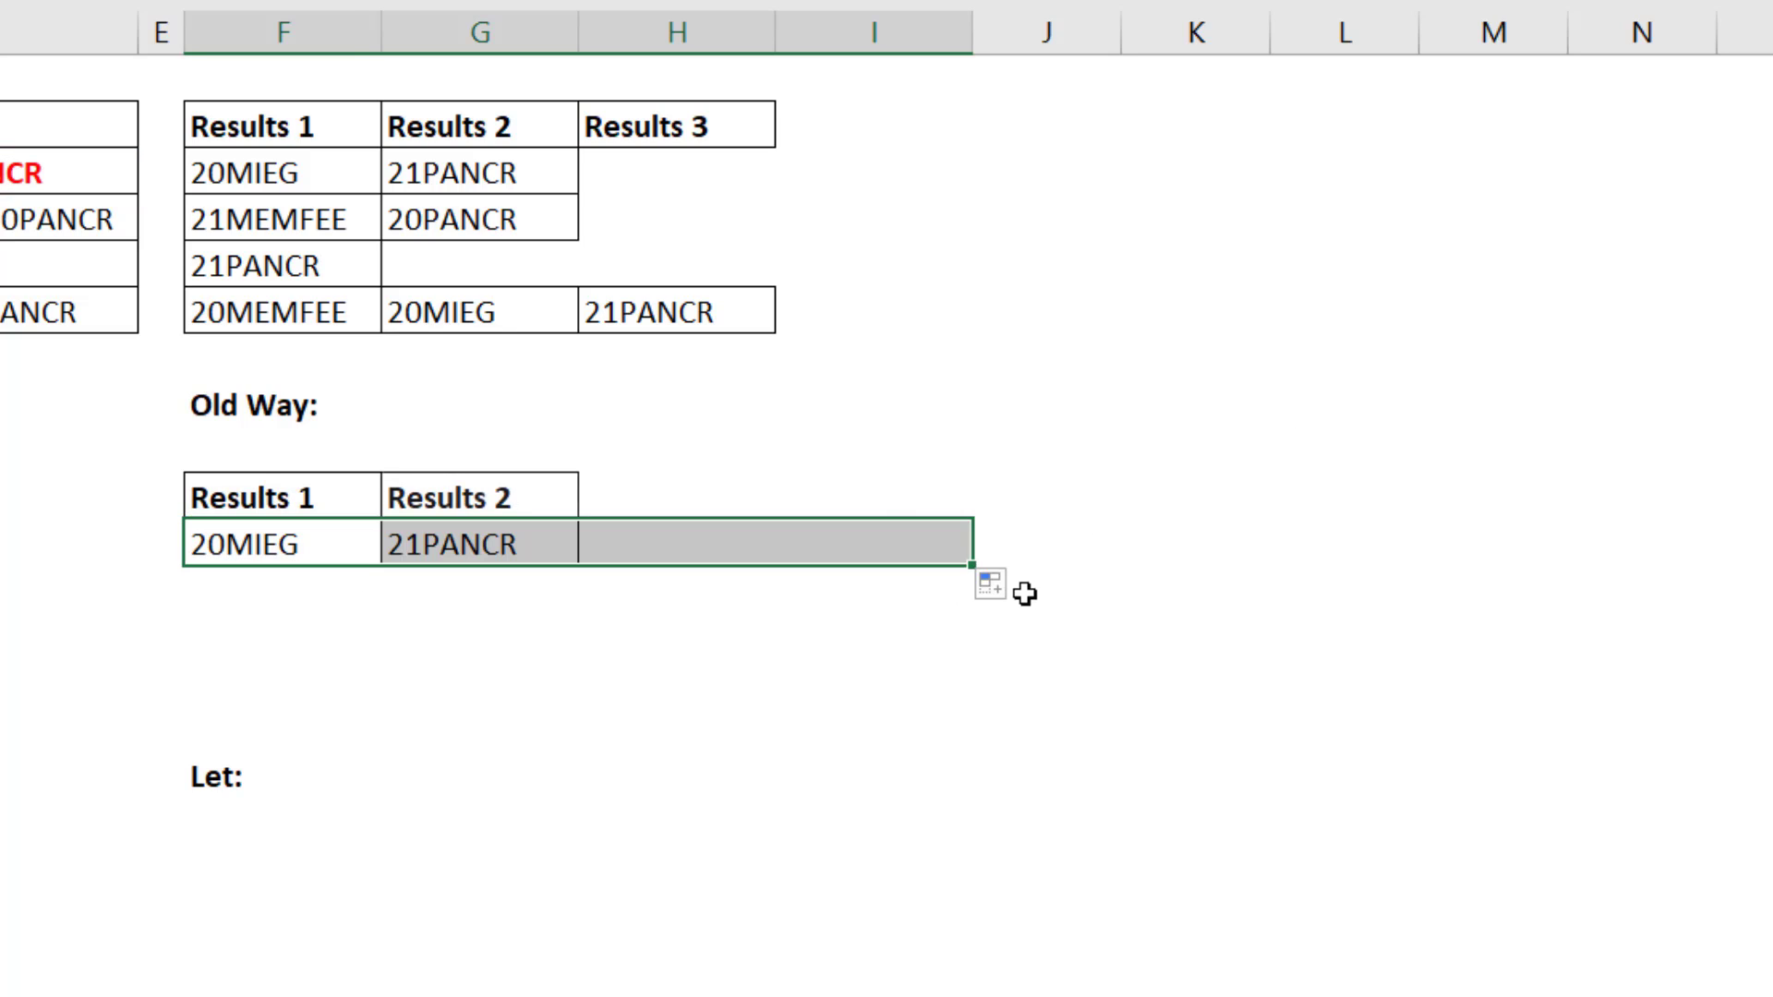
pyautogui.moveTo(975, 565); pyautogui.dragTo(975, 678)
pyautogui.write('=TRANSPOSE(FILTER(List,ISNUMBER(SEARCH(List,D3))))')
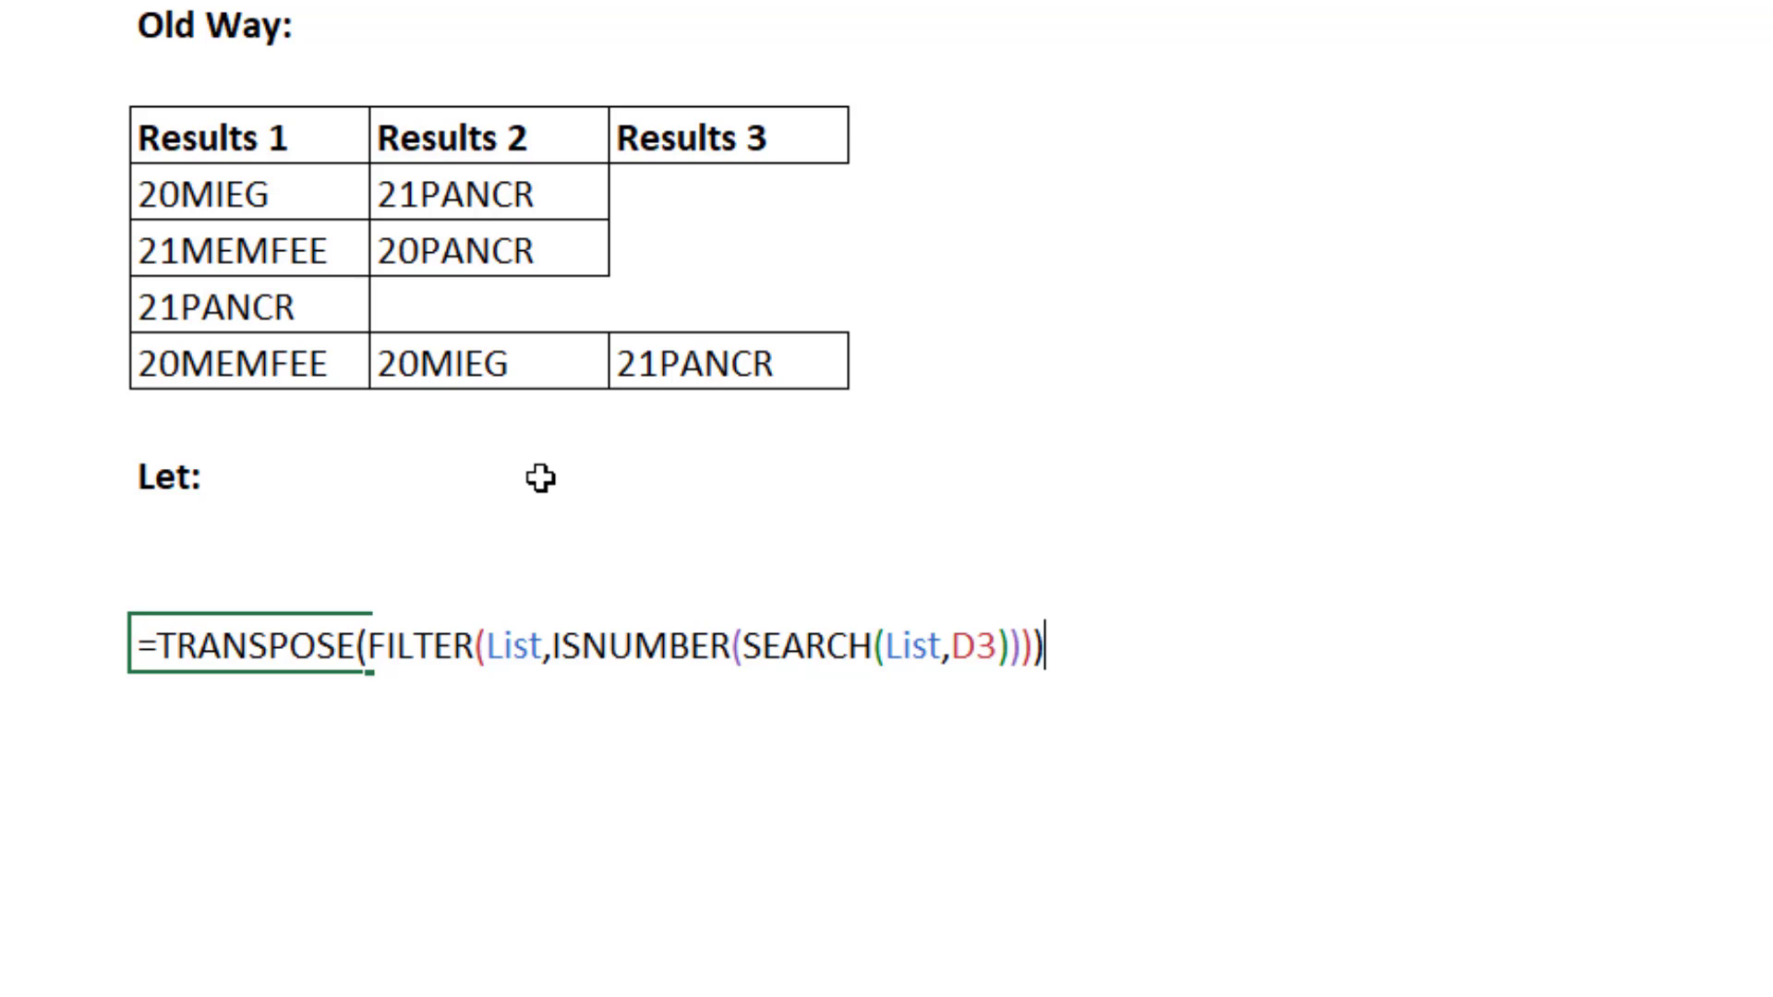
pyautogui.moveTo(875, 585)
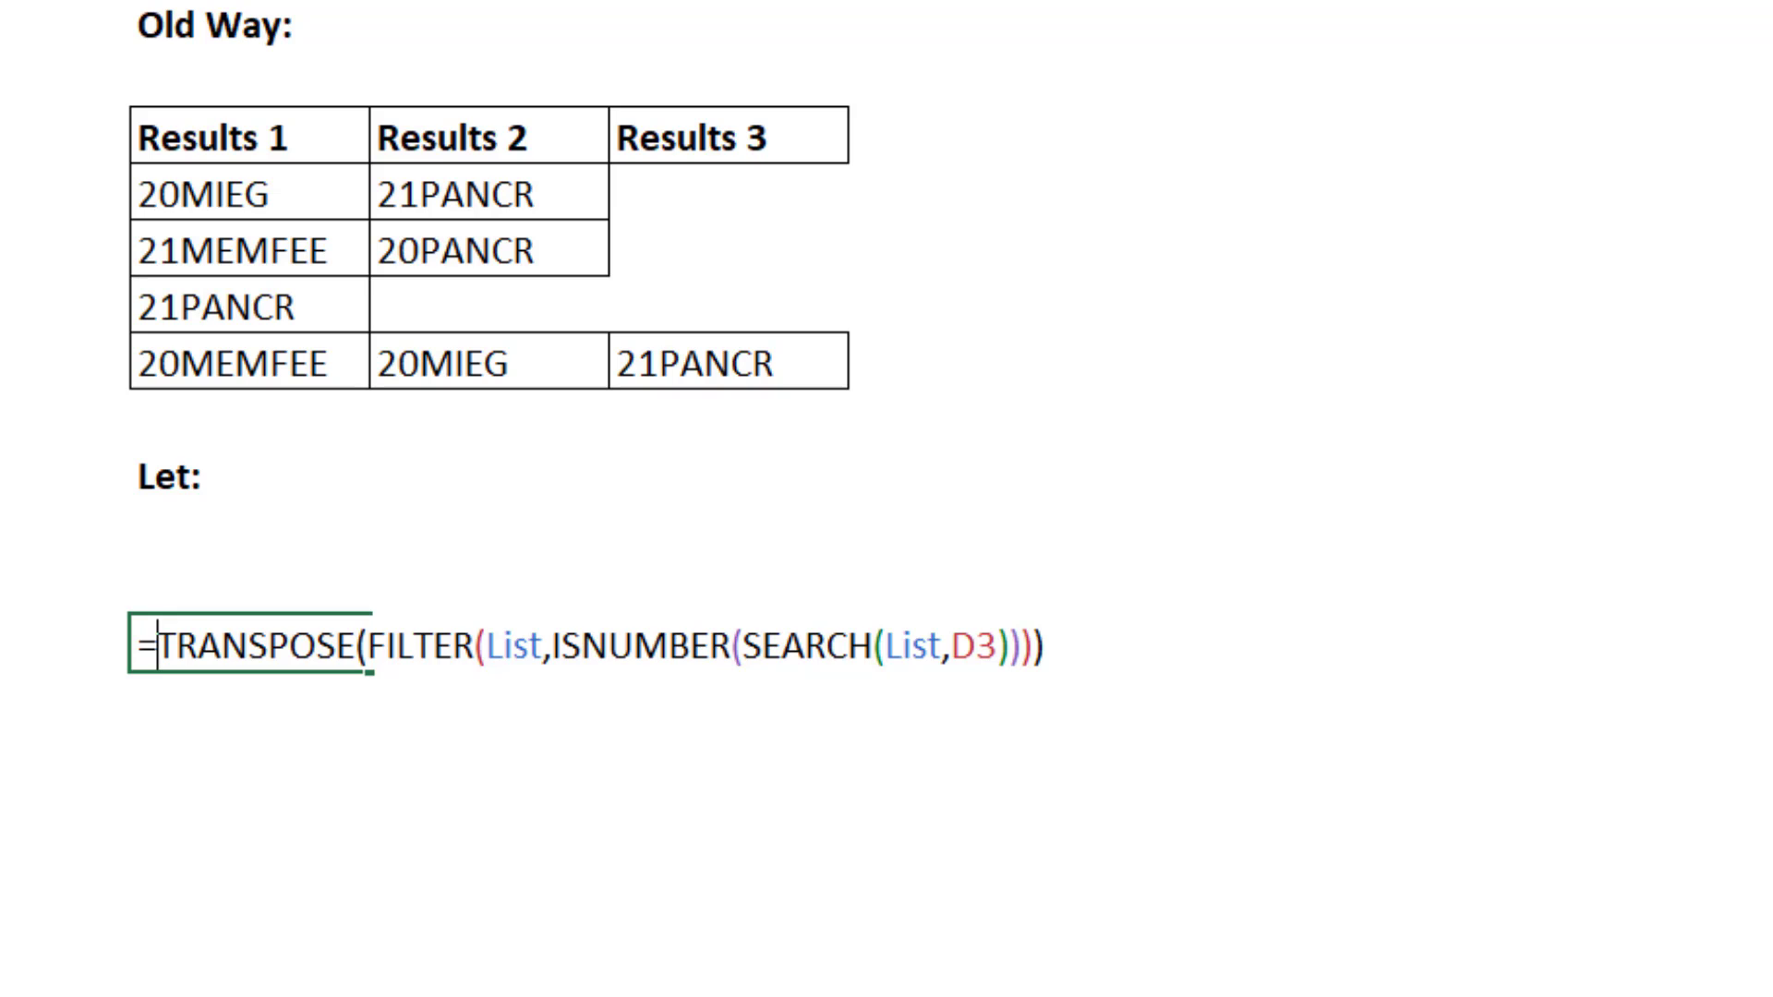
# Rewrite the formula as LET(L,List,TRANSPOSE(FILTER(L,ISNUMBER(SEARCH(L,…))))) reusing L
pyautogui.write('let')
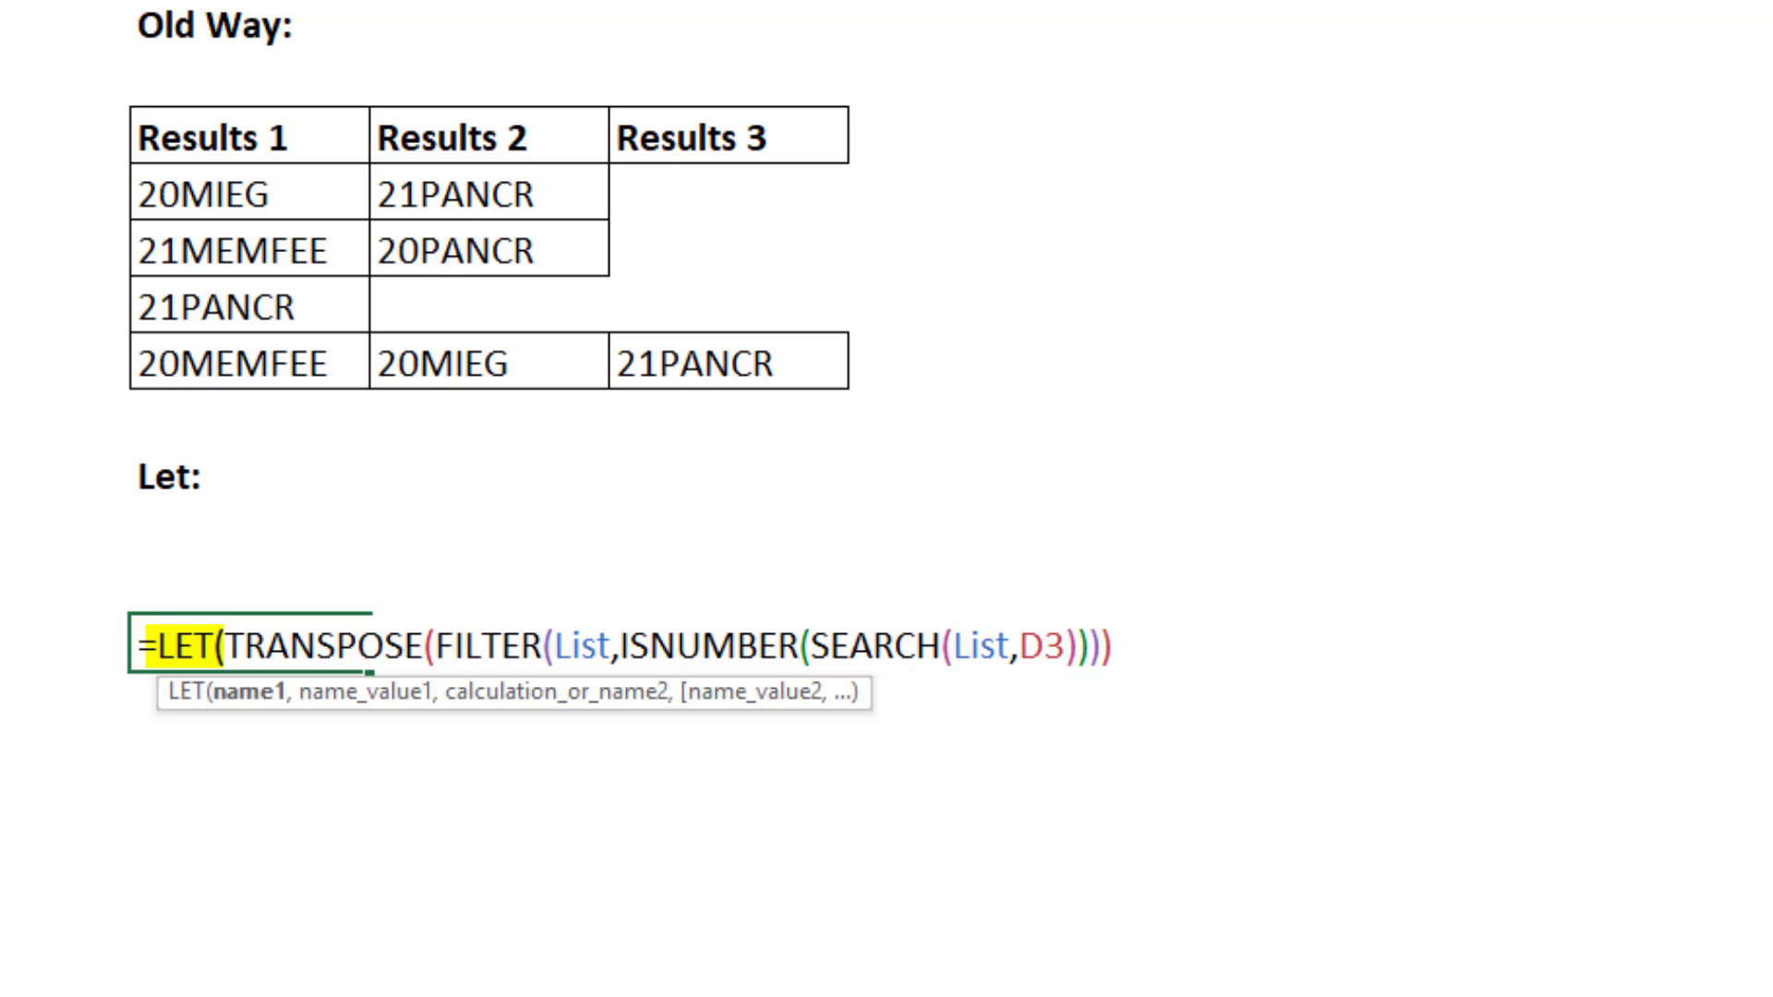
pyautogui.moveTo(210, 477)
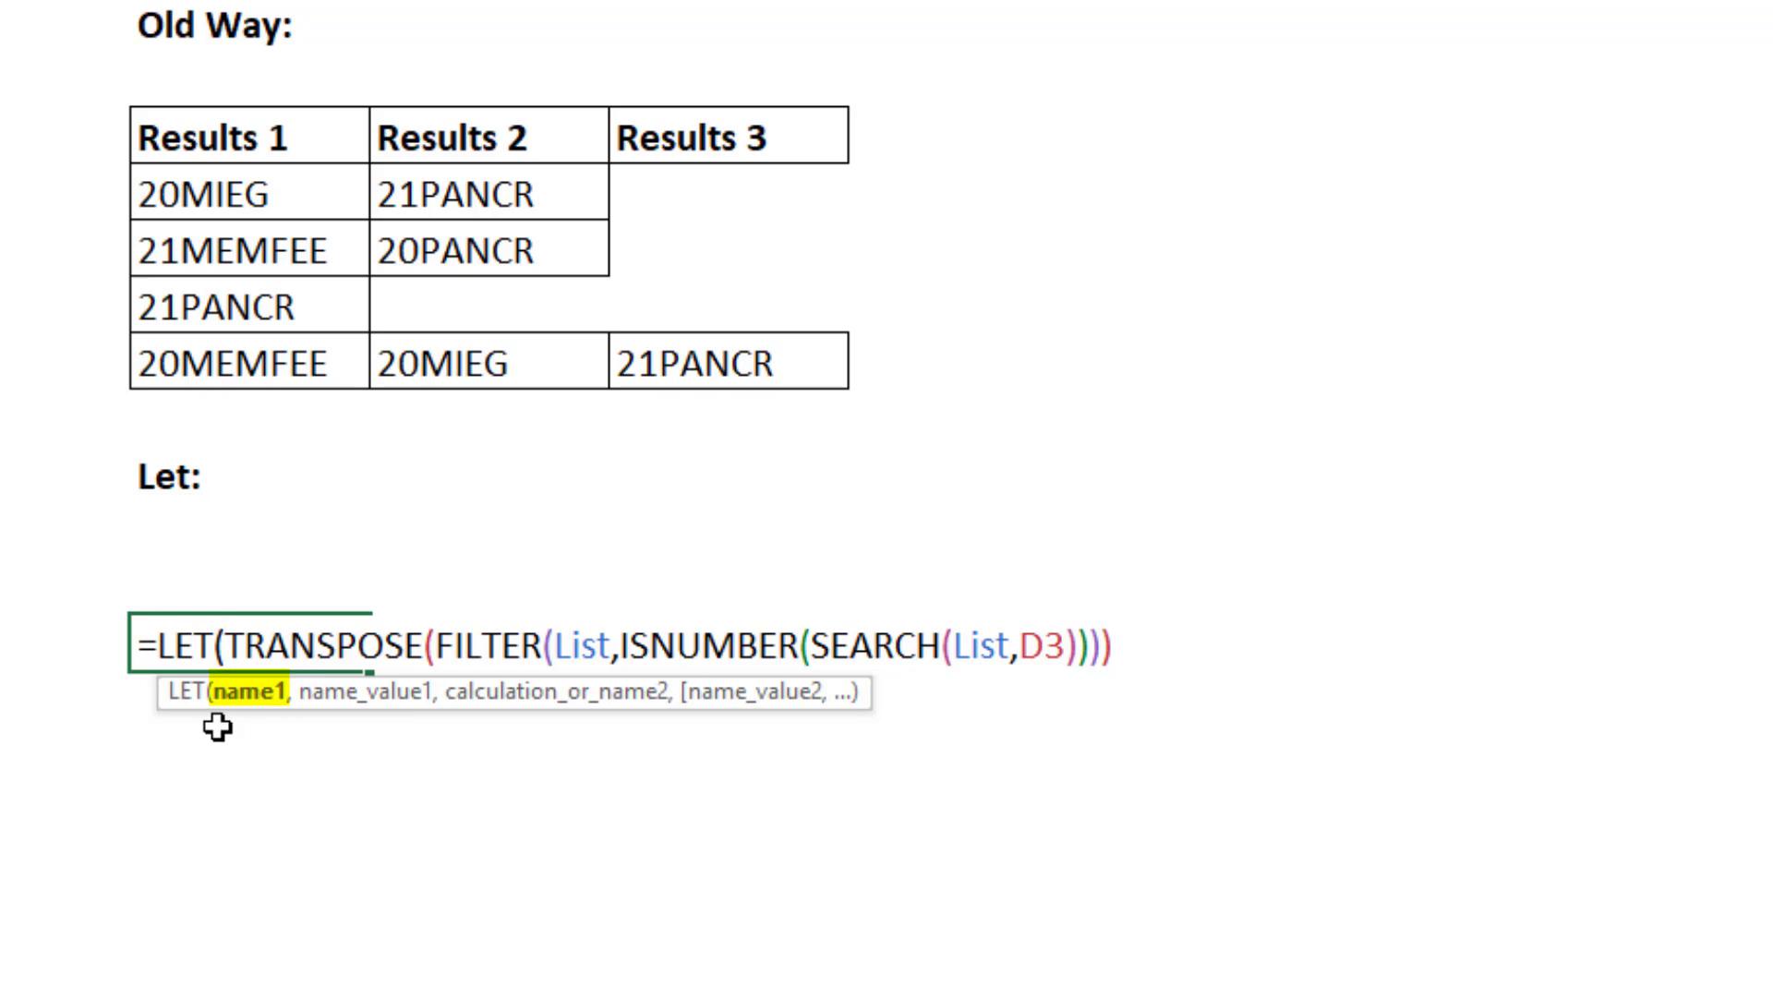
pyautogui.write('L')
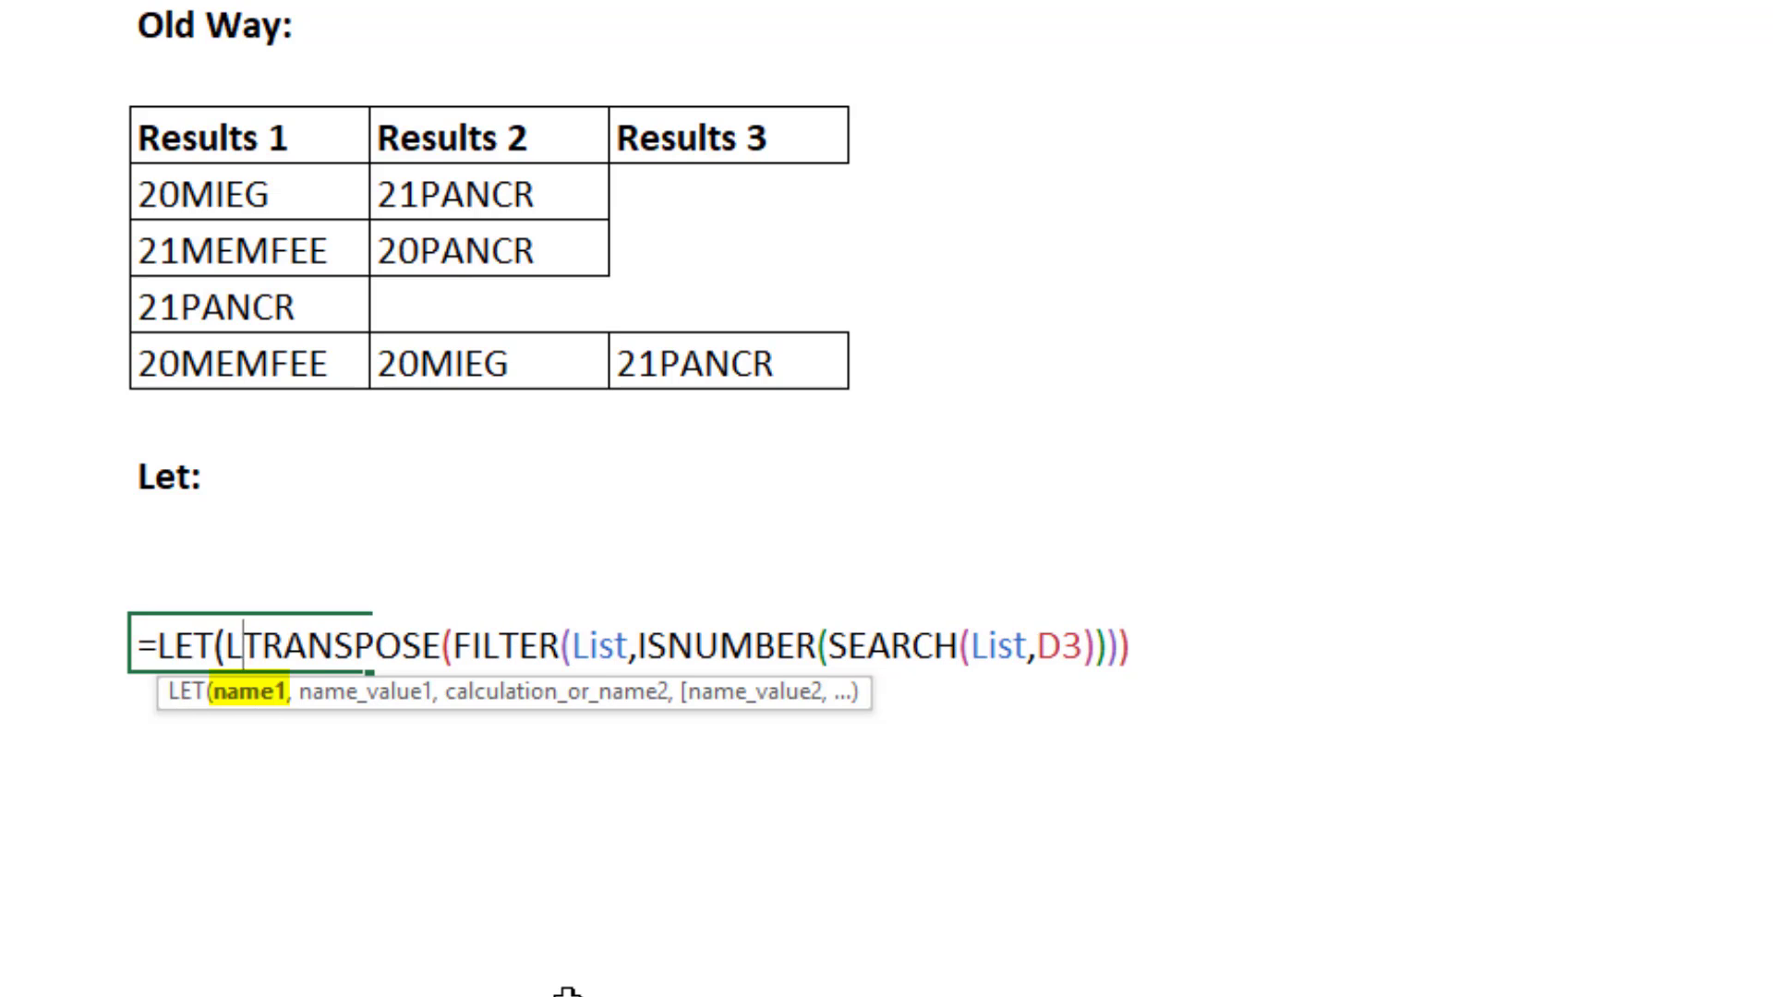
pyautogui.write(',')
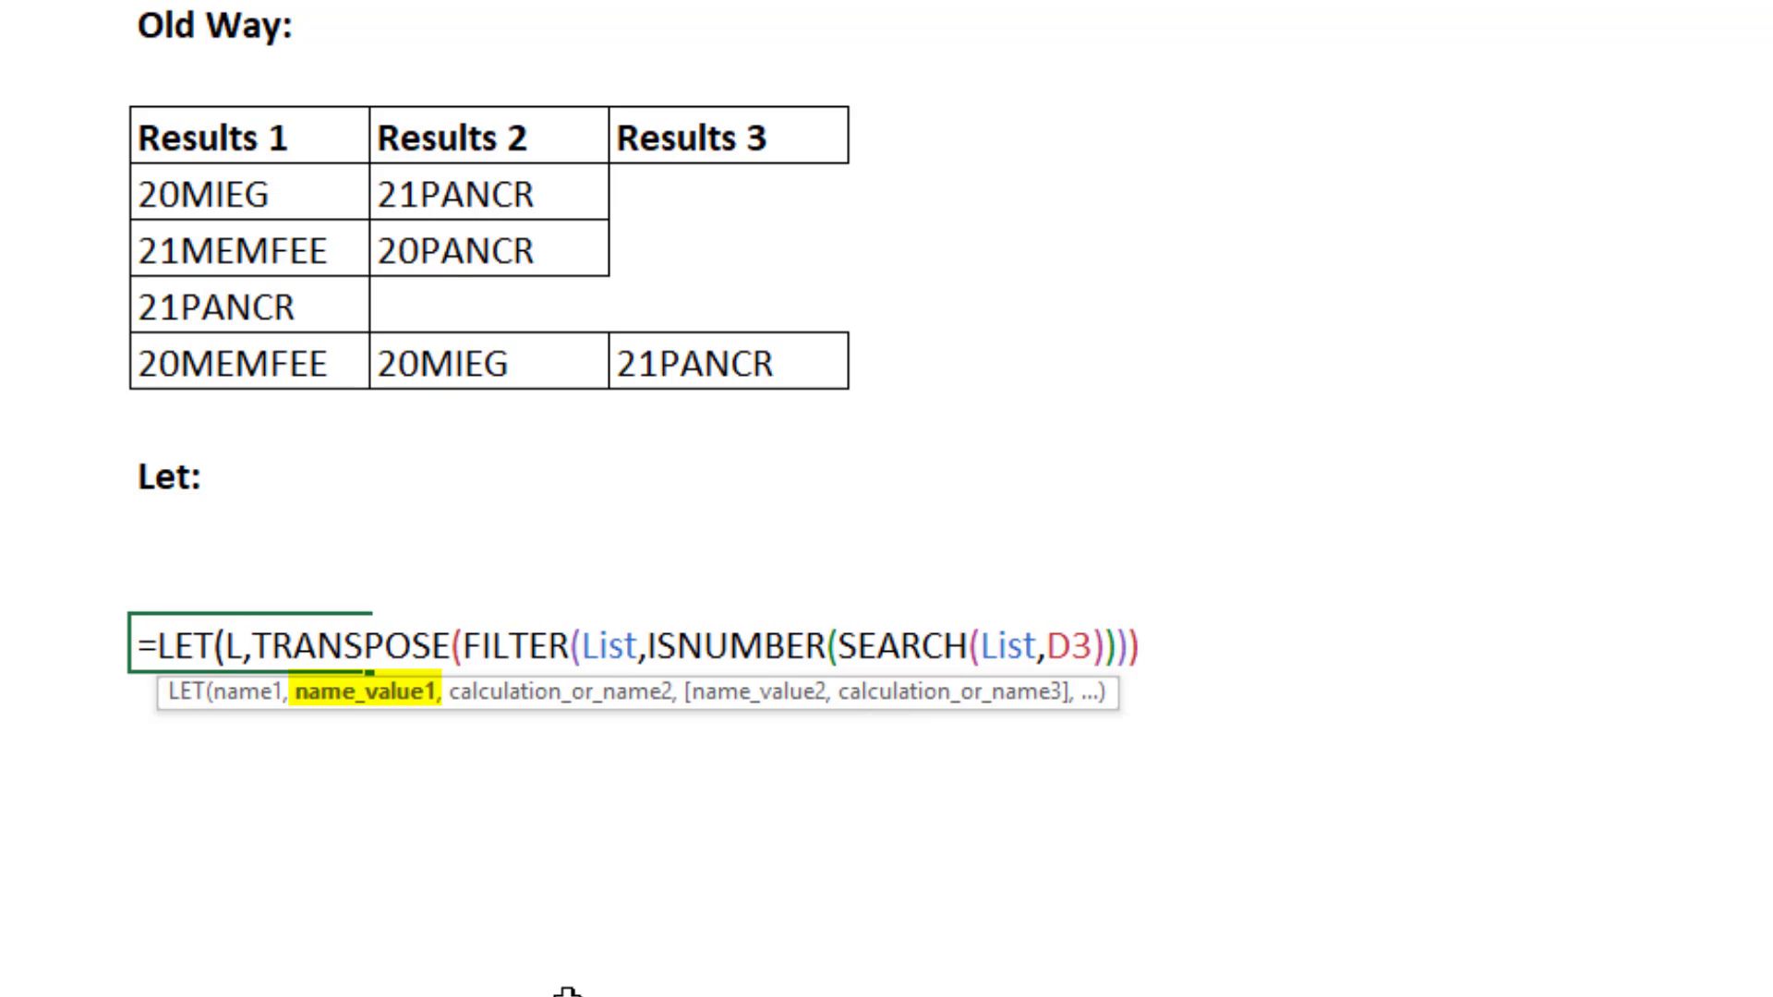
pyautogui.write('List')
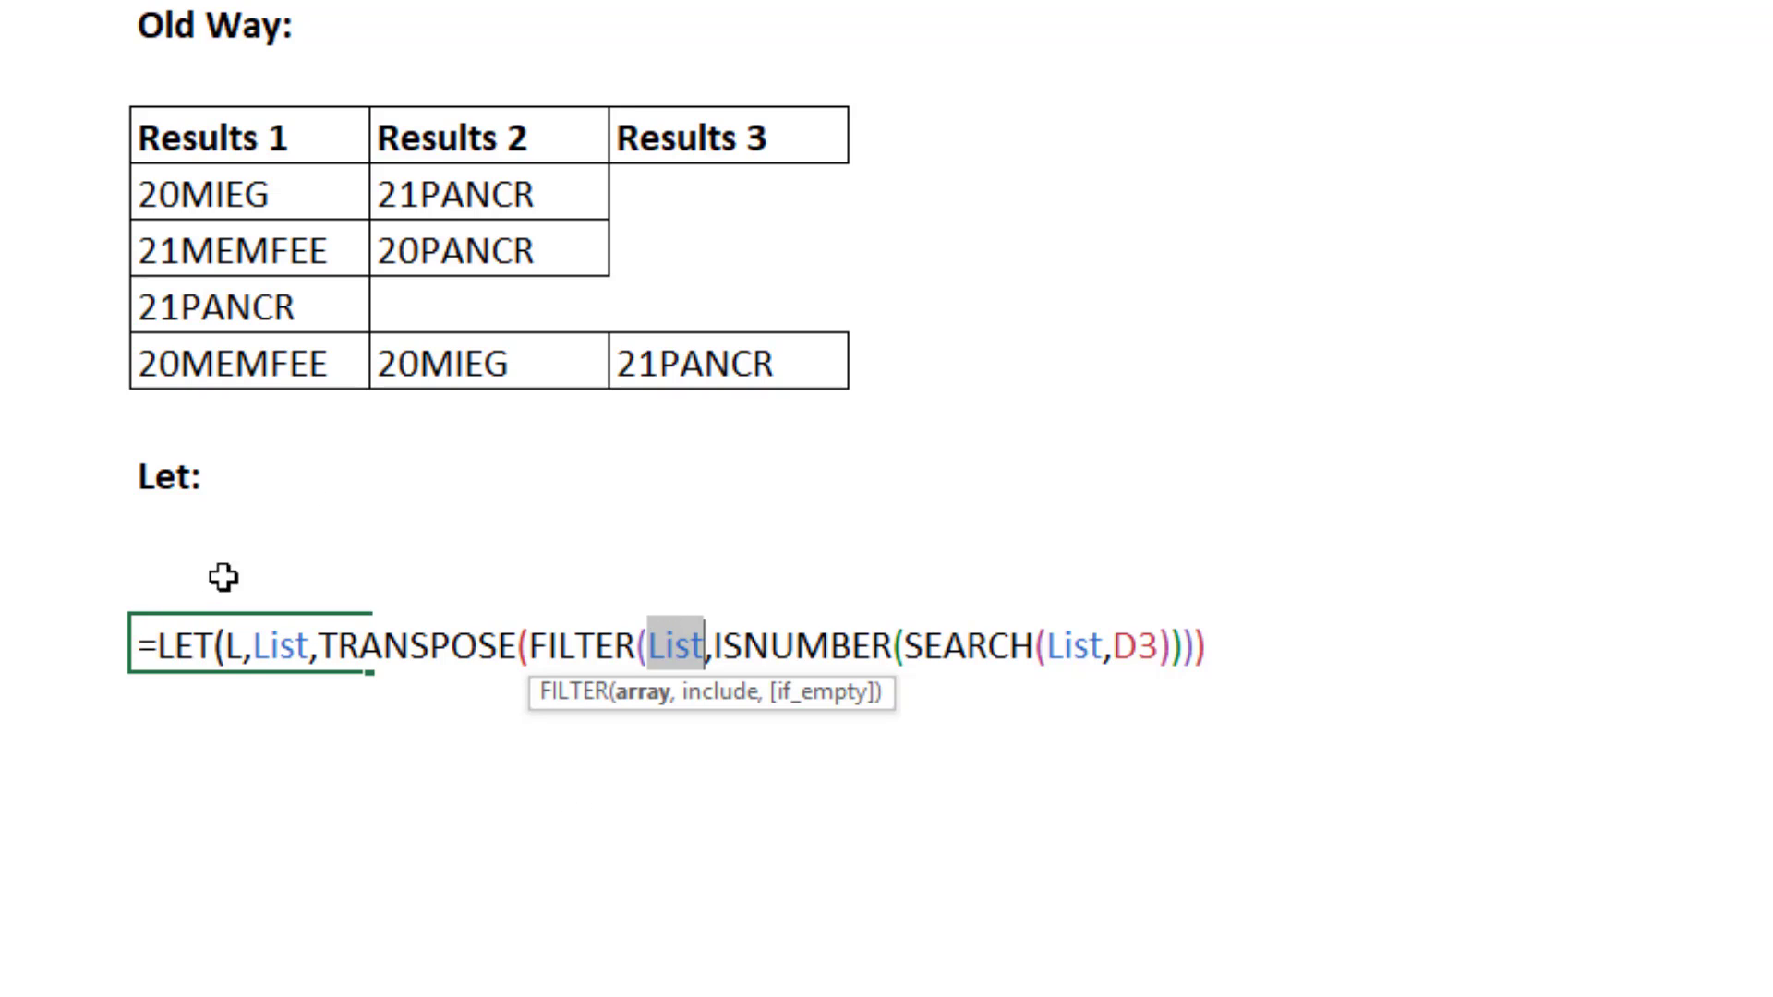
pyautogui.moveTo(257, 579)
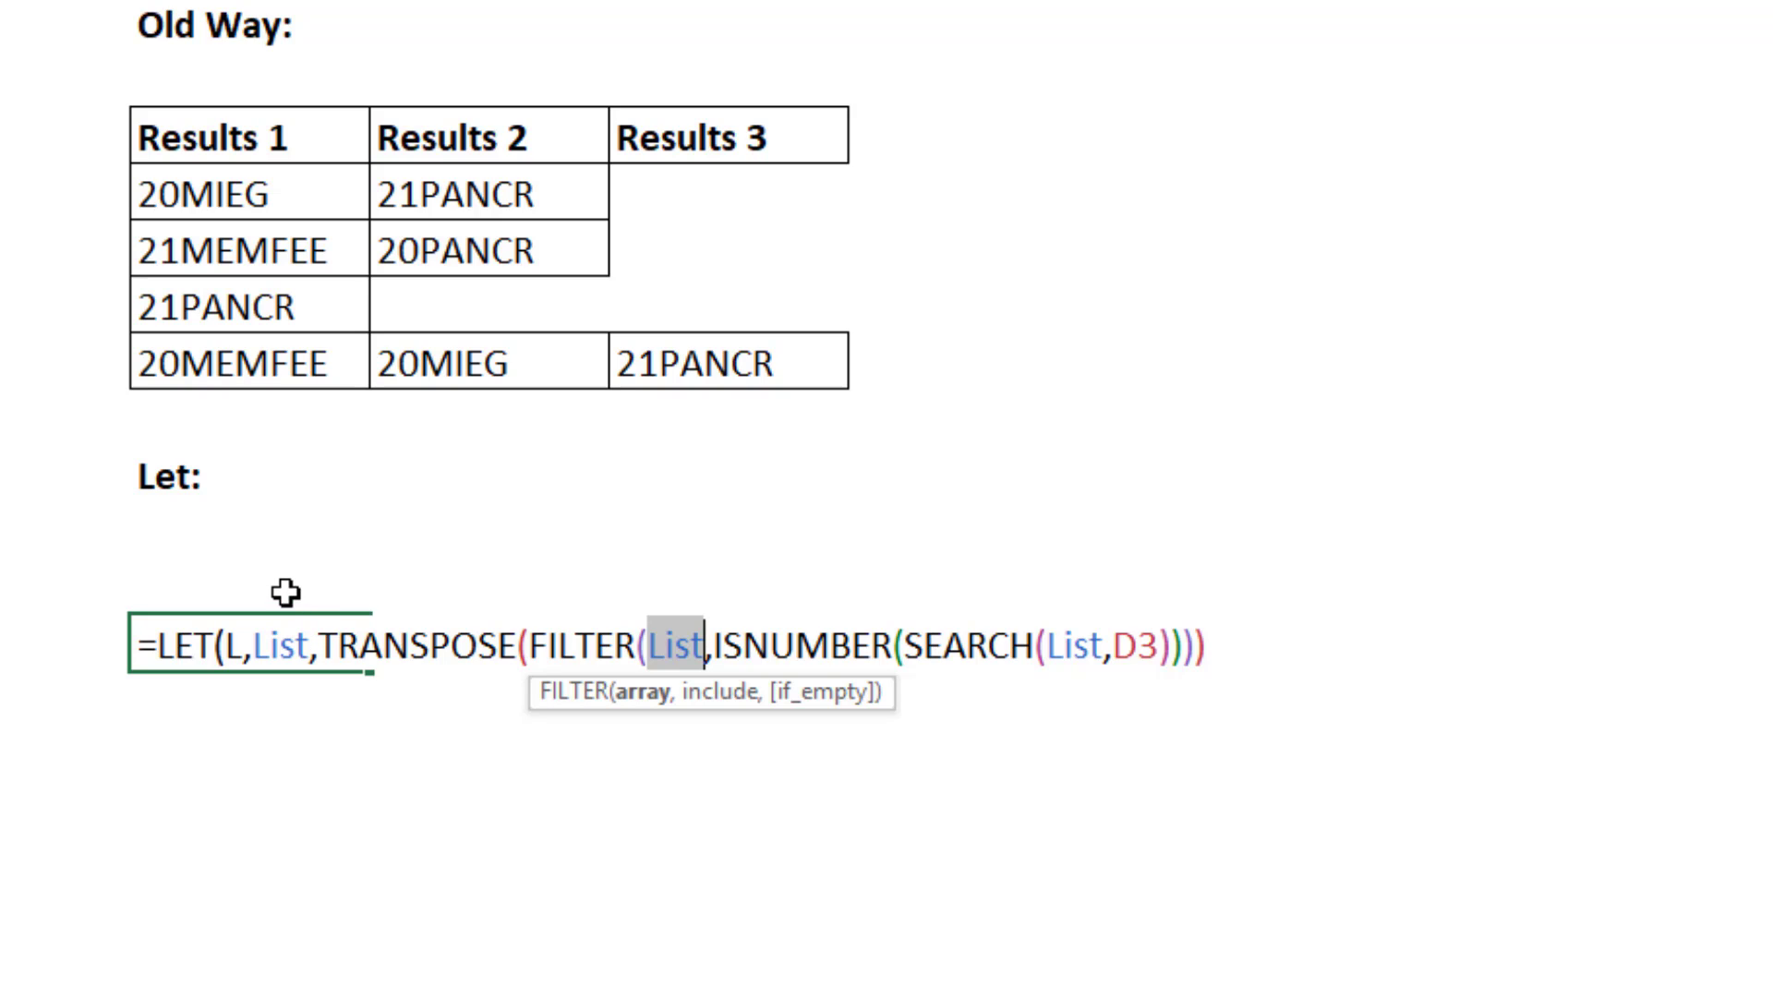
pyautogui.moveTo(556, 766)
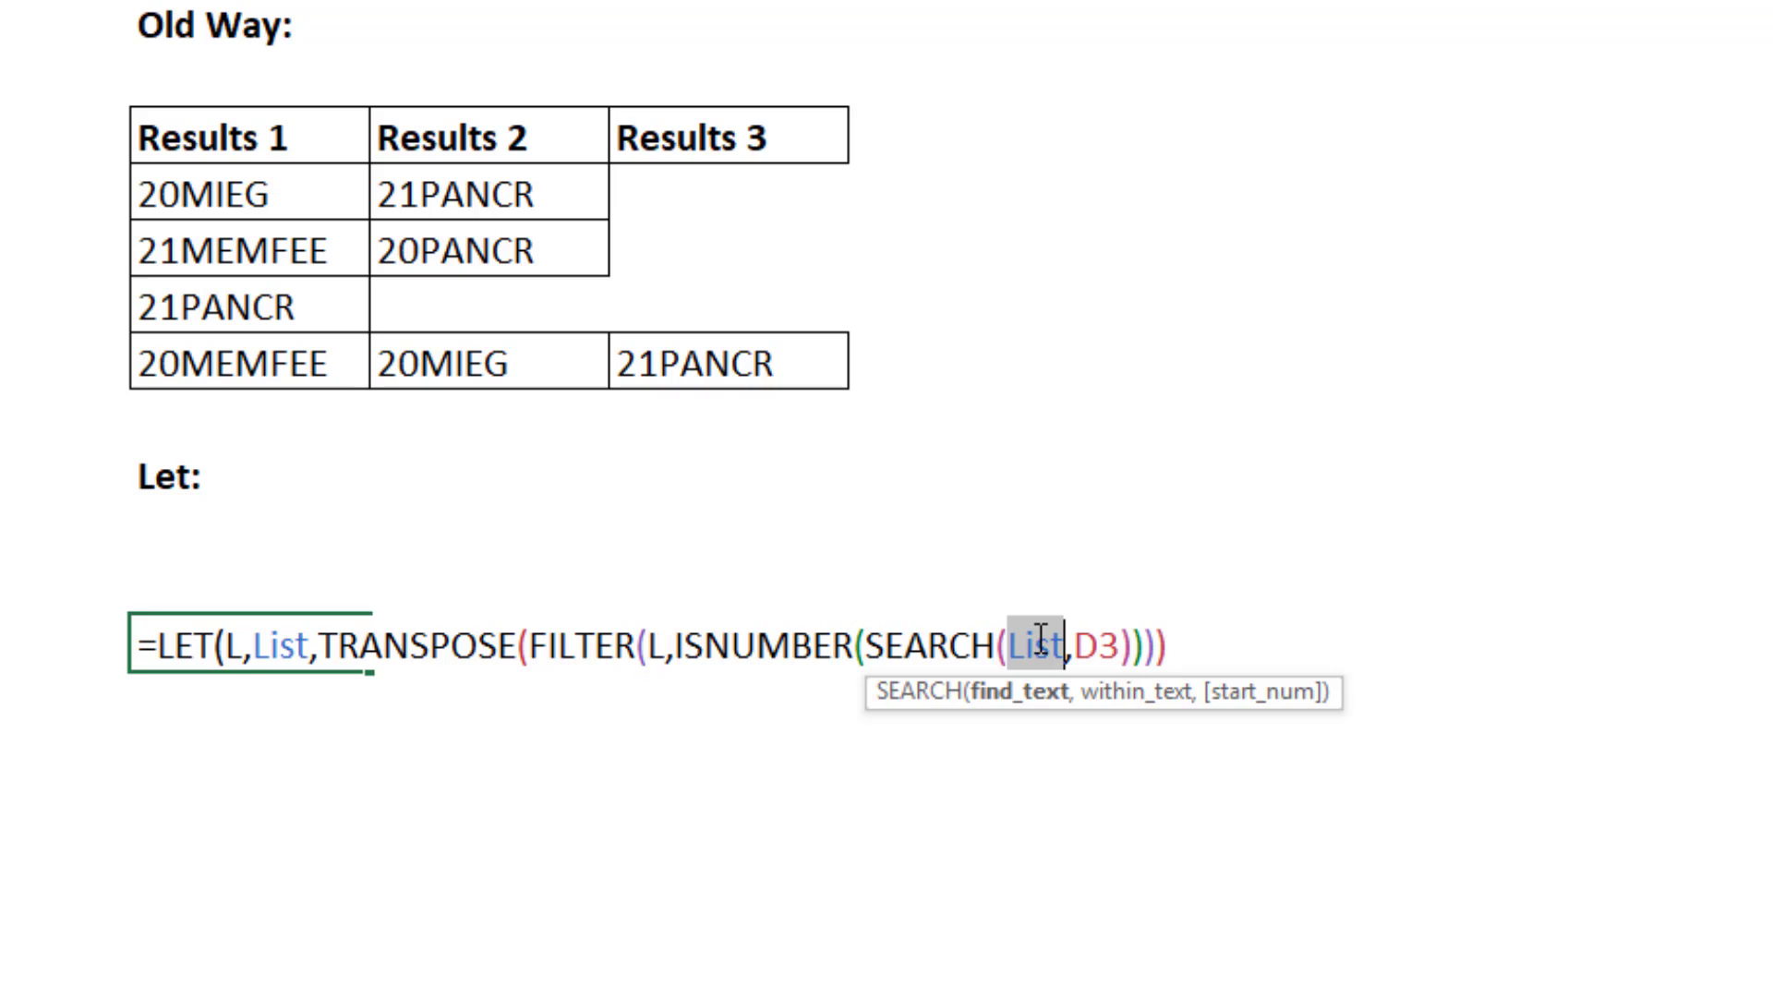
pyautogui.write('LUMNS($F2:F2),"")')
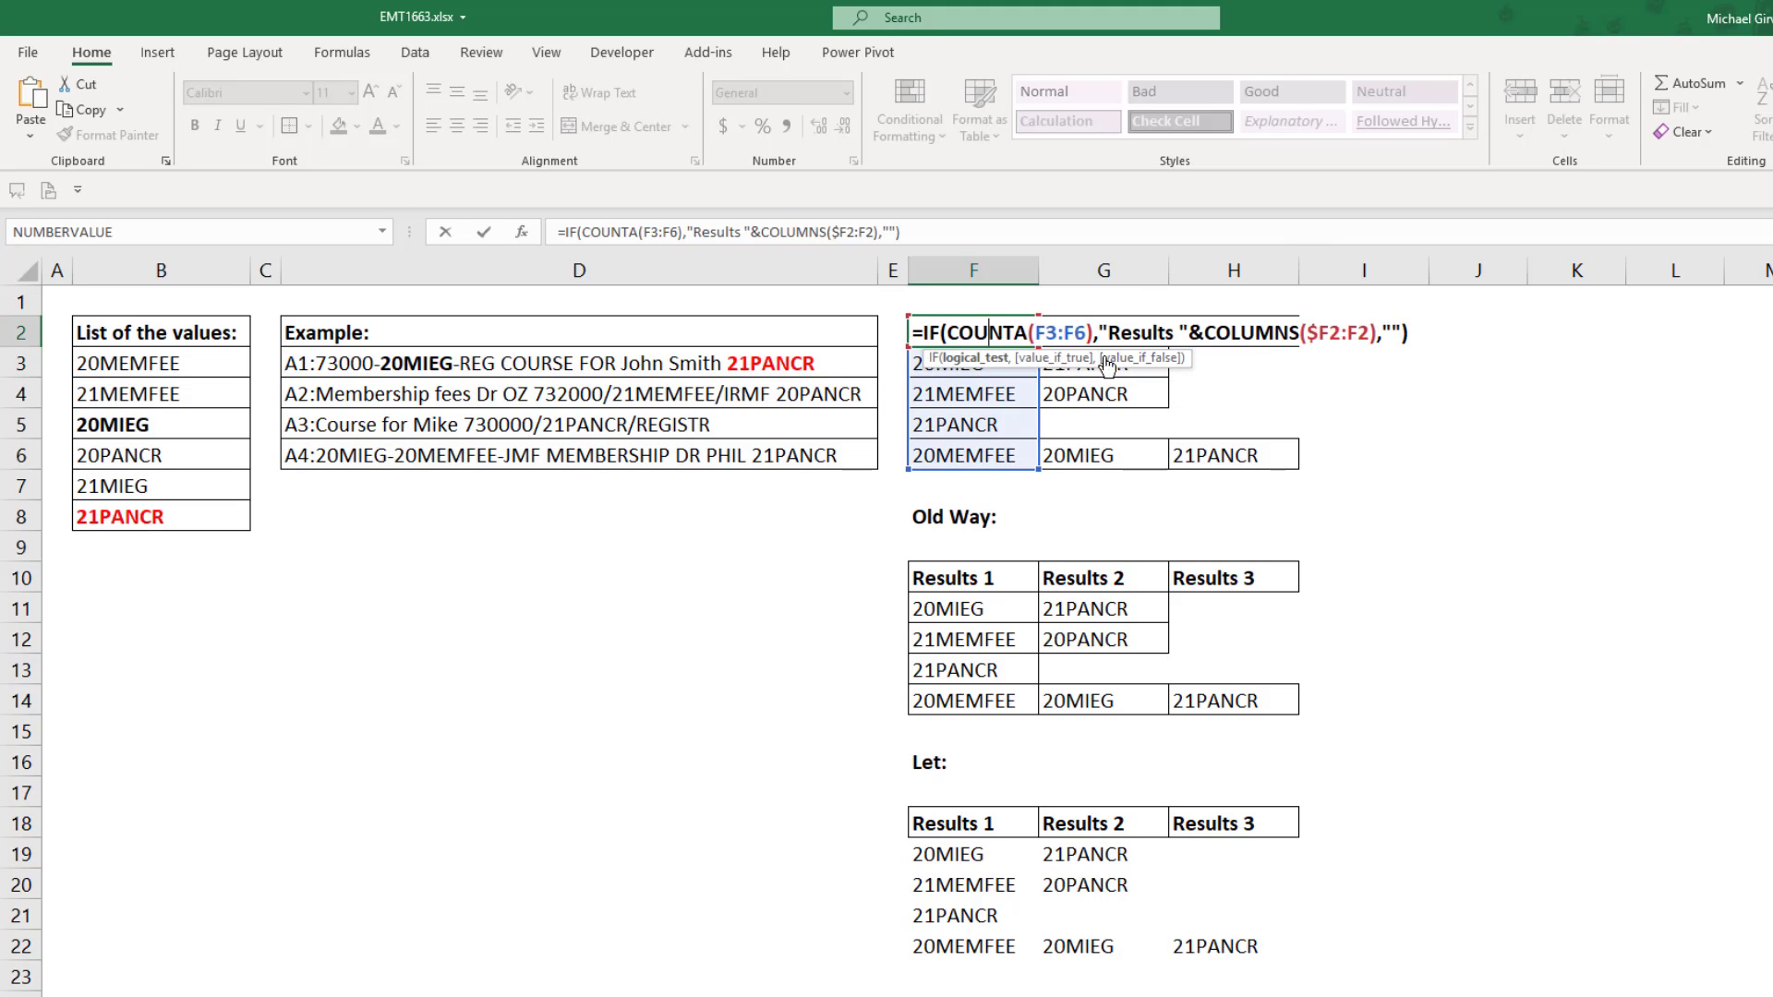
pyautogui.press('Enter')
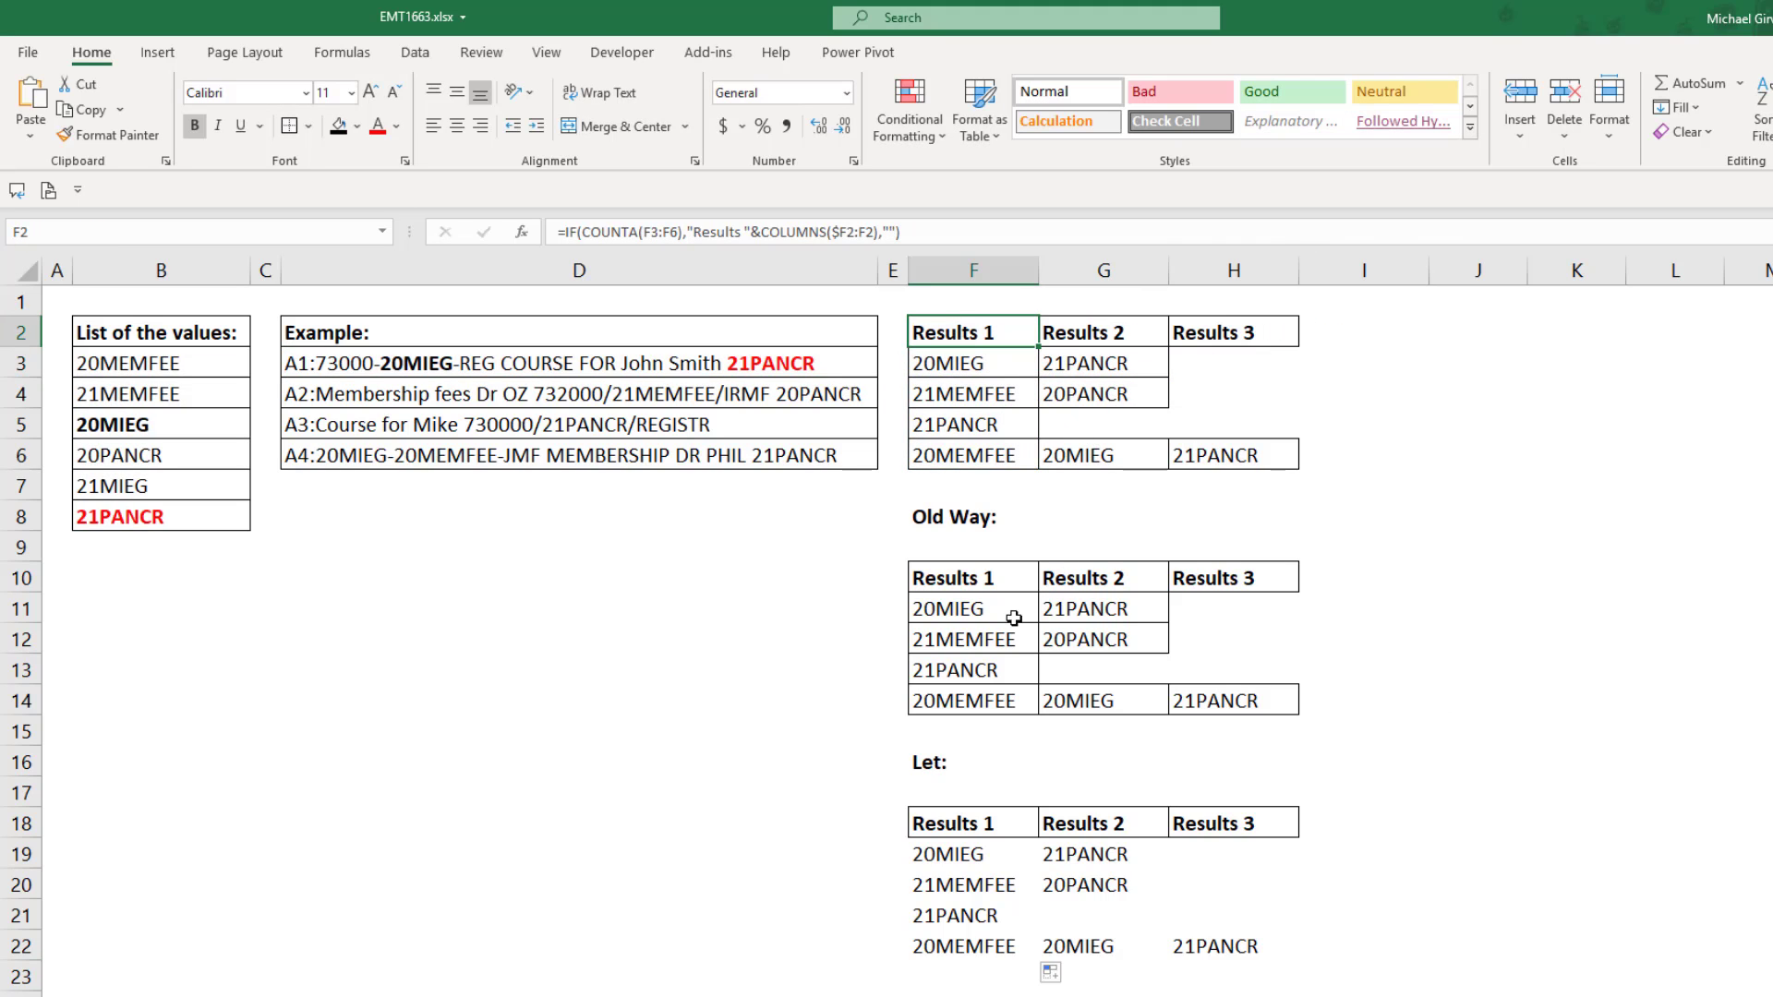